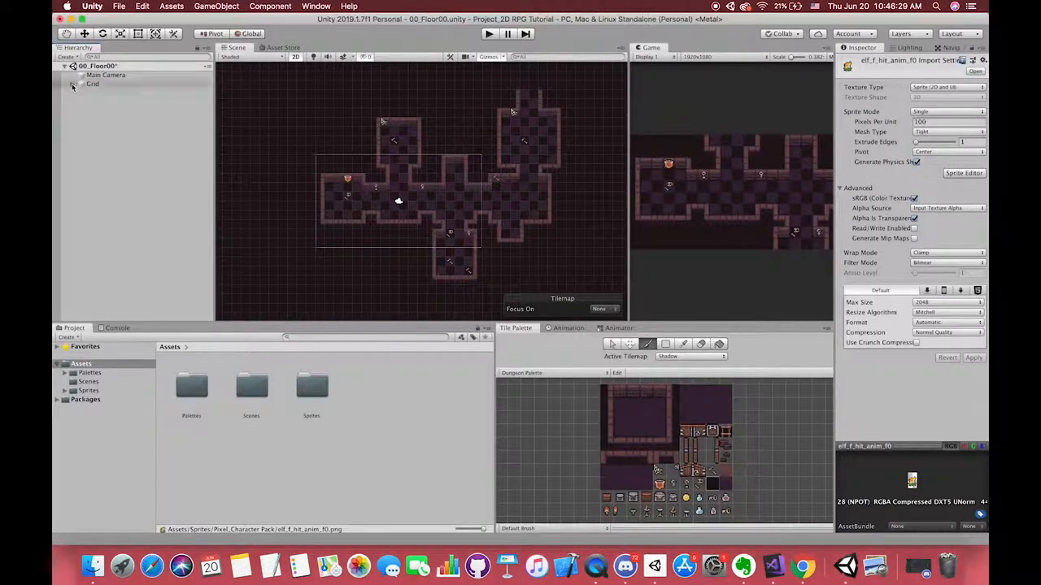
Look through the Grid tilemaps, scenes Floor01 and Floor02, and return to Floor00
{"action": "left_click", "coordinate": [122, 111]}
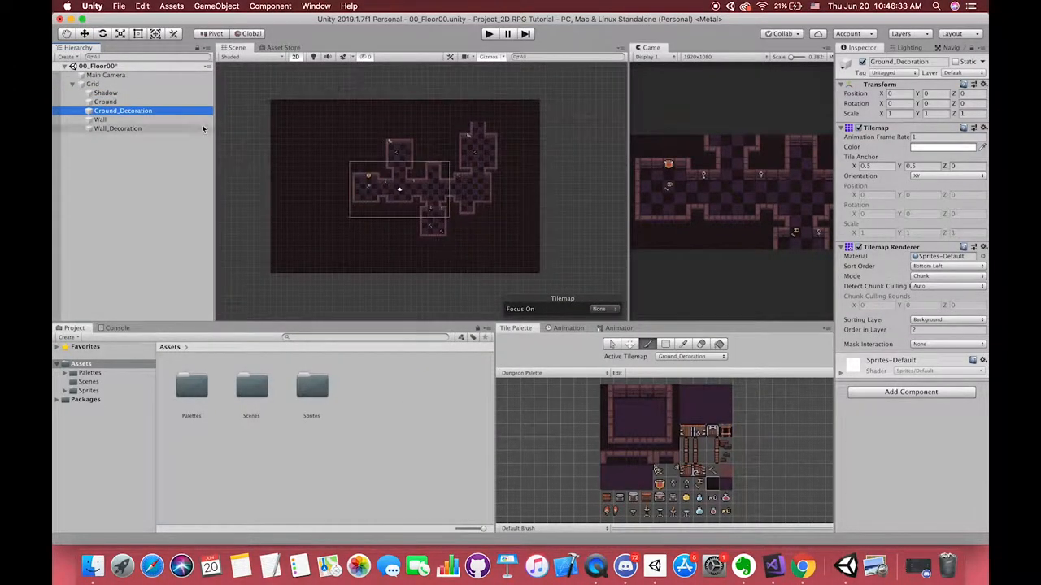
{"action": "left_click", "coordinate": [105, 101]}
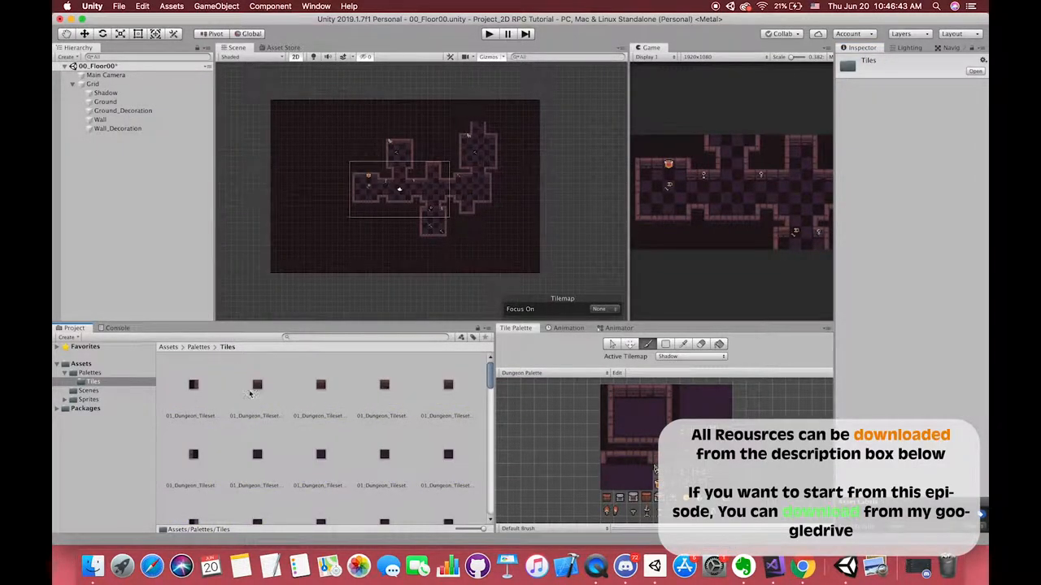
{"action": "double_click", "coordinate": [251, 383]}
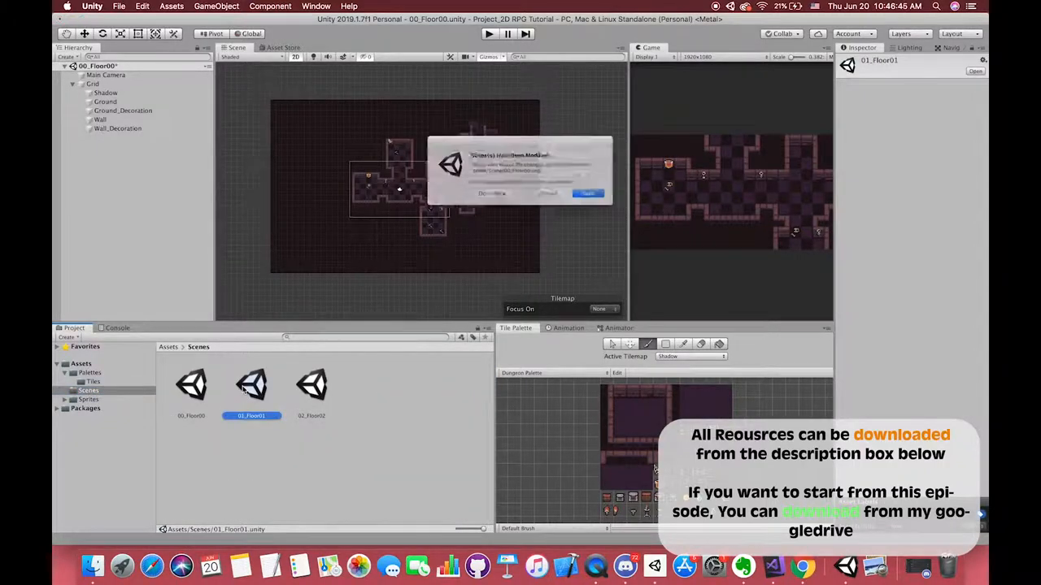
{"action": "left_click", "coordinate": [589, 193]}
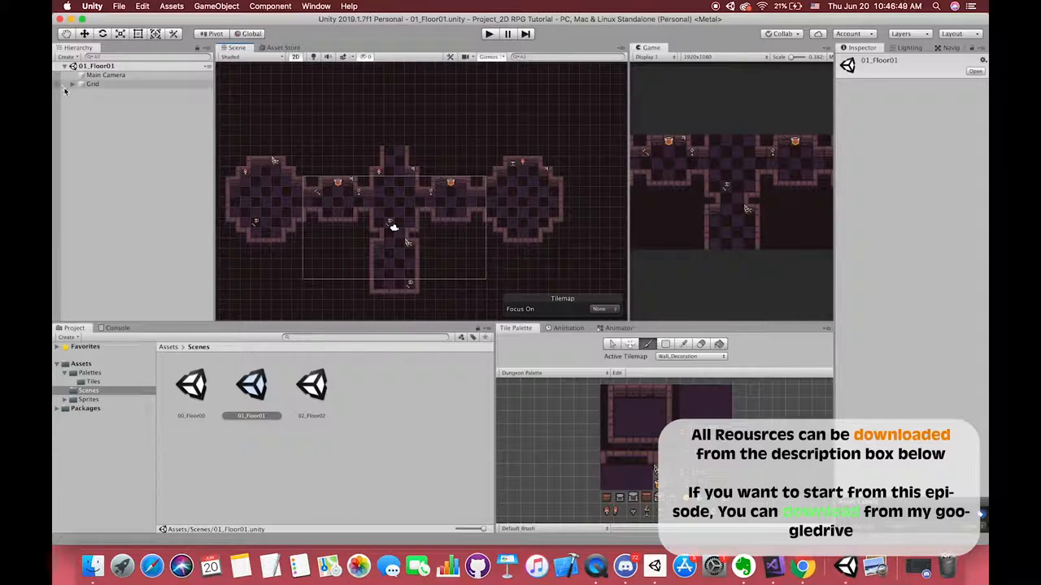
{"action": "double_click", "coordinate": [311, 384]}
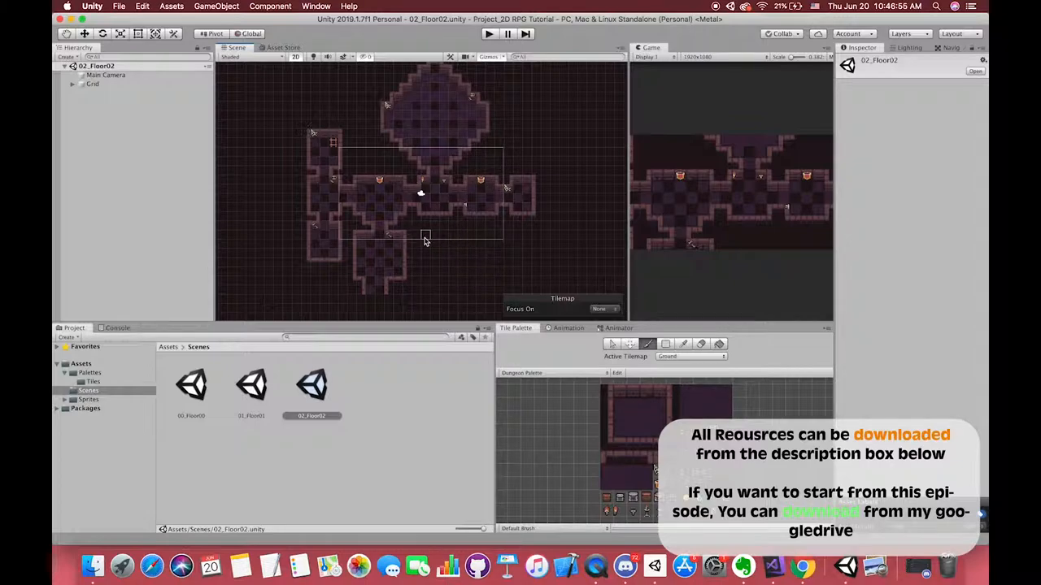
{"action": "double_click", "coordinate": [192, 384]}
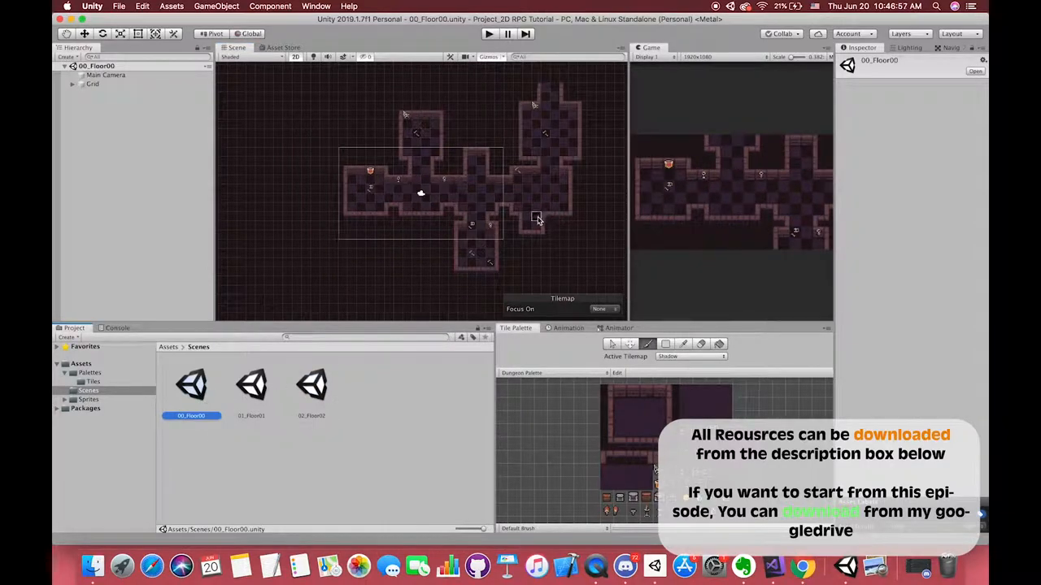
{"action": "left_click", "coordinate": [88, 400]}
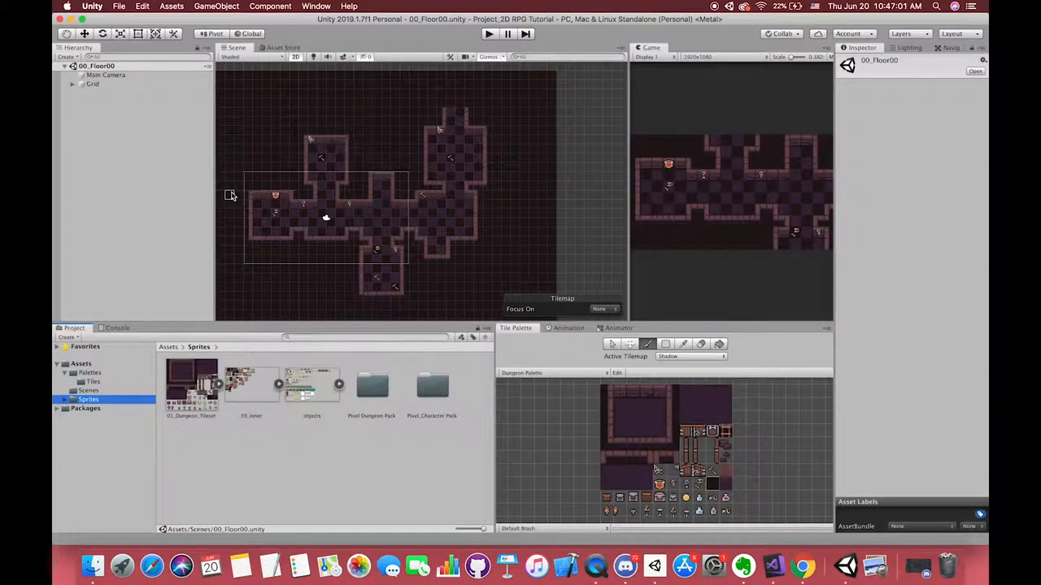
{"action": "mouse_move", "coordinate": [248, 203]}
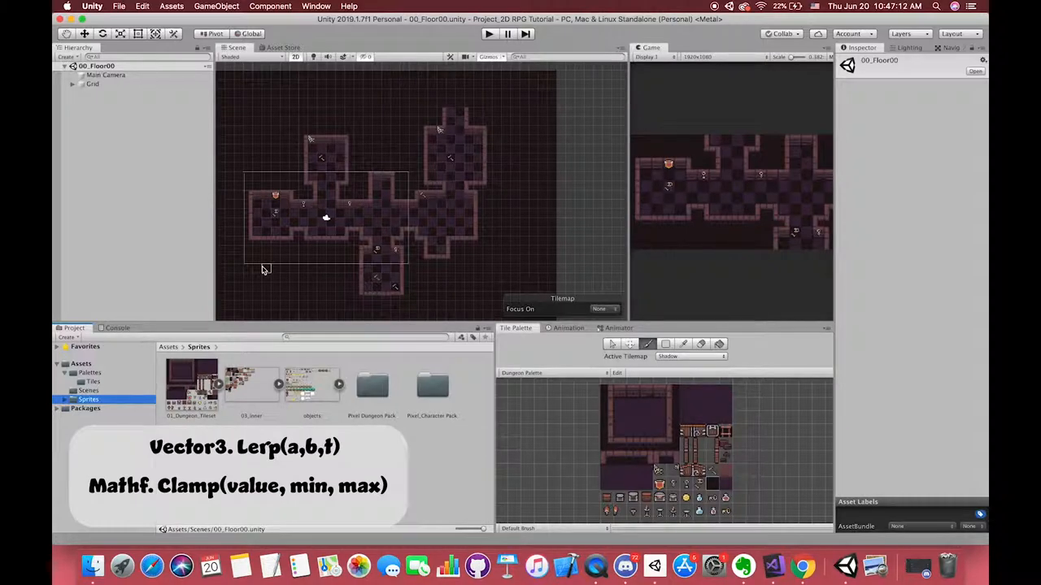
Create a new Scripts folder at the top of the Assets
{"action": "left_click", "coordinate": [87, 391]}
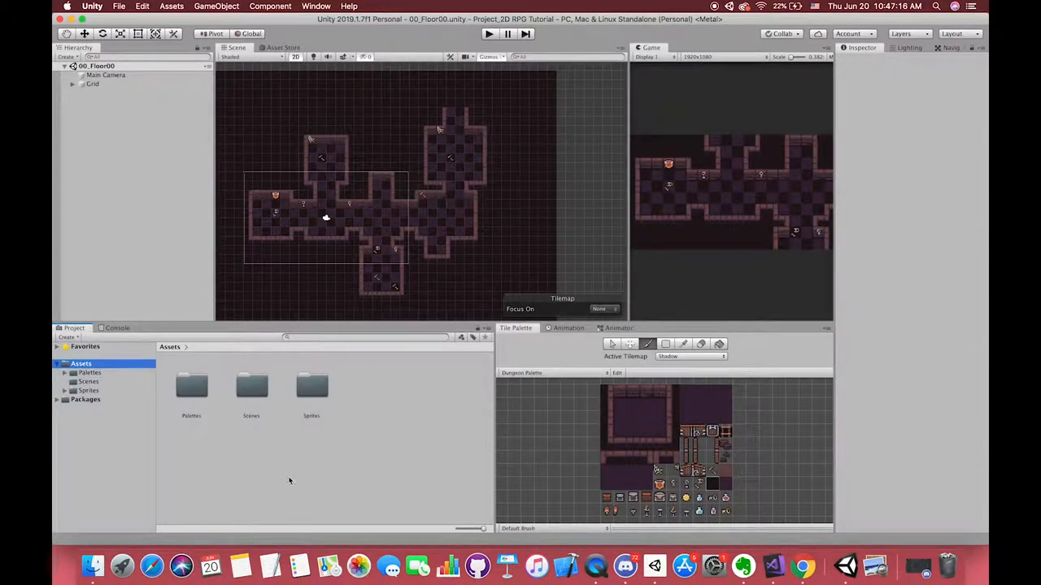
{"action": "right_click", "coordinate": [289, 479]}
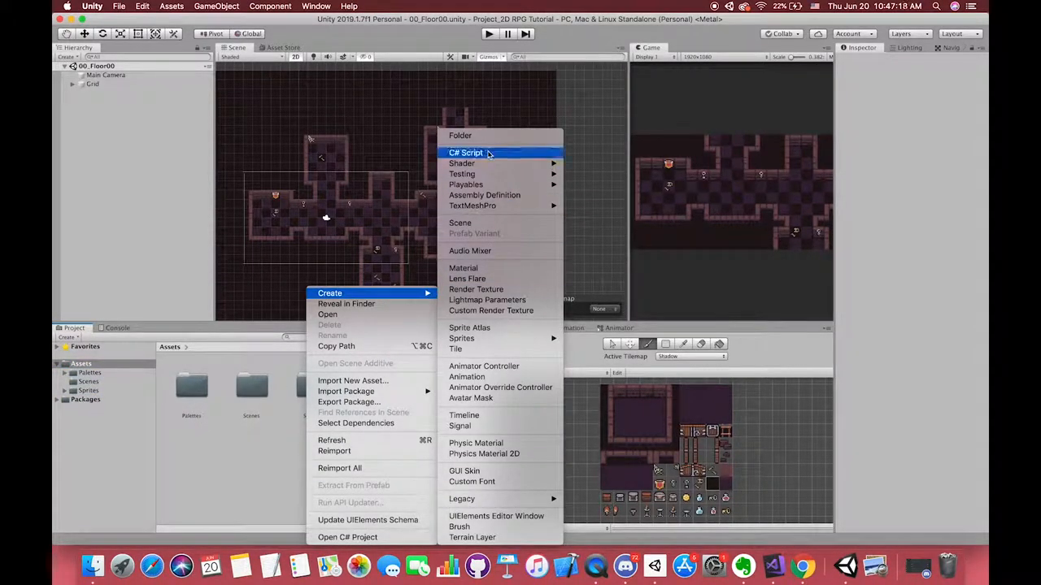
{"action": "left_click", "coordinate": [465, 153]}
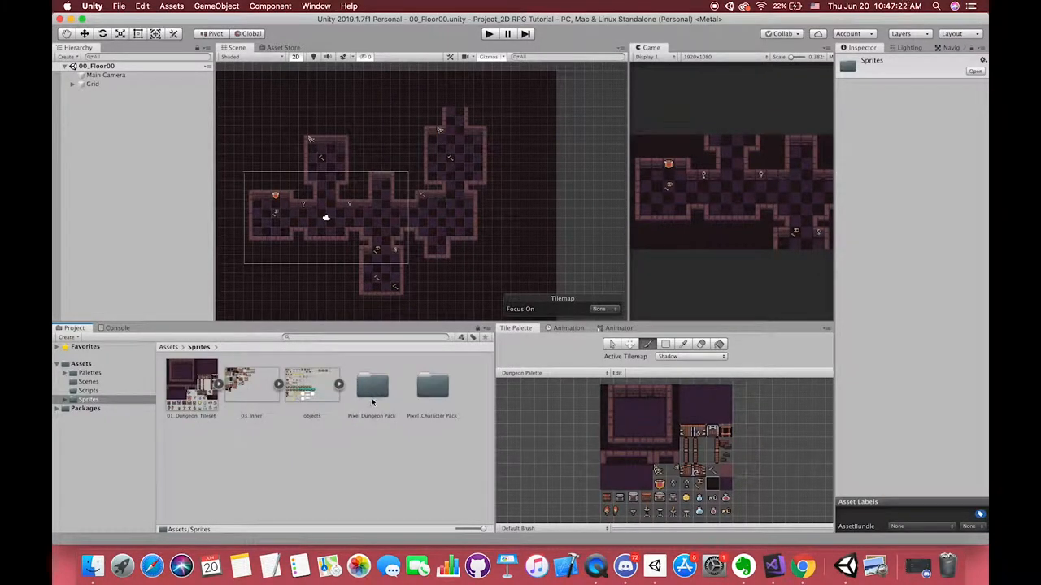
Browse into the Pixel_Character Pack sprites and select the elf idle sprite
{"action": "double_click", "coordinate": [371, 387]}
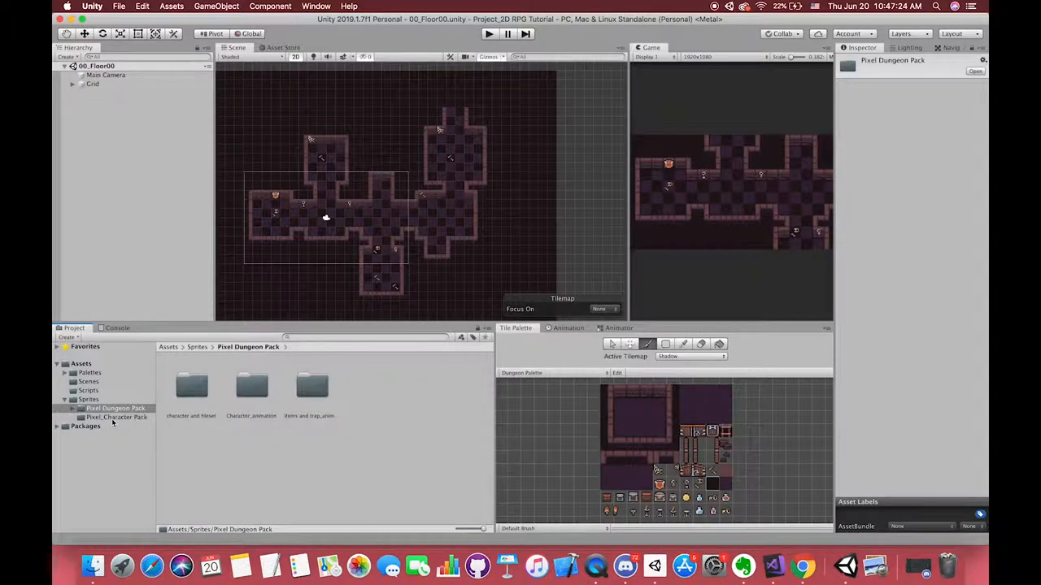
{"action": "left_click", "coordinate": [117, 416]}
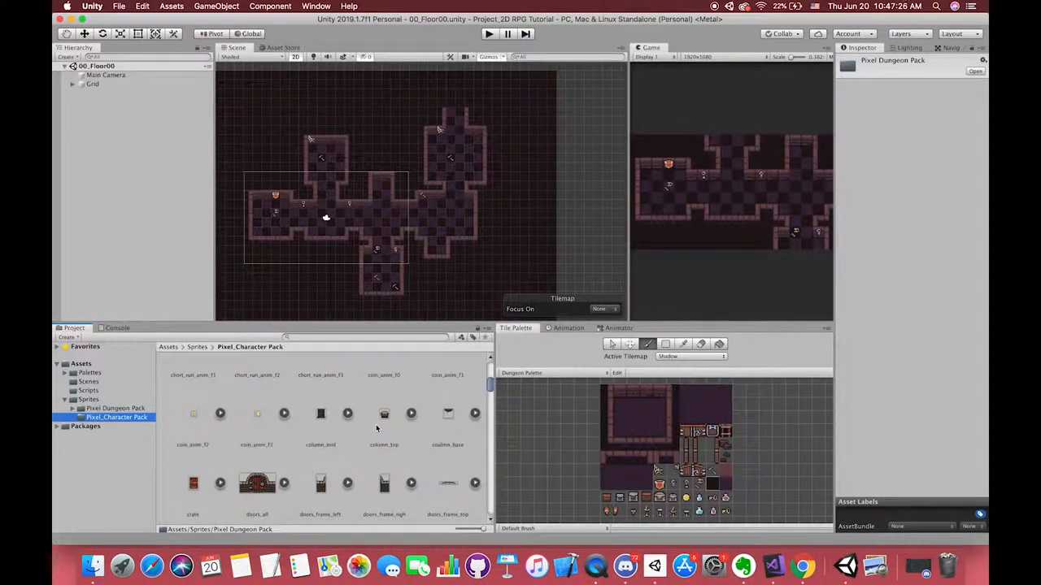
{"action": "left_click", "coordinate": [383, 413]}
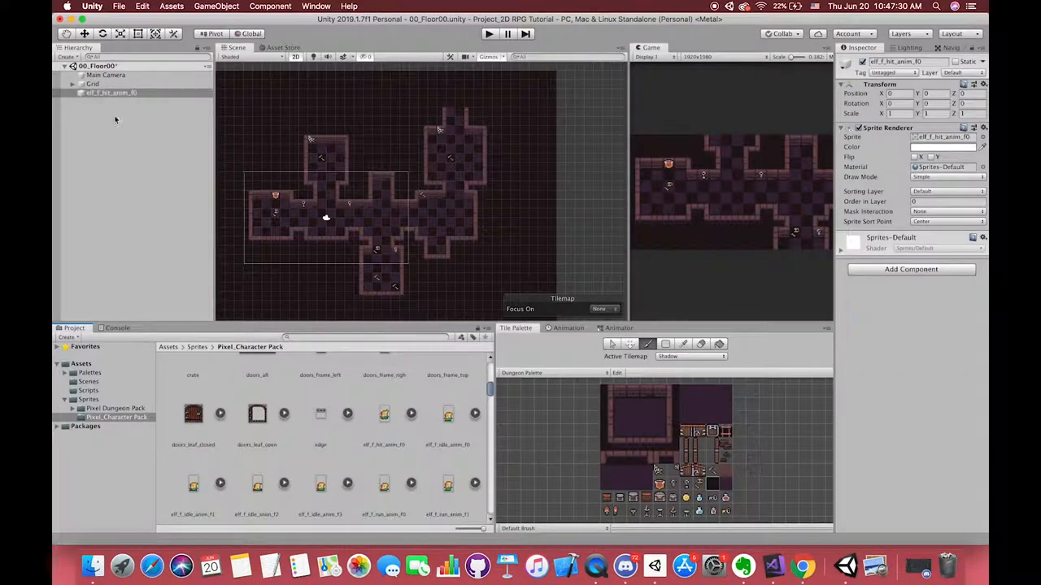
Assign the elf's Sprite Renderer to the Foreground sorting layer
{"action": "left_click", "coordinate": [110, 91]}
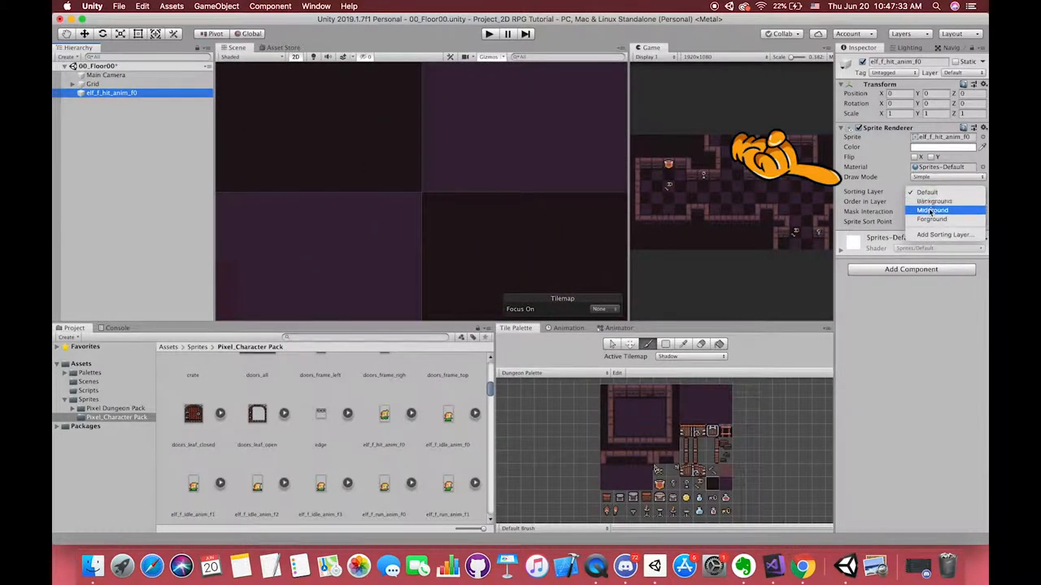
{"action": "mouse_move", "coordinate": [933, 202]}
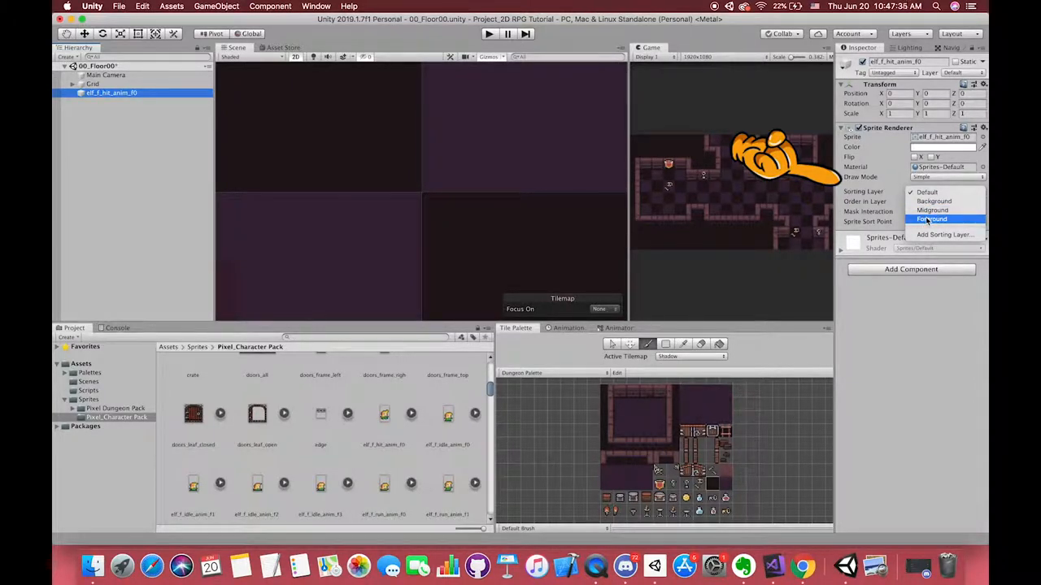
{"action": "left_click", "coordinate": [932, 218]}
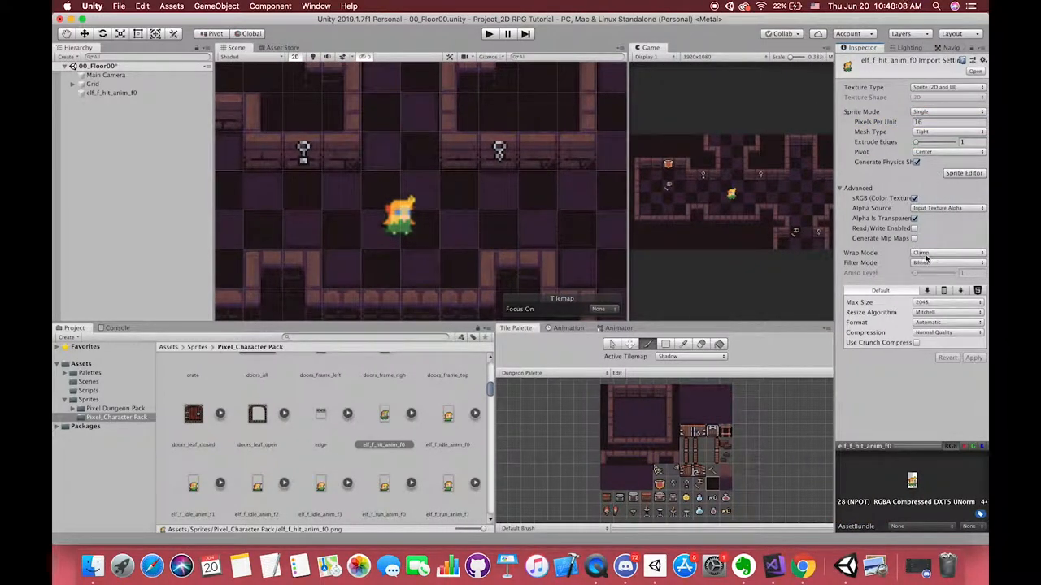
Switch the elf texture's Filter Mode to Point and reselect the elf object
{"action": "left_click", "coordinate": [946, 264]}
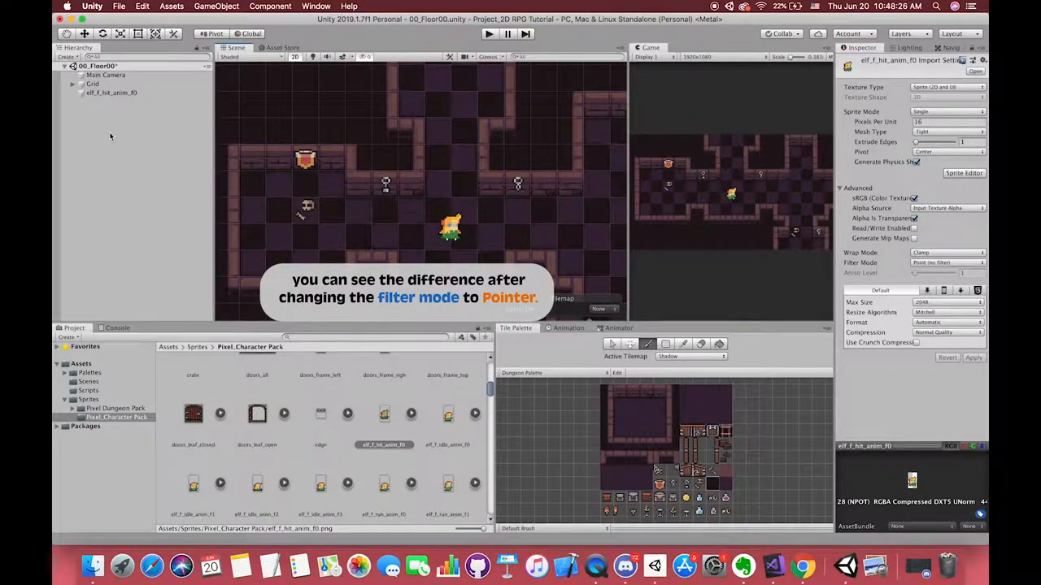
{"action": "left_click", "coordinate": [110, 91]}
{"action": "type", "text": "rigi"}
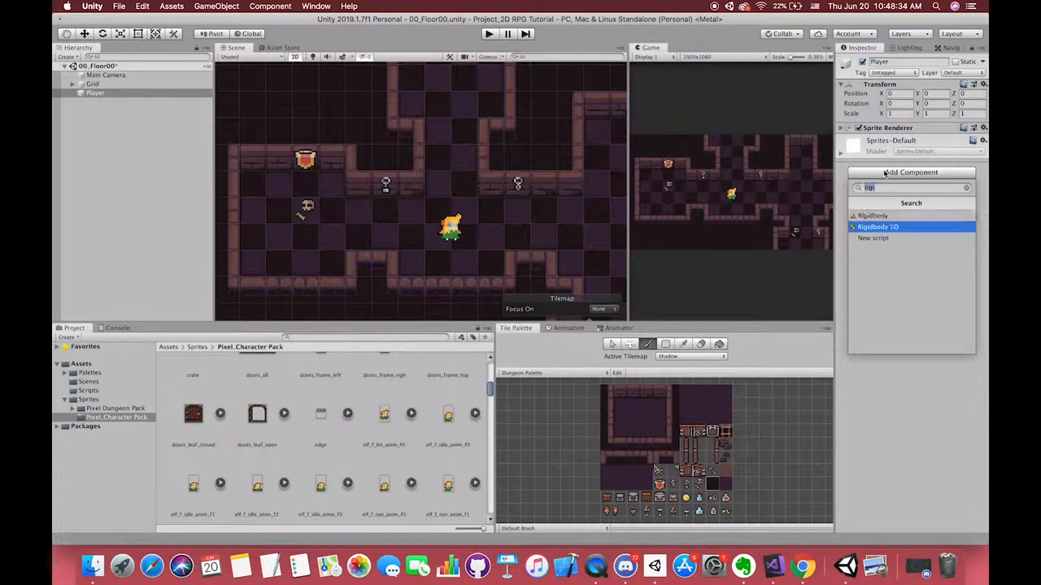
Add a Rigidbody 2D and a Box Collider 2D to the Player object
{"action": "left_click", "coordinate": [878, 228]}
{"action": "type", "text": "circ"}
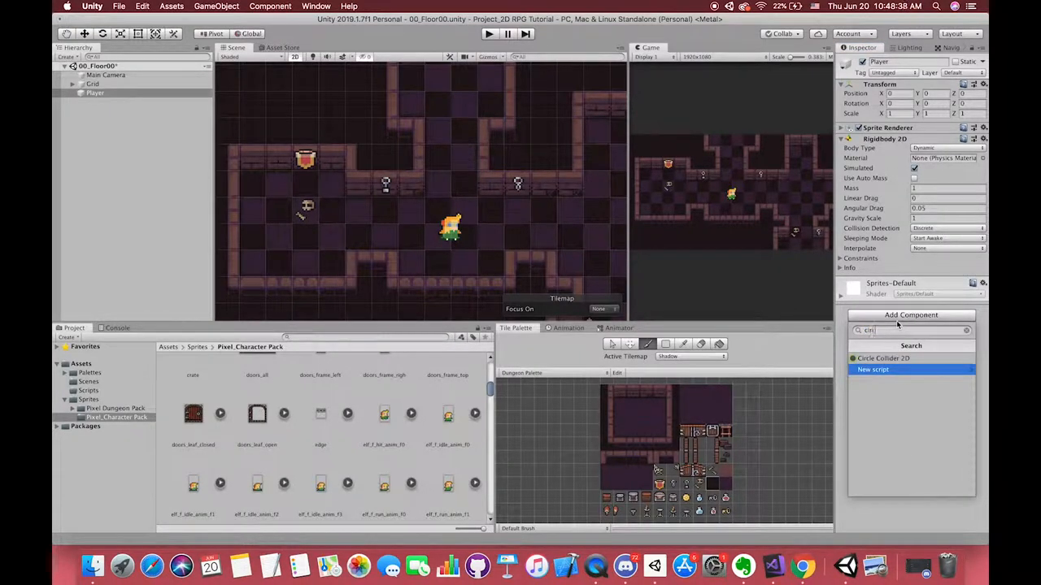
{"action": "left_click", "coordinate": [881, 359]}
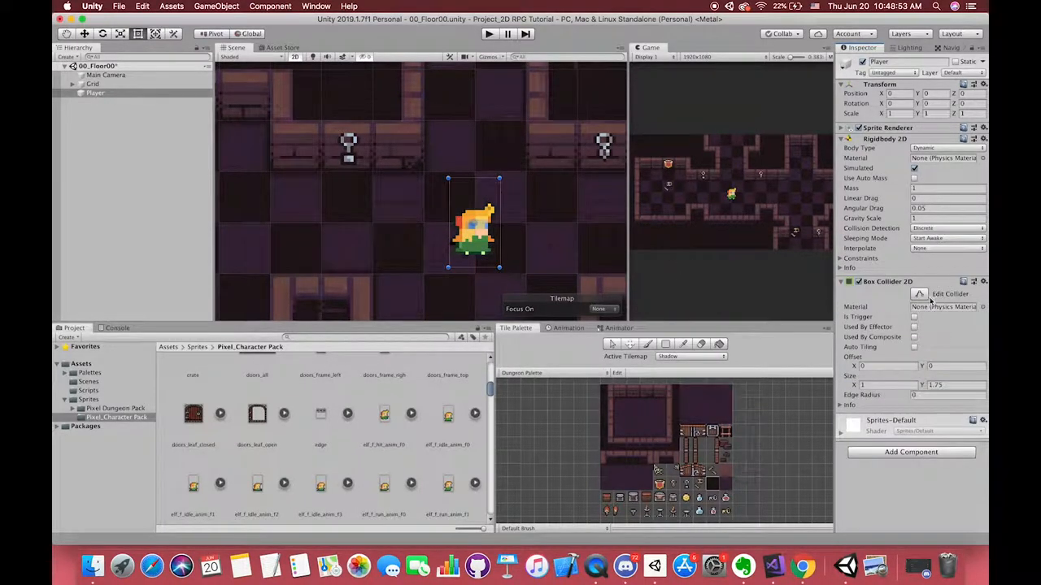
{"action": "left_click", "coordinate": [94, 92]}
{"action": "type", "text": "0"}
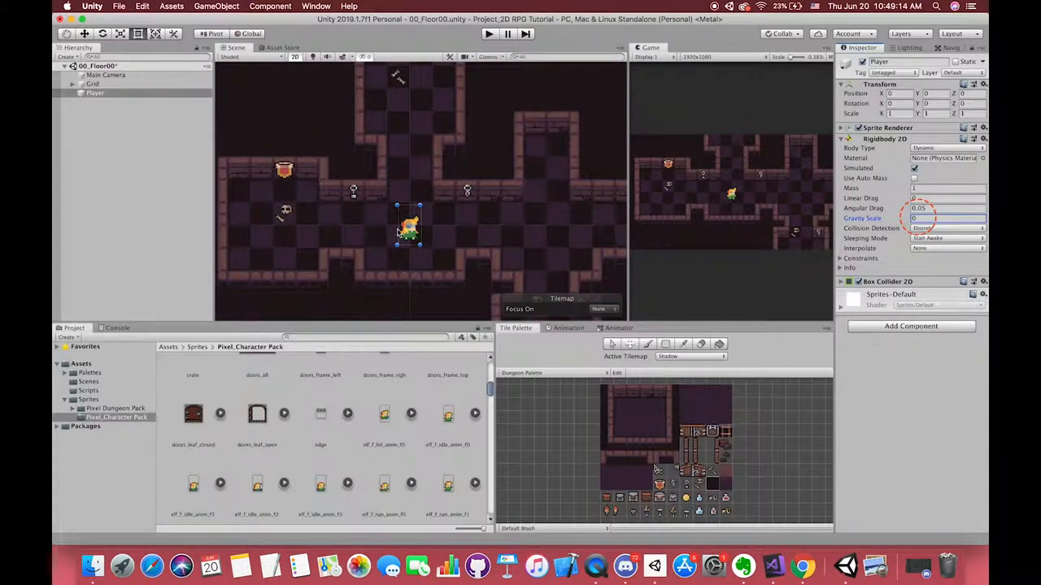
Create the PlayerController C# script in Scripts and open it in Visual Studio
{"action": "left_click", "coordinate": [94, 93]}
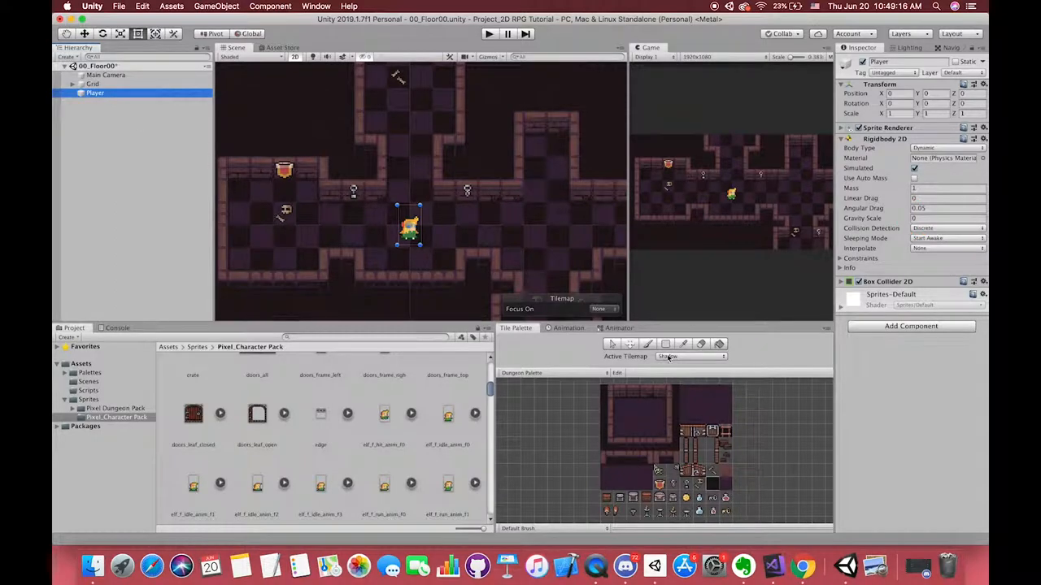
{"action": "left_click", "coordinate": [88, 391]}
{"action": "type", "text": "PlayerCon"}
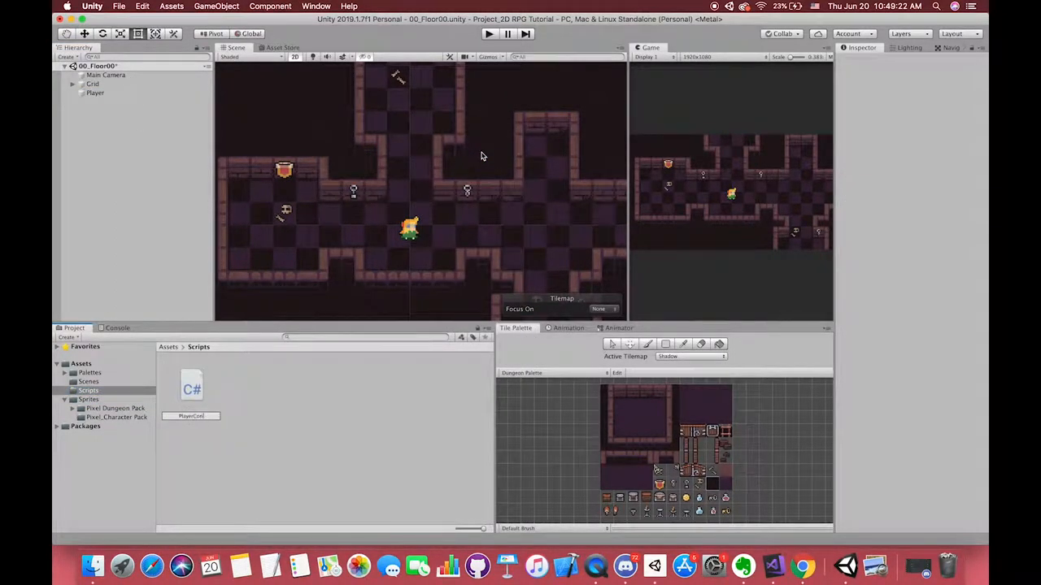
{"action": "left_click", "coordinate": [94, 93]}
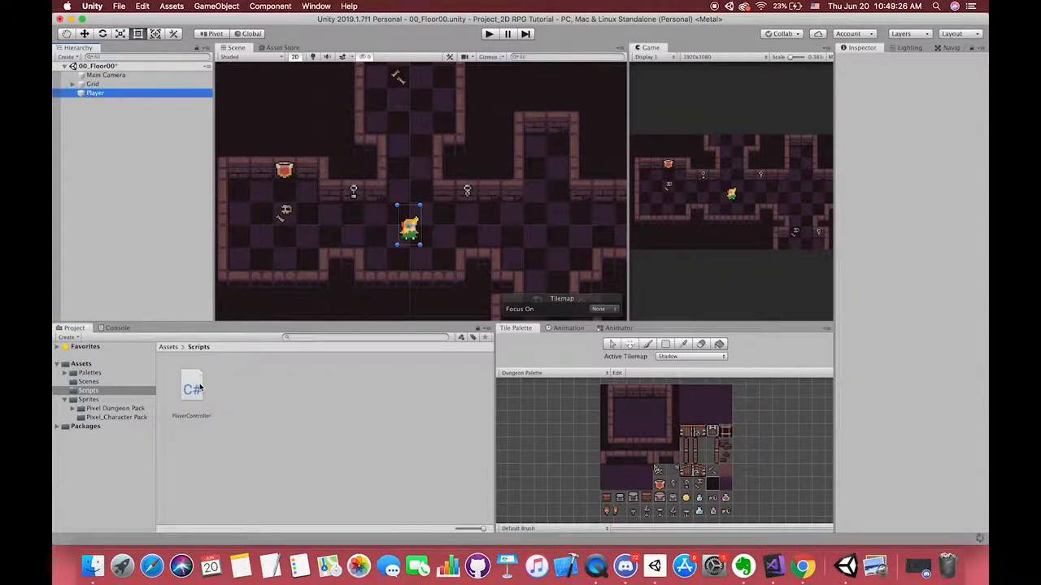
{"action": "left_click", "coordinate": [94, 93]}
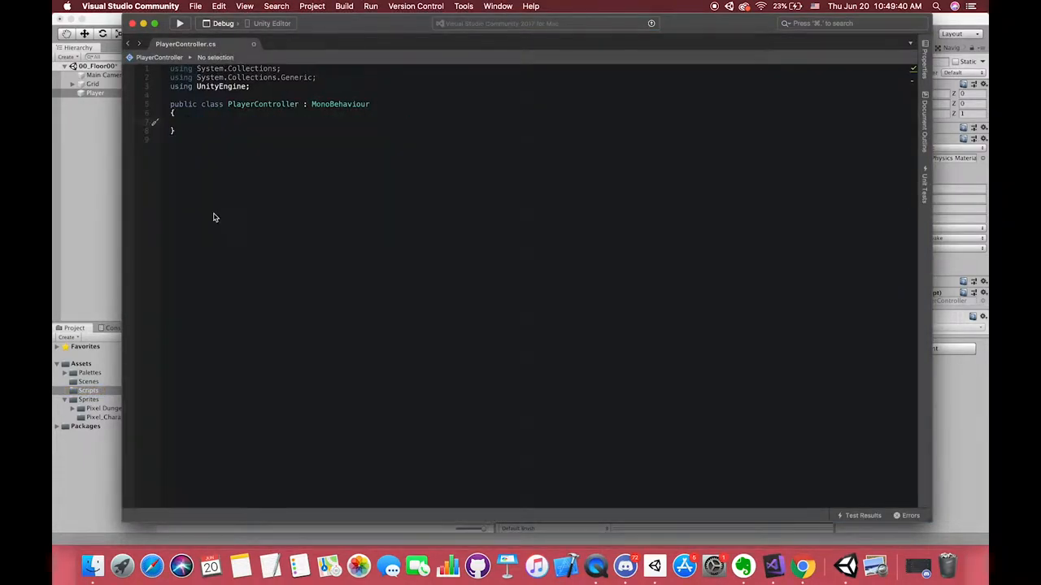
Declare a private Rigidbody2D rb field and start the Start method
{"action": "type", "text": "private Rigi"}
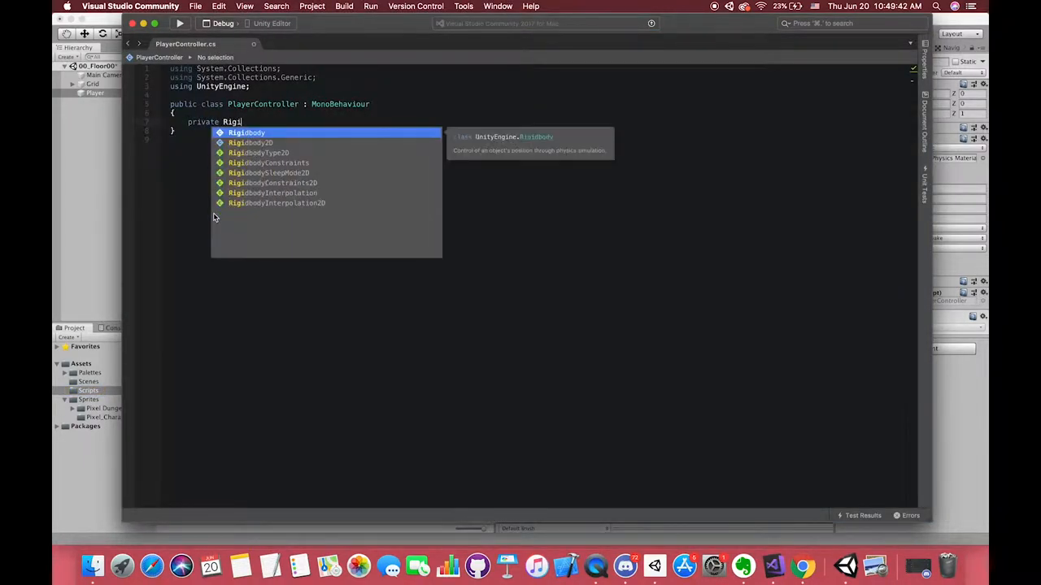
{"action": "key", "text": "Backspace"}
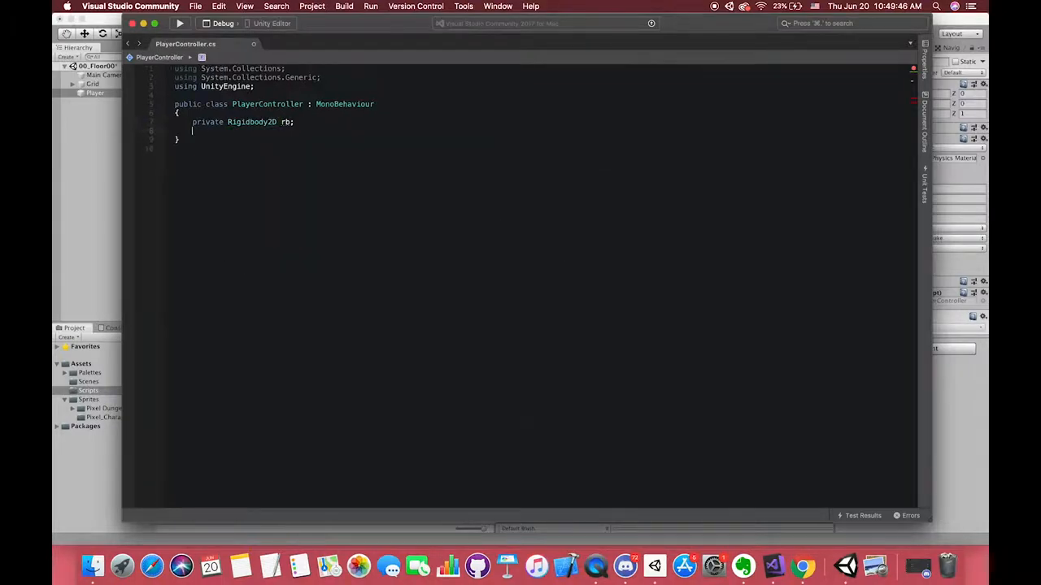
{"action": "type", "text": "void Start("}
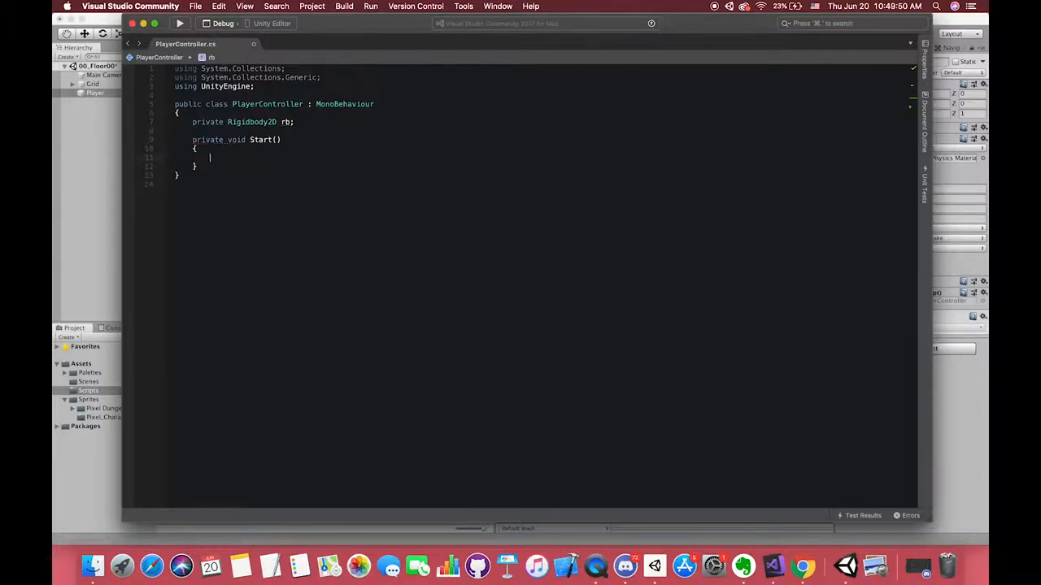
Assign rb = GetComponent<Rigidbody2D>() in Start and begin an Update method
{"action": "type", "text": "rb = getcom"}
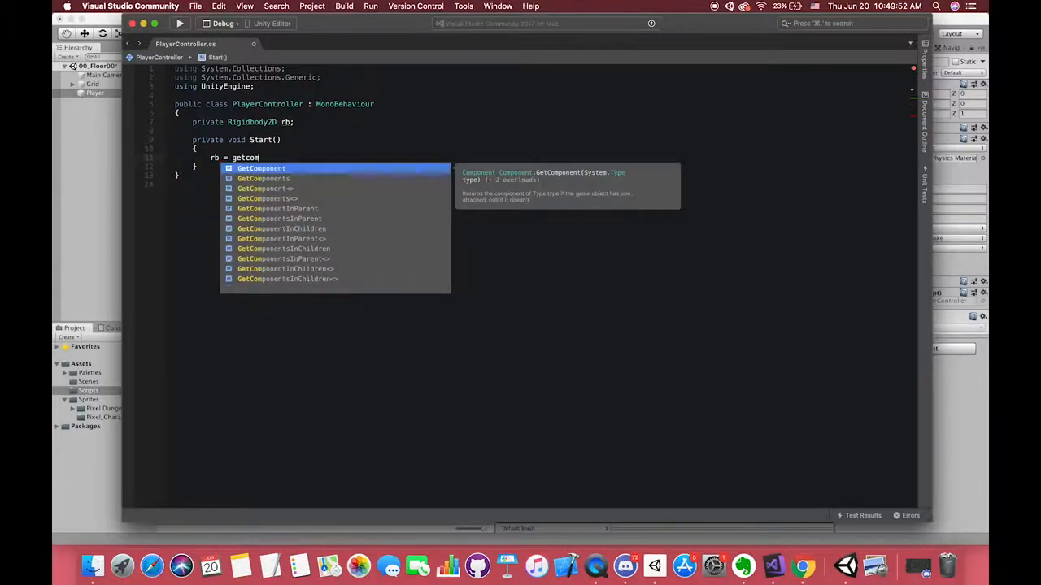
{"action": "type", "text": "Ris"}
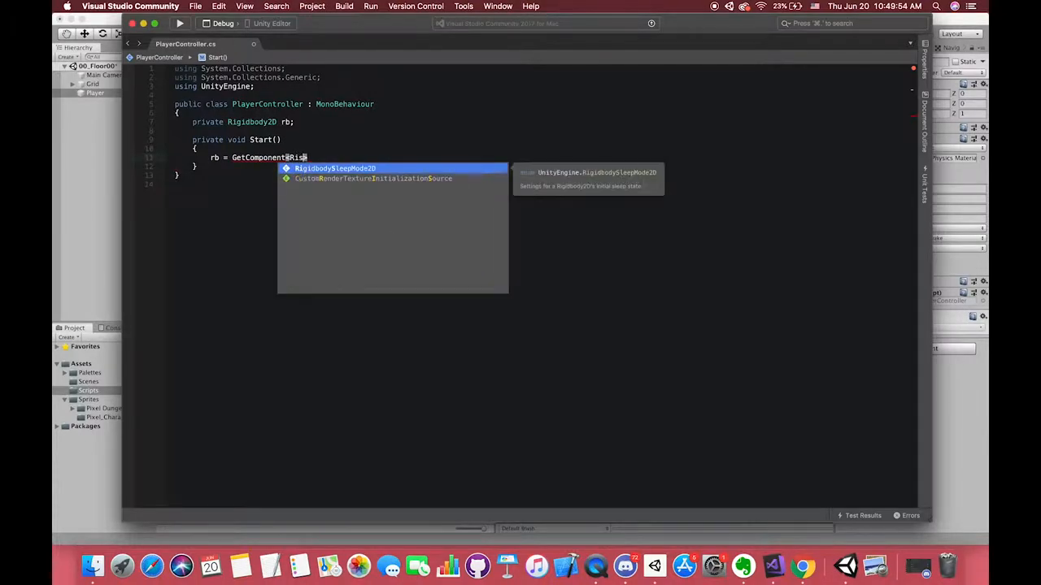
{"action": "key", "text": "backspace"}
{"action": "type", "text": "gidbody2D>();"}
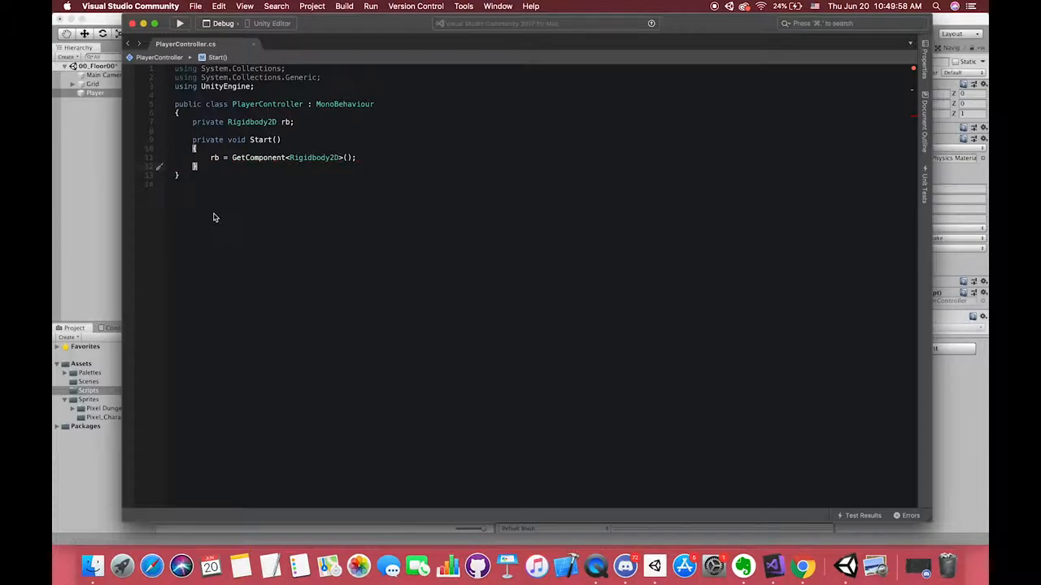
{"action": "type", "text": "void U"}
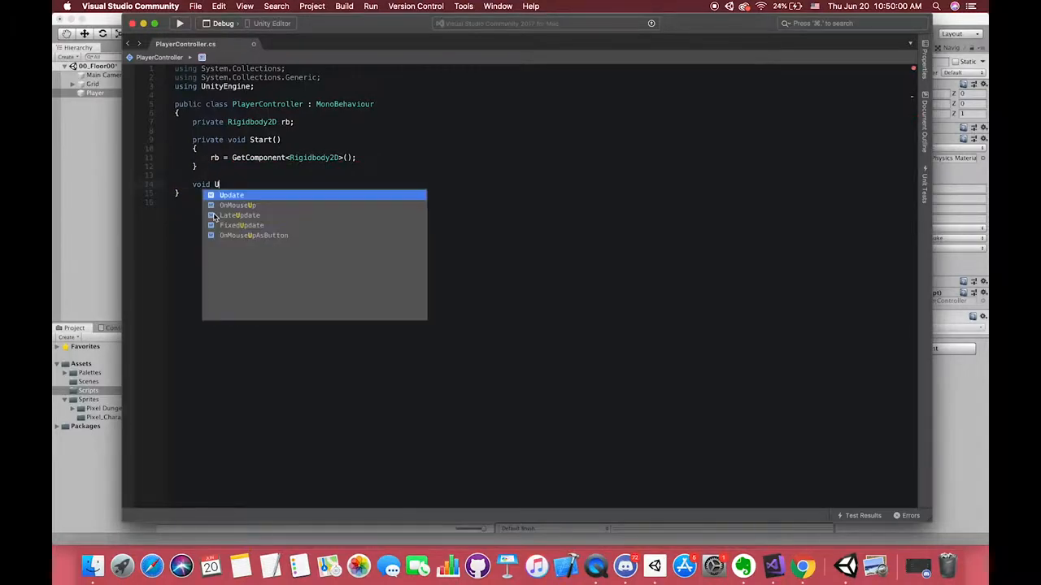
Declare private float moveH, moveV and begin moveH = Input.Get in Update
{"action": "left_click", "coordinate": [231, 195]}
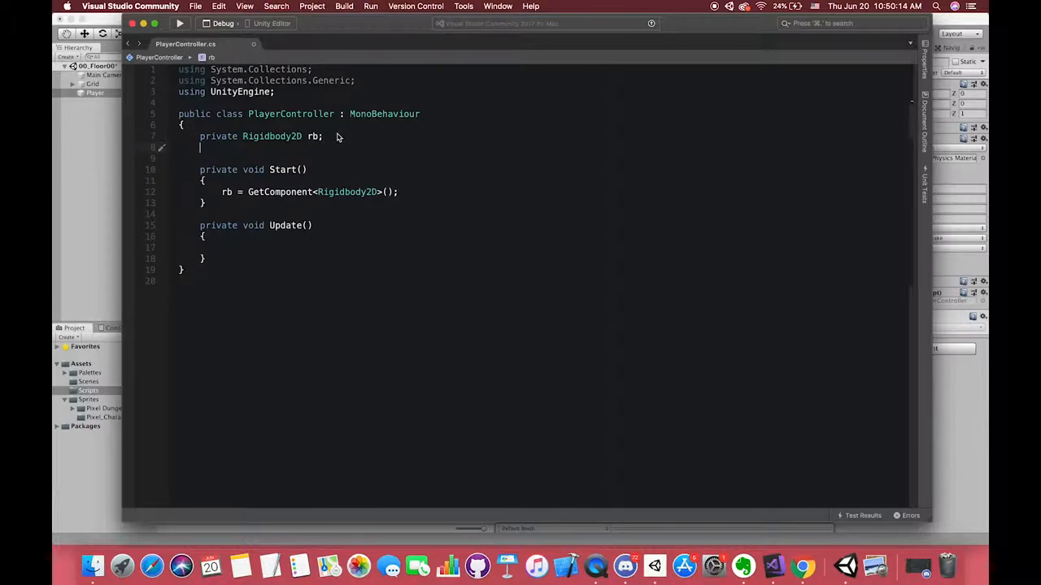
{"action": "type", "text": "priv"}
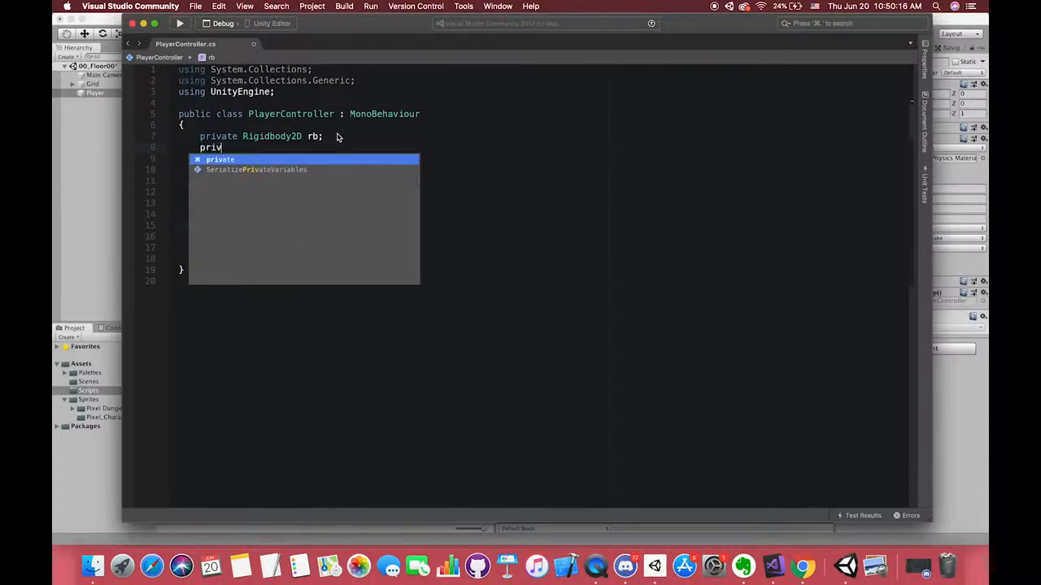
{"action": "type", "text": "private float moveh"}
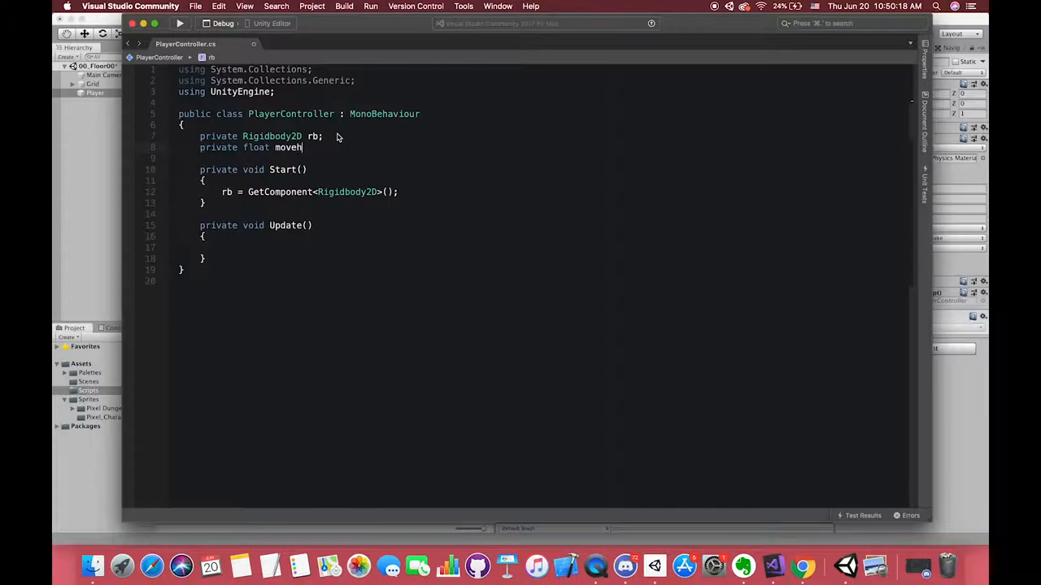
{"action": "type", "text": "H, moveV;"}
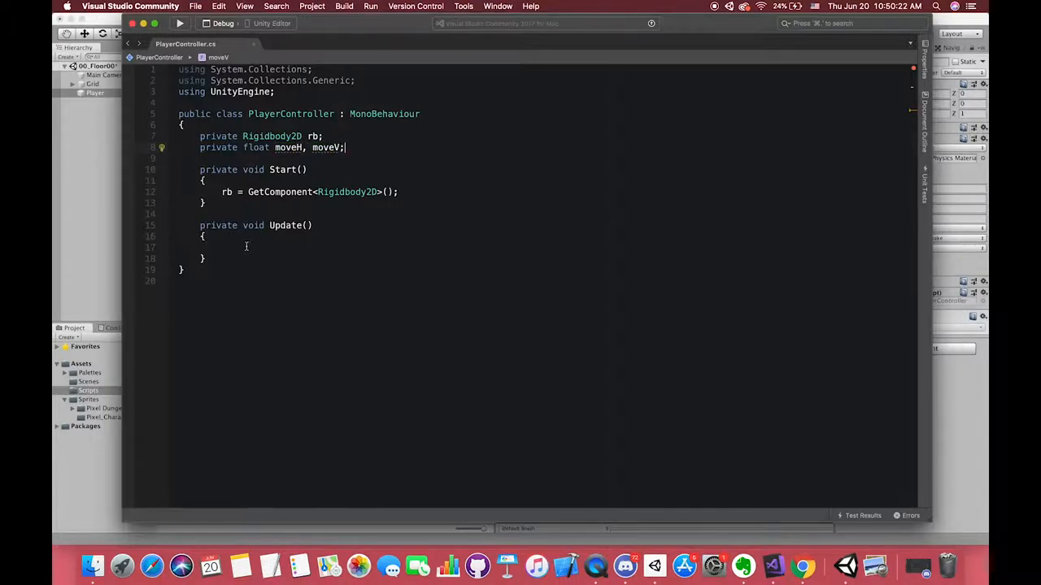
{"action": "type", "text": "moveH ="}
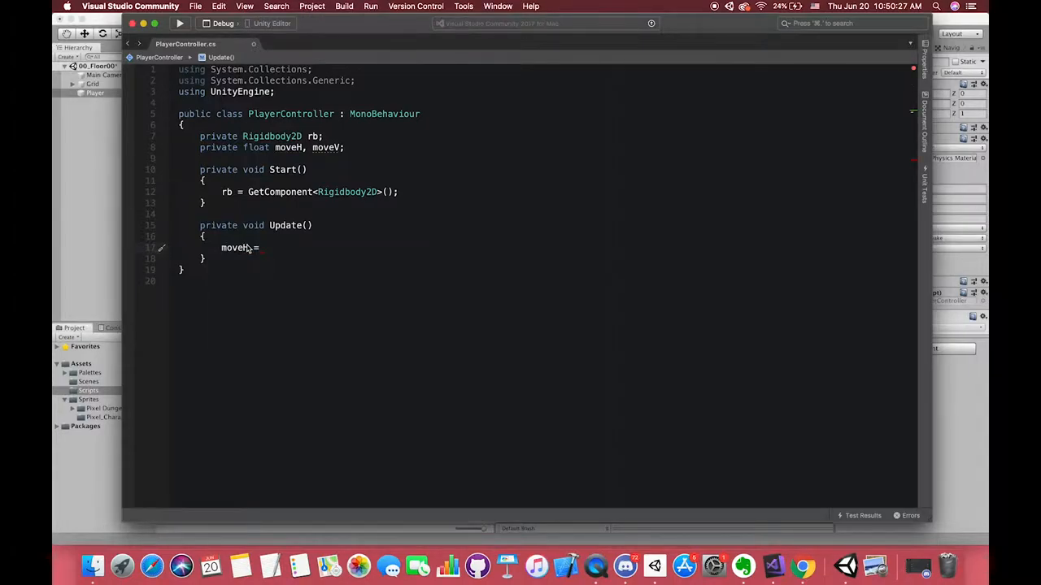
{"action": "type", "text": "Input.get"}
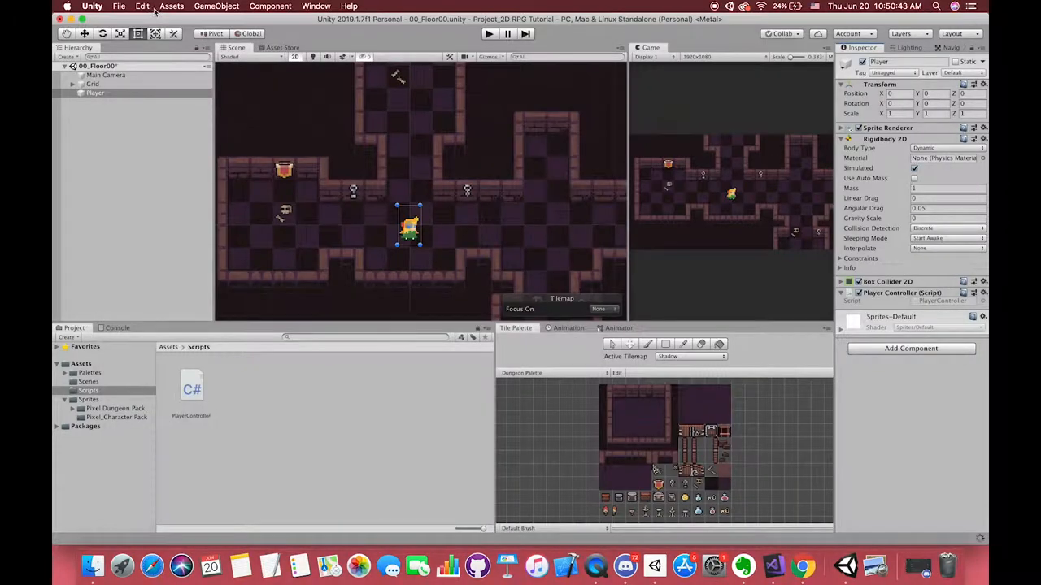
Review the Horizontal axis buttons and sensitivity in Project Settings > Input
{"action": "left_click", "coordinate": [143, 6]}
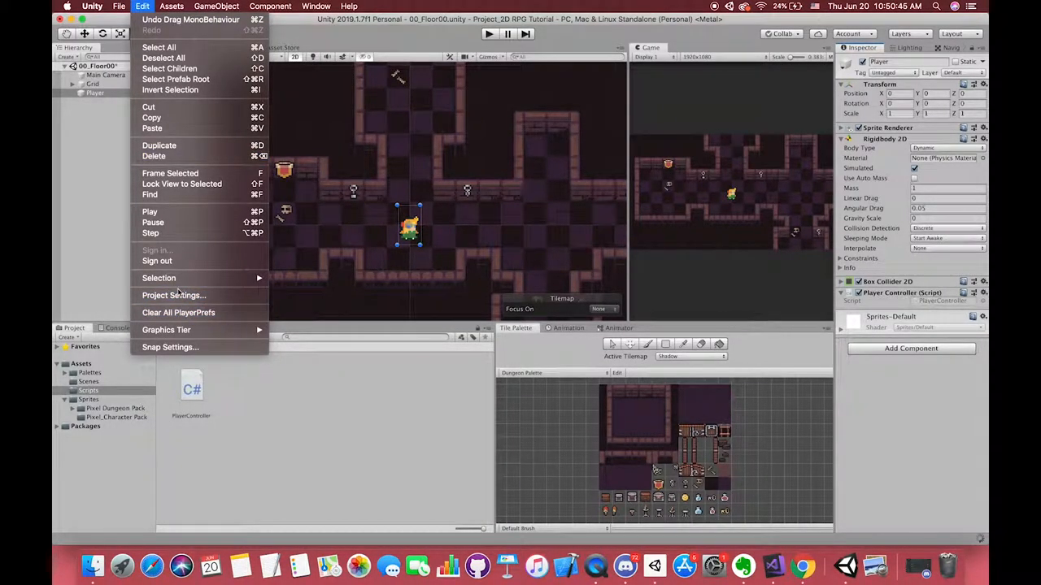
{"action": "left_click", "coordinate": [174, 296]}
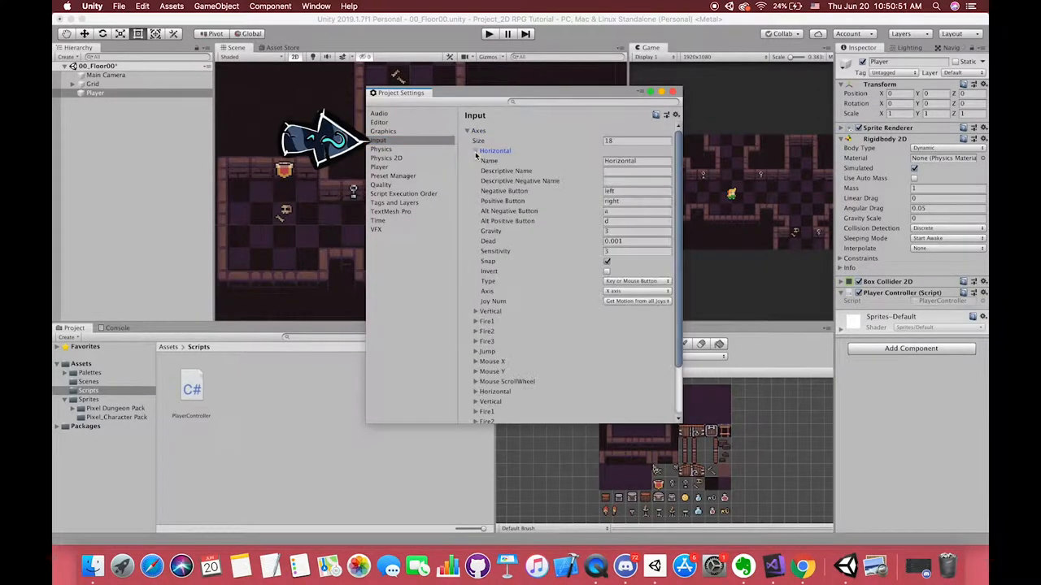
{"action": "left_click", "coordinate": [637, 201]}
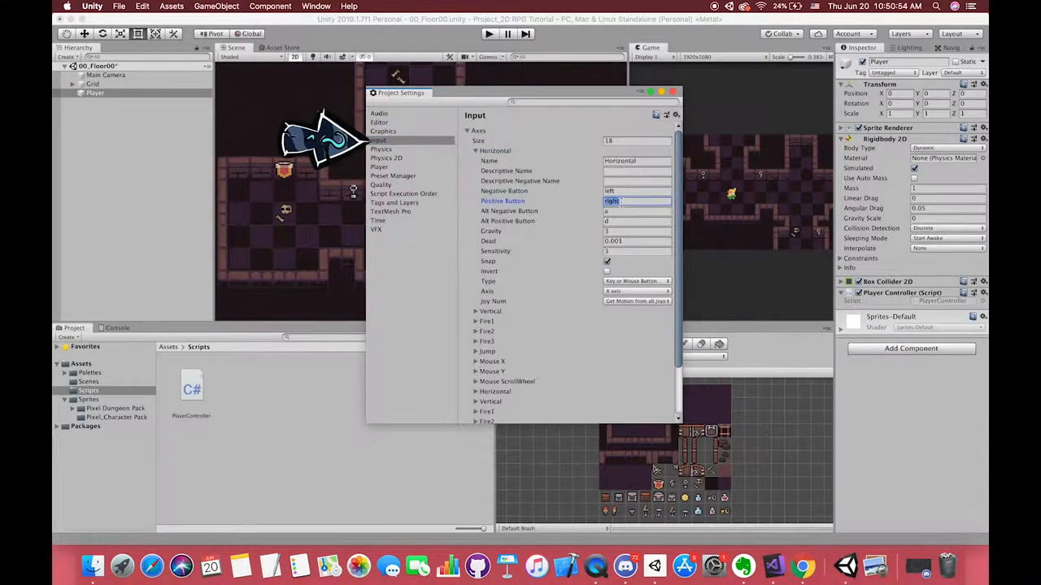
{"action": "left_click", "coordinate": [637, 190]}
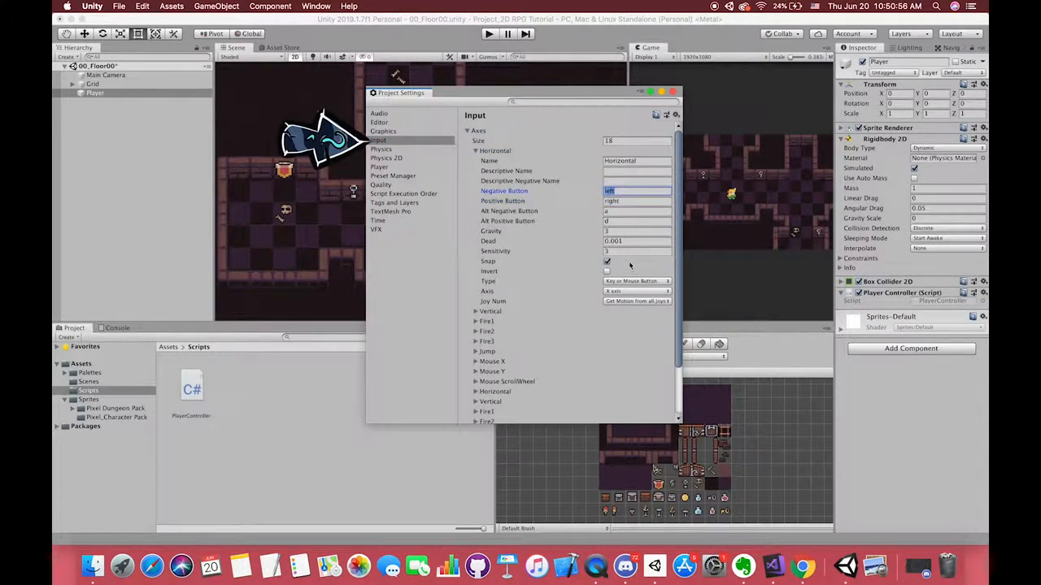
{"action": "left_click", "coordinate": [637, 250]}
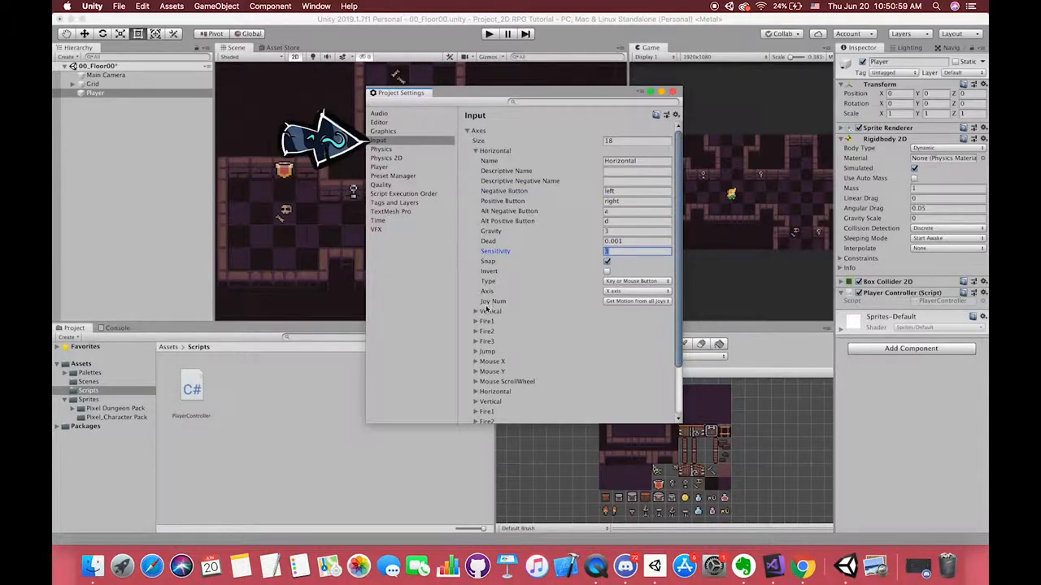
{"action": "scroll", "scroll_direction": "down", "scroll_amount": 3}
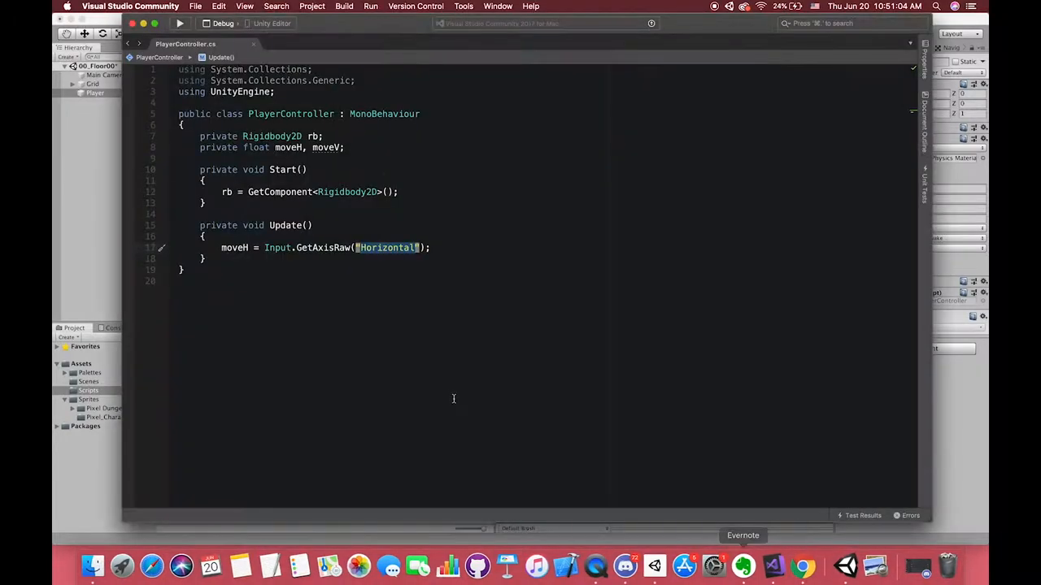
Set moveV from Input.GetAxisRaw("Vertical") and add a private FixedUpdate method
{"action": "type", "text": "m"}
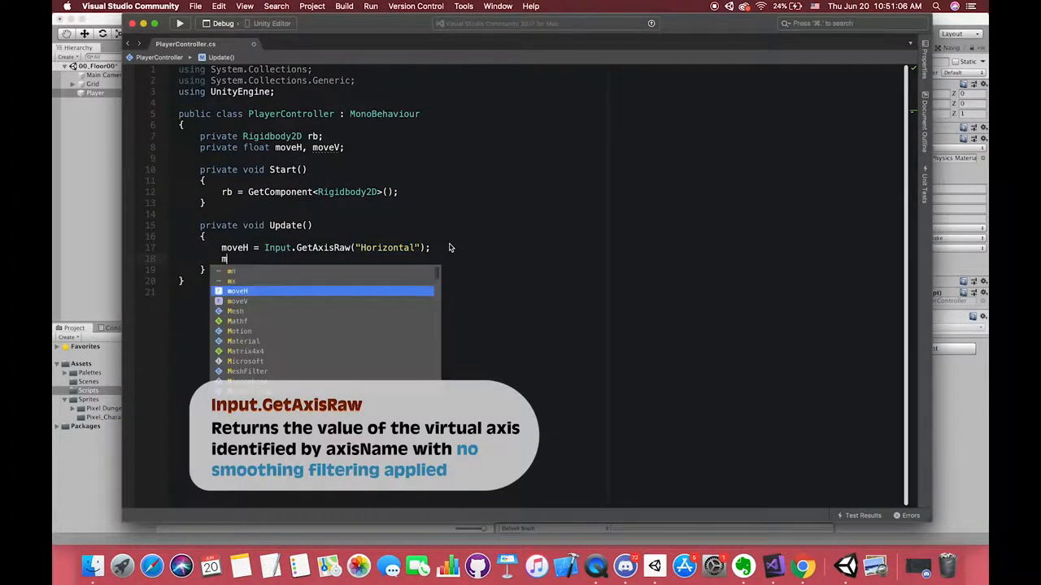
{"action": "type", "text": "oveV = Input"}
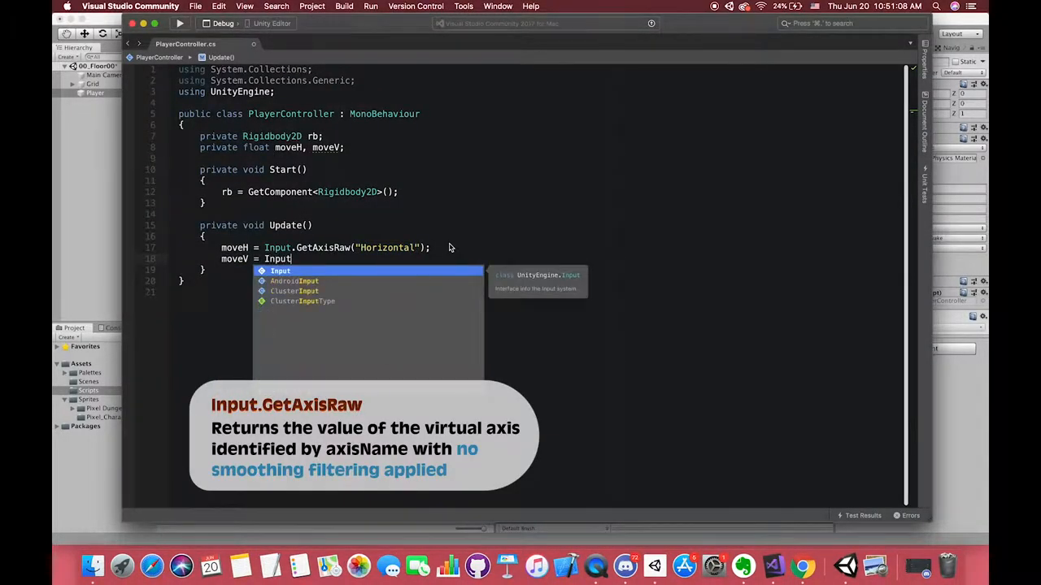
{"action": "type", "text": ".getAxisRaw(\"Vertical\");"}
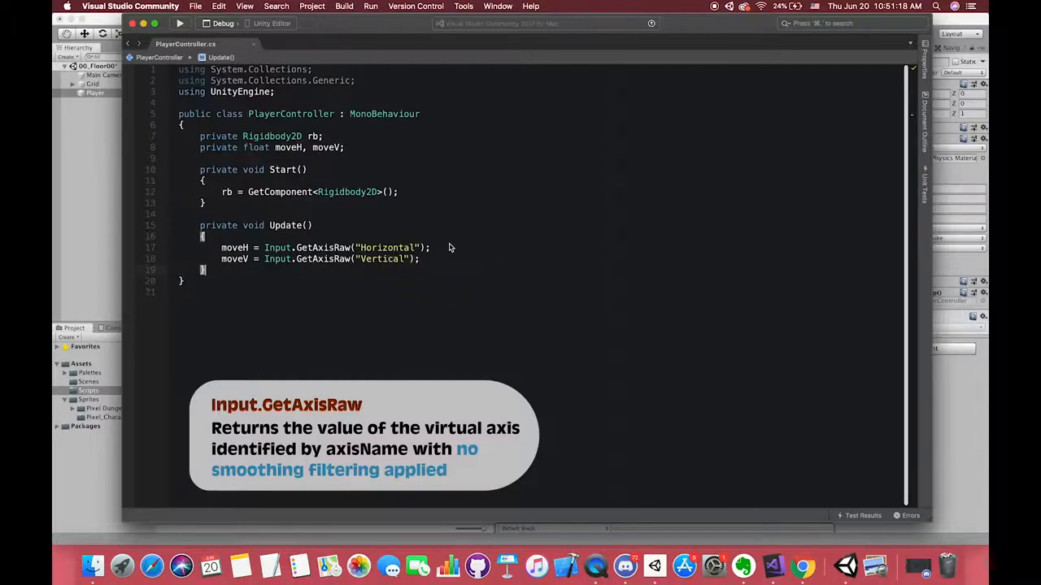
{"action": "type", "text": "private void FixedUpdate("}
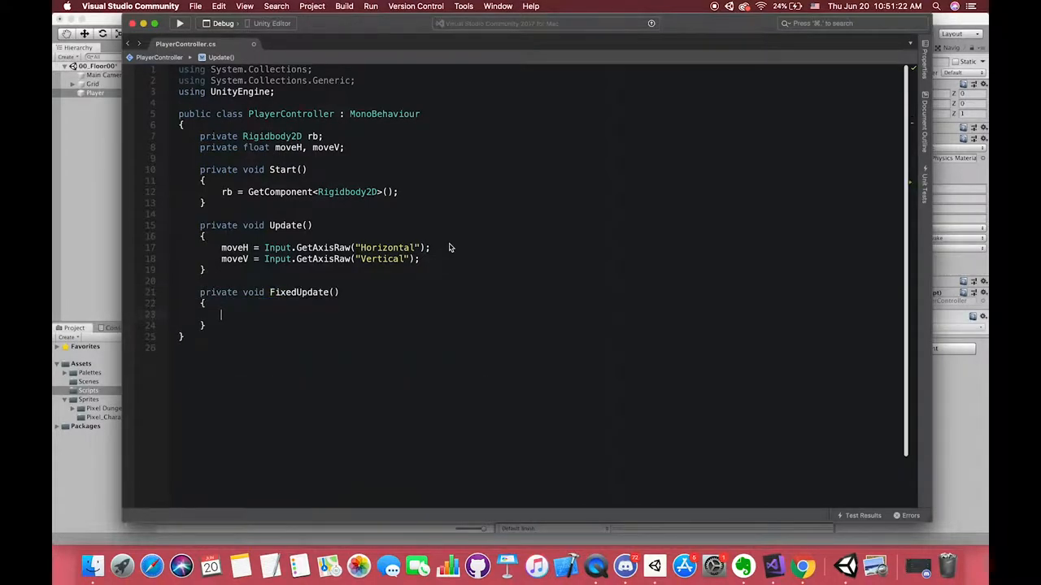
Set rb.velocity = new Vector2(moveH, moveV); inside FixedUpdate
{"action": "type", "text": "rb.velocity"}
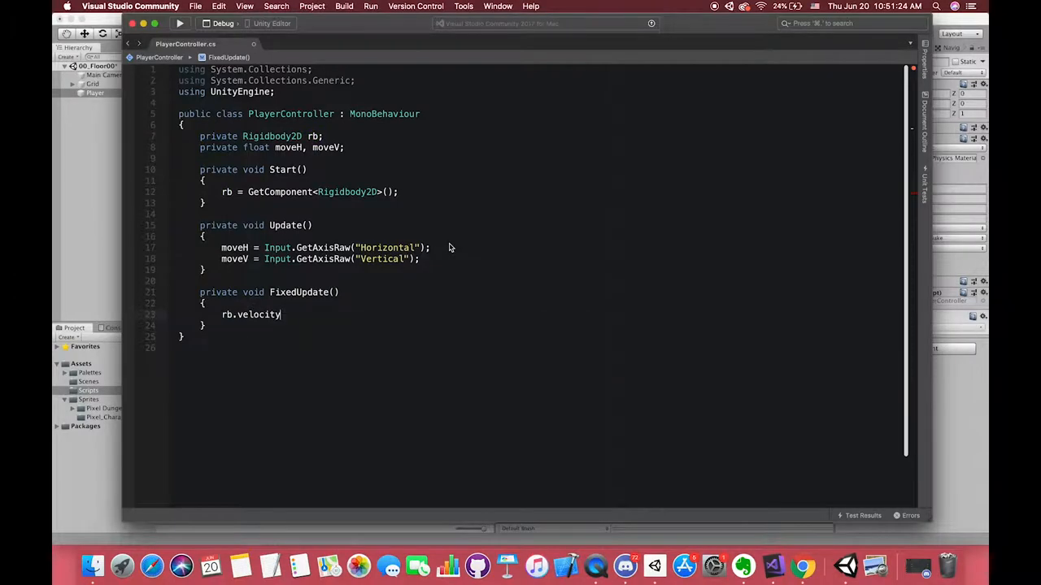
{"action": "type", "text": "="}
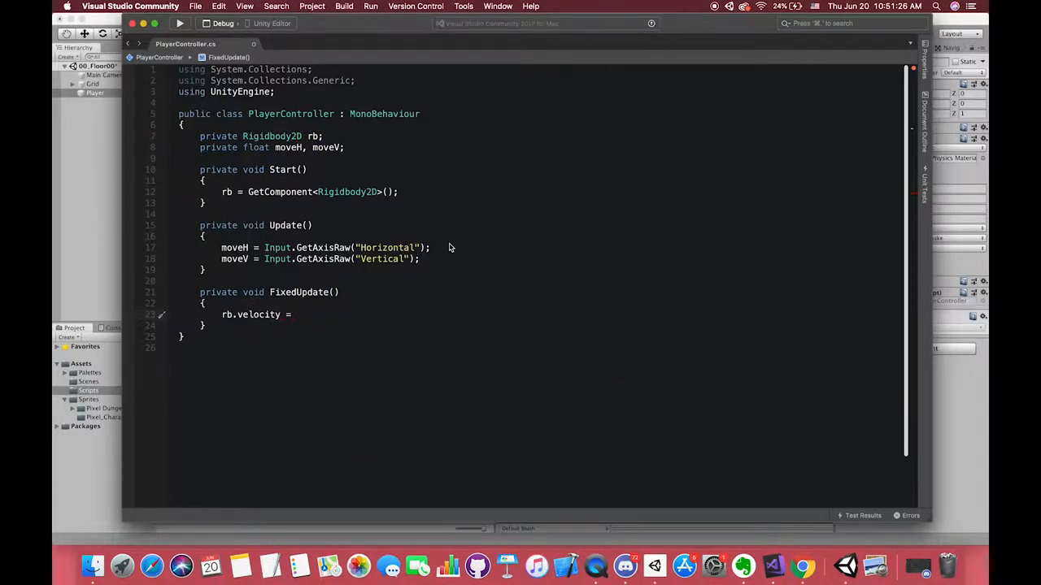
{"action": "type", "text": "new Vecto2"}
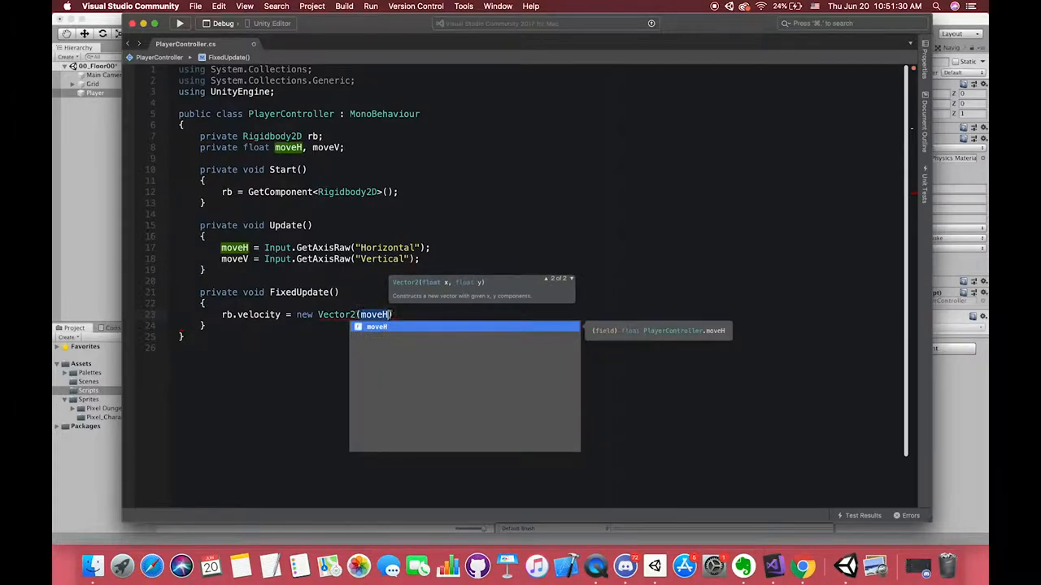
{"action": "type", "text": ", moveV"}
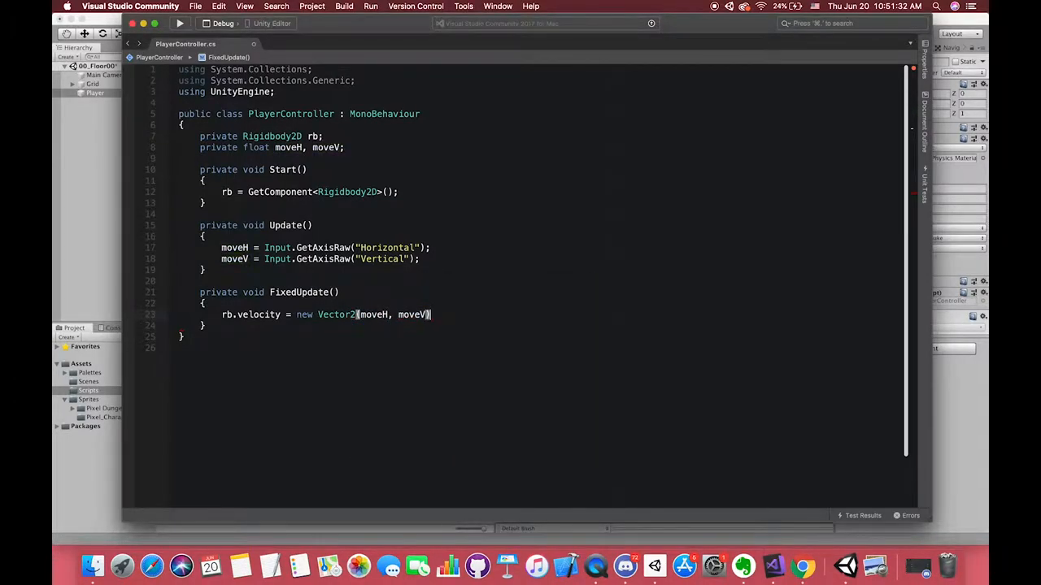
{"action": "type", "text": ";"}
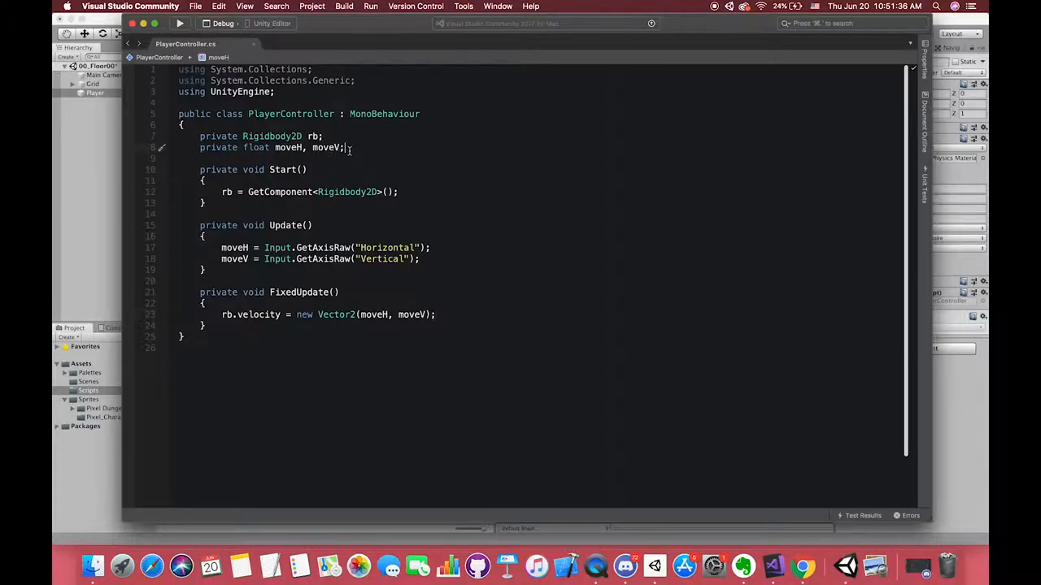
Declare [SerializeField] private float moveSpeed = 5.0f; and start multiplying the input by moveSpeed
{"action": "type", "text": "[SerializeField]"}
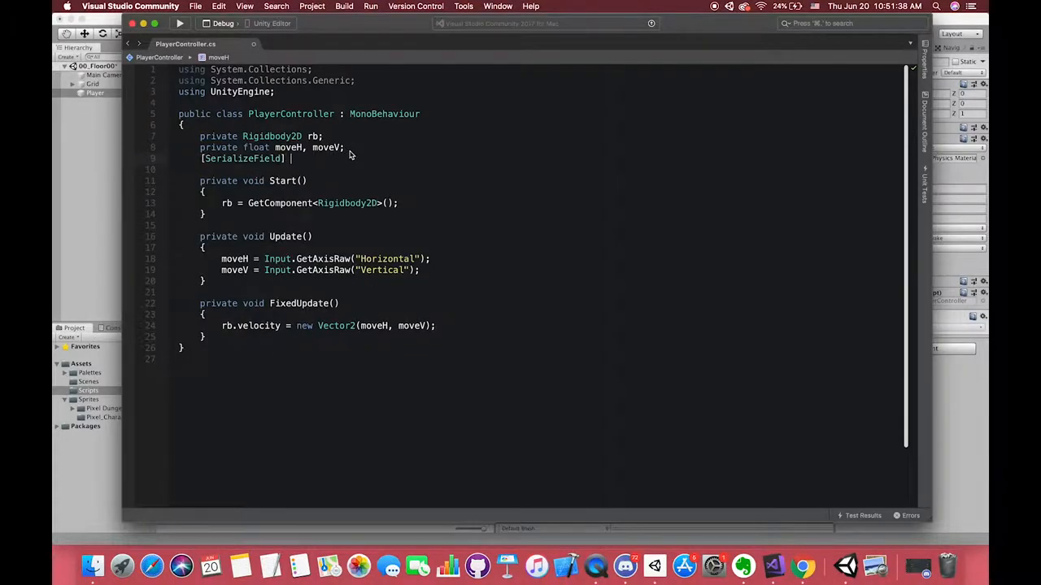
{"action": "type", "text": "private"}
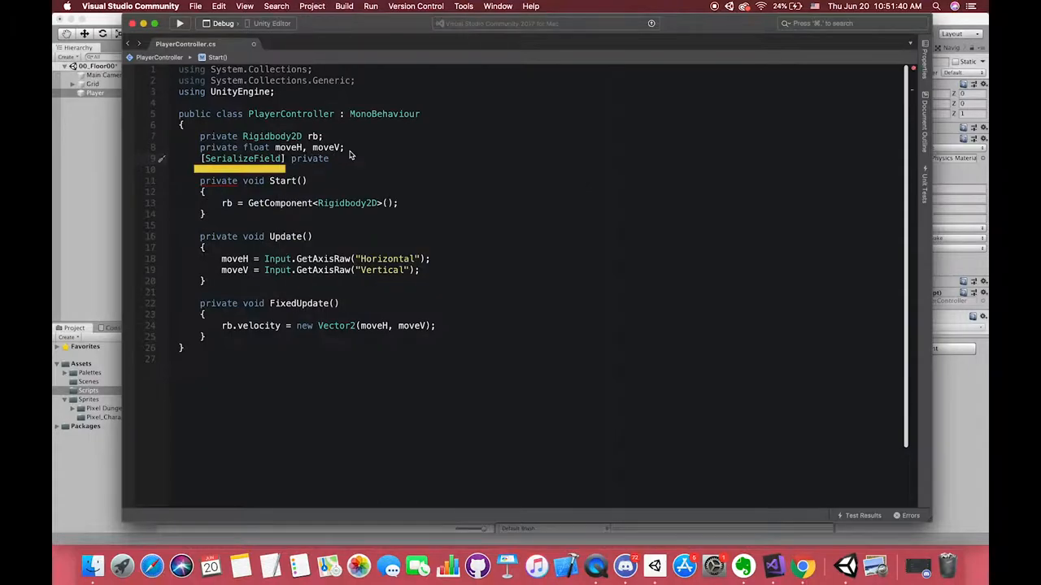
{"action": "type", "text": "float"}
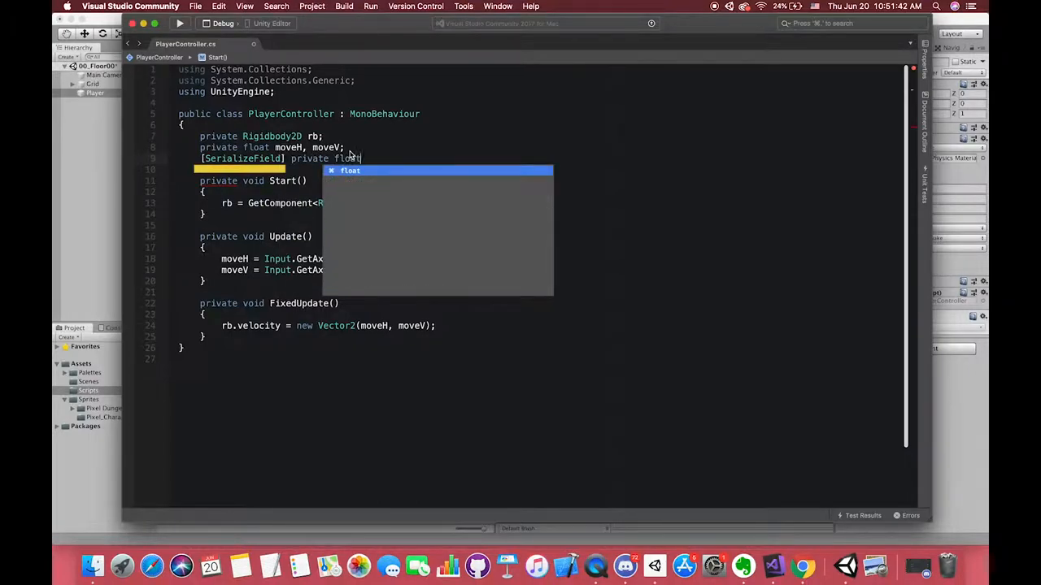
{"action": "type", "text": "moveSpeed ="}
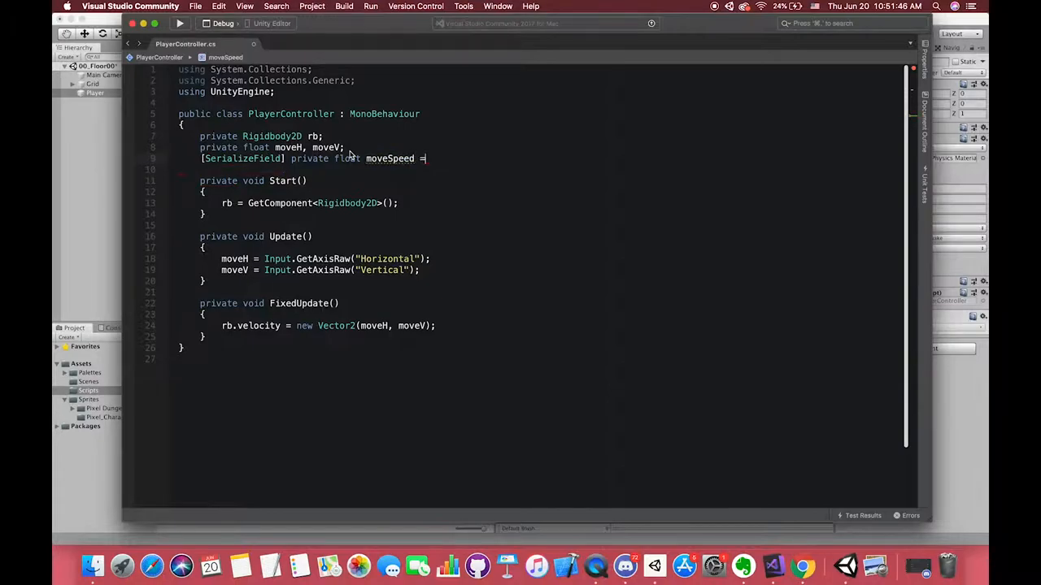
{"action": "type", "text": "5.0f;"}
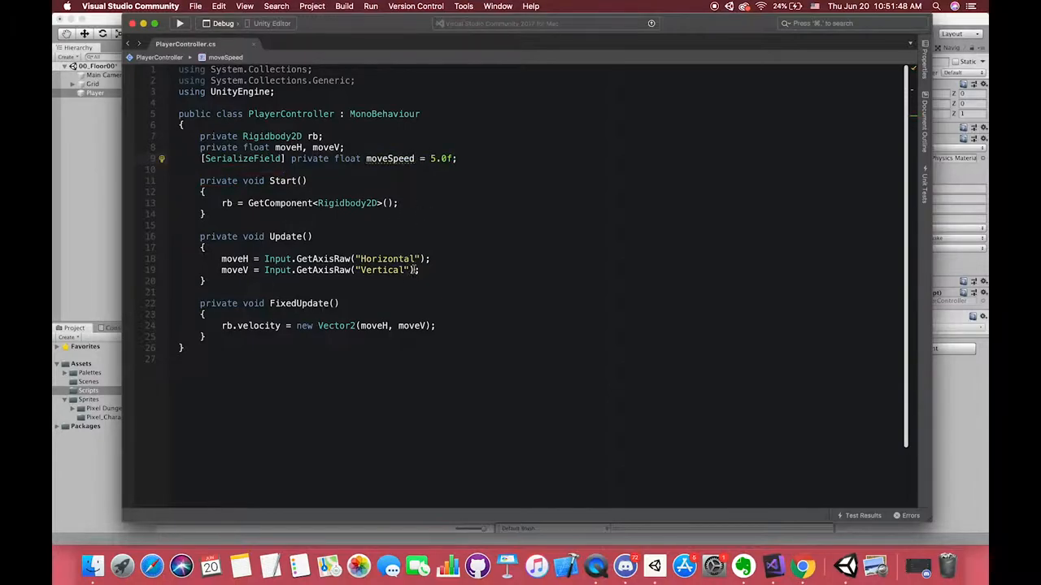
{"action": "type", "text": "* m"}
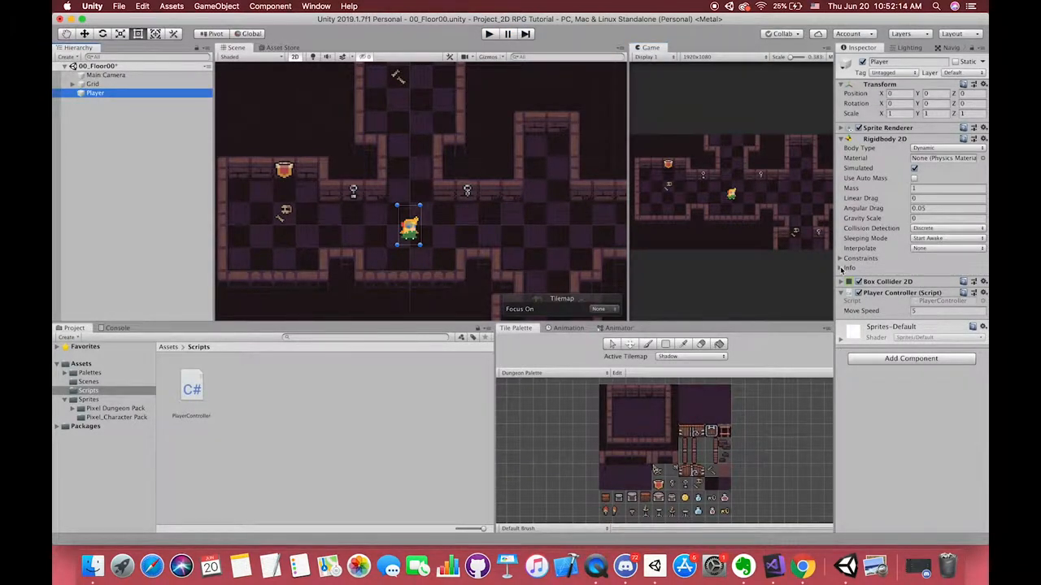
Check the Player Controller component now exposes Move Speed in the Inspector
{"action": "left_click", "coordinate": [842, 257]}
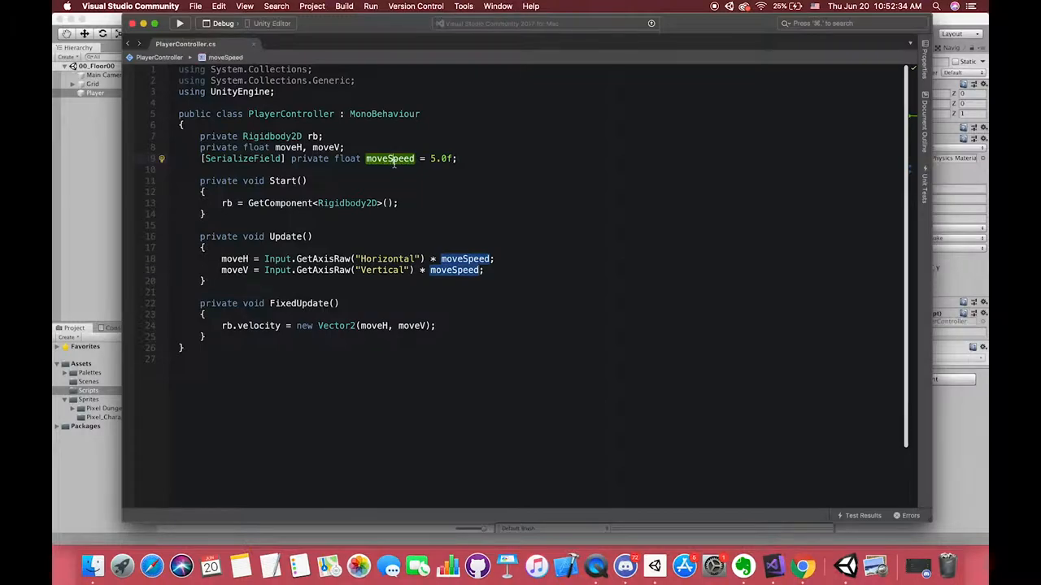
{"action": "mouse_move", "coordinate": [403, 204]}
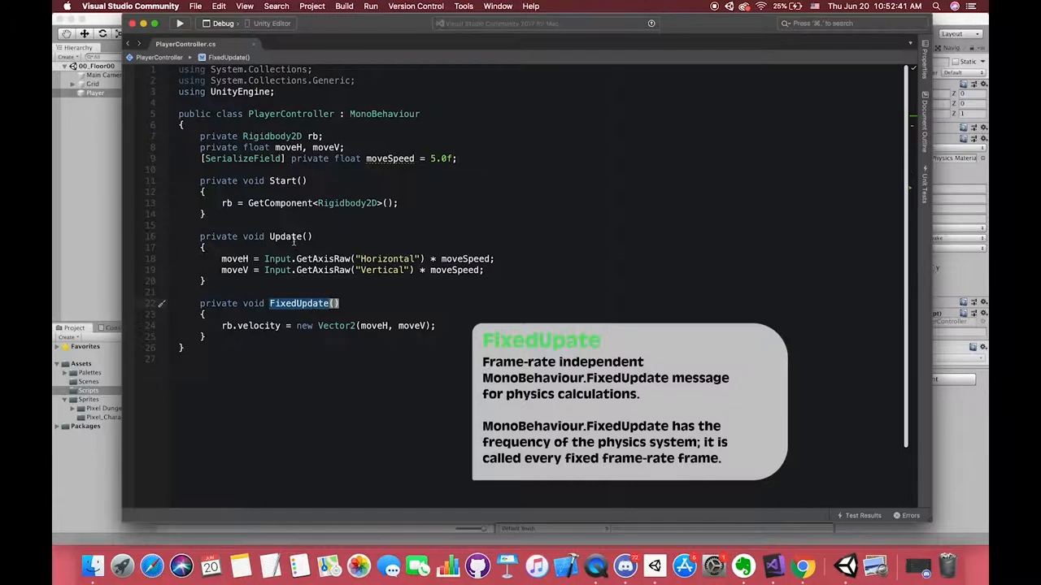
Add FixedUpdate setting rb.velocity = new Vector2(moveH, moveV), then return to Unity
{"action": "left_click", "coordinate": [287, 238]}
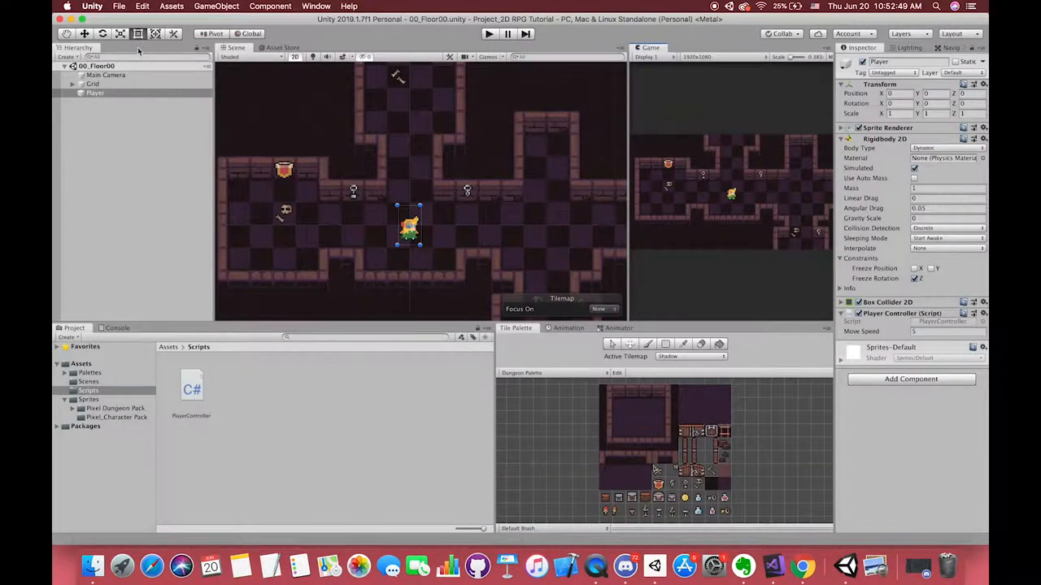
Create a C# script named CameraController in the Scripts folder and open it in Visual Studio
{"action": "left_click", "coordinate": [105, 75]}
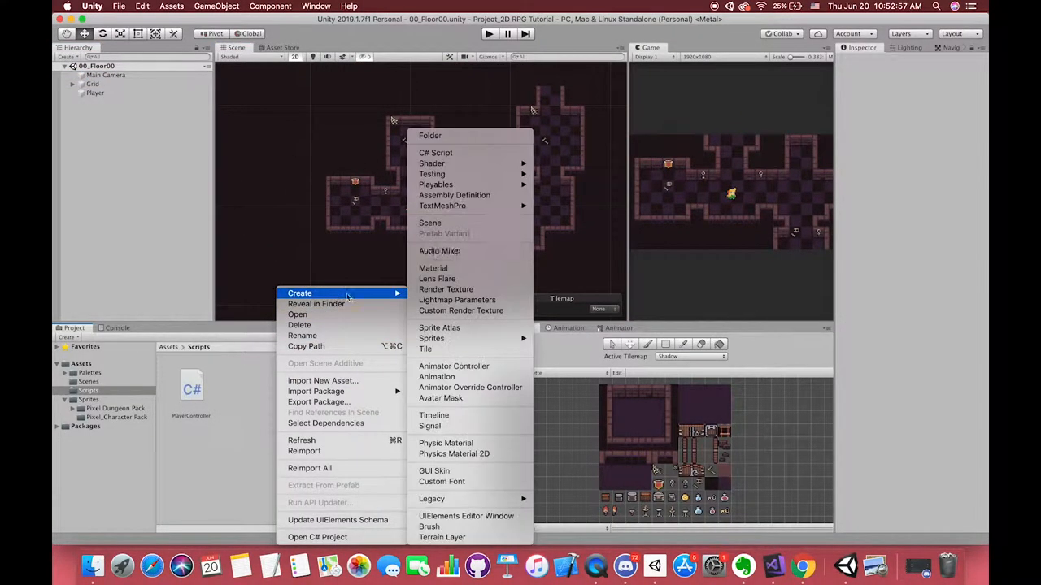
{"action": "left_click", "coordinate": [436, 153]}
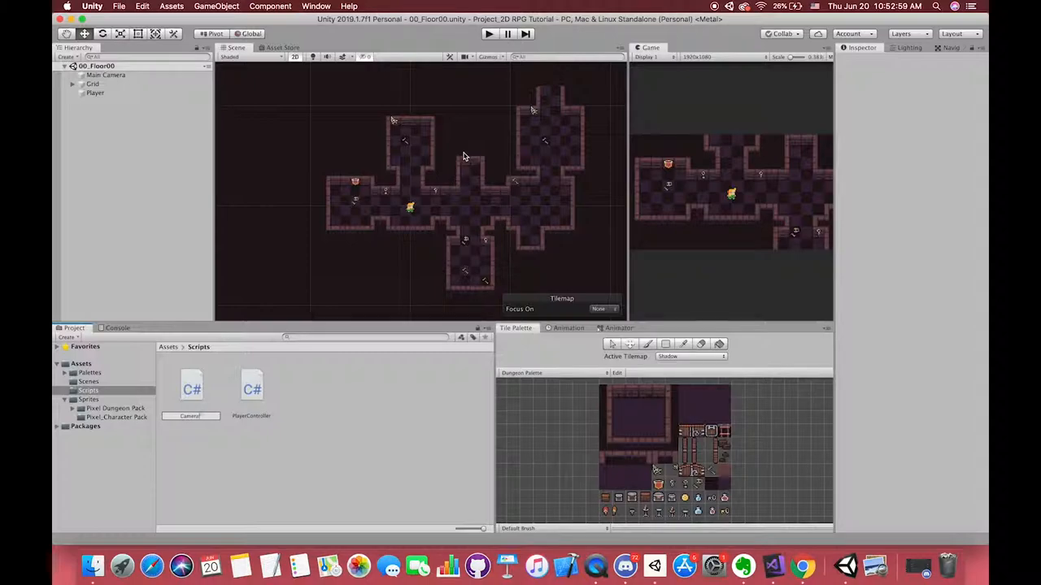
{"action": "left_click", "coordinate": [190, 387]}
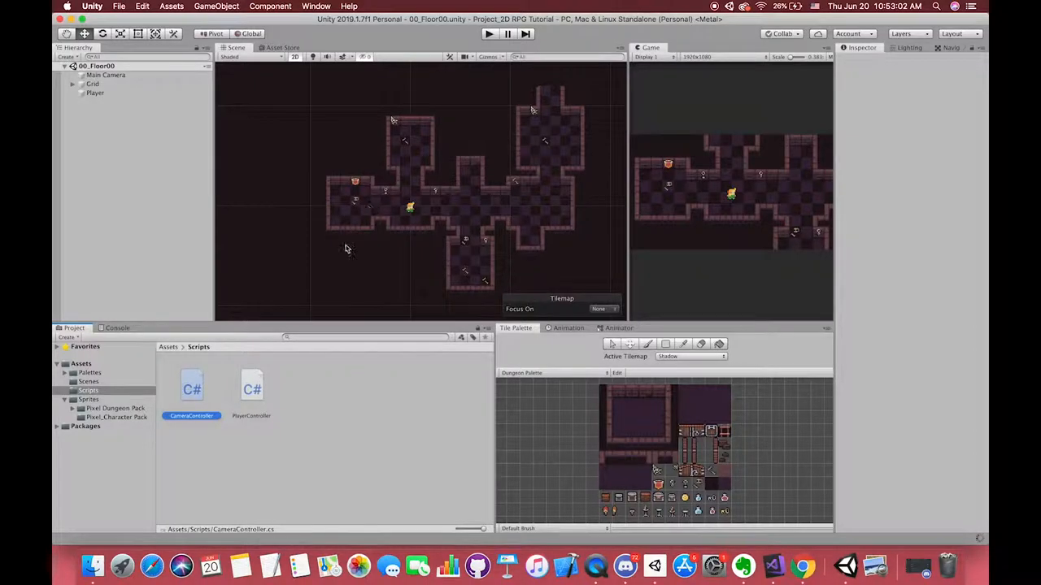
{"action": "left_click", "coordinate": [192, 387]}
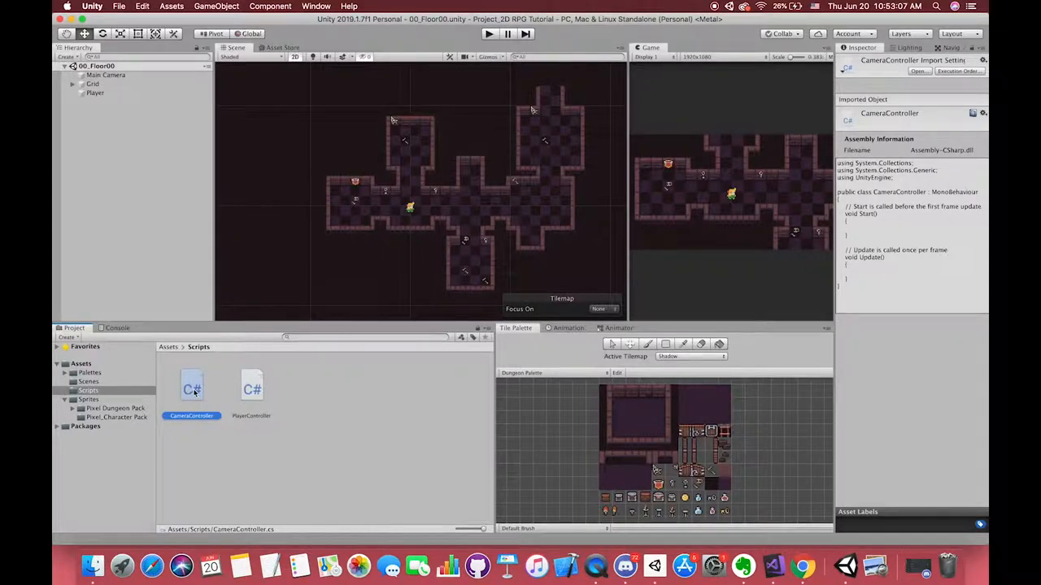
{"action": "left_click", "coordinate": [106, 75]}
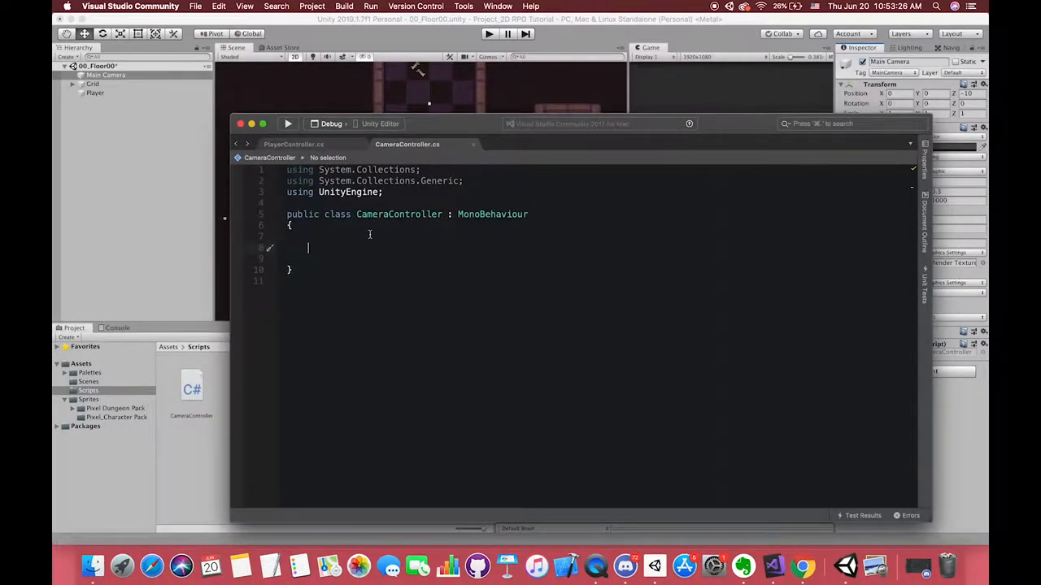
Declare private Transform target and fill it in Start from the Player-tagged object's Transform
{"action": "type", "text": "private Transform target;"}
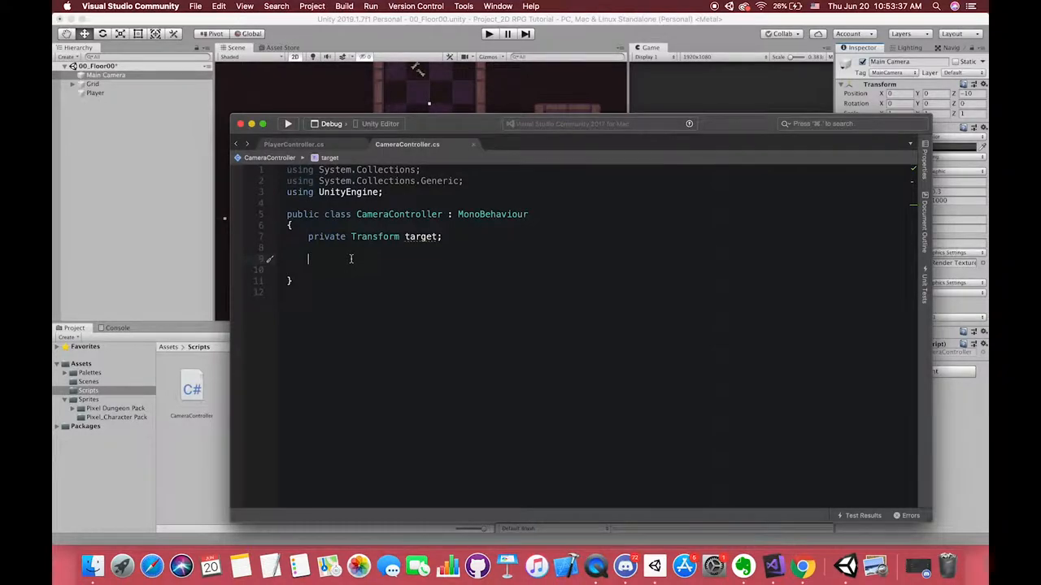
{"action": "type", "text": "private"}
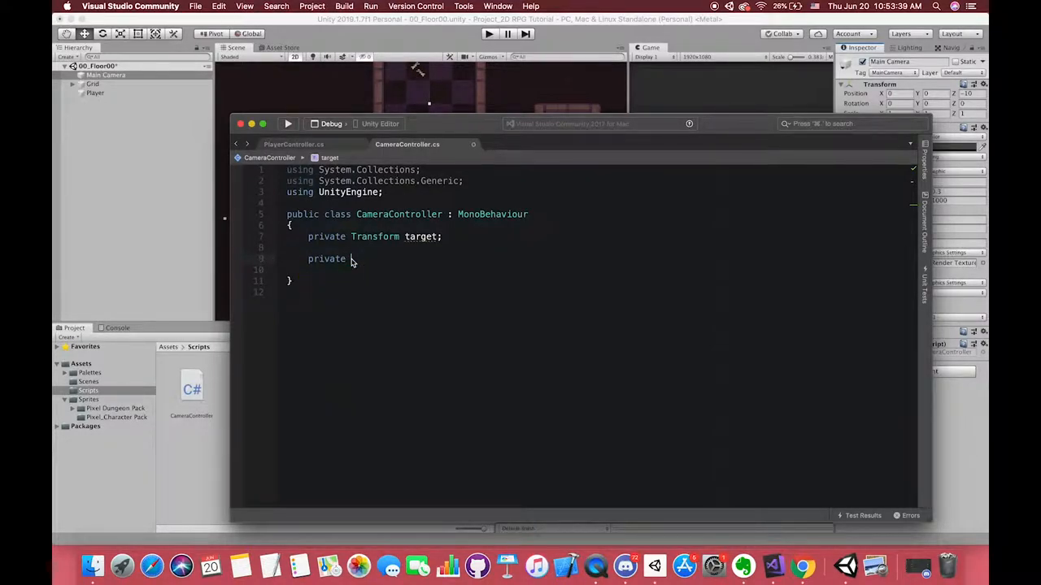
{"action": "type", "text": "void"}
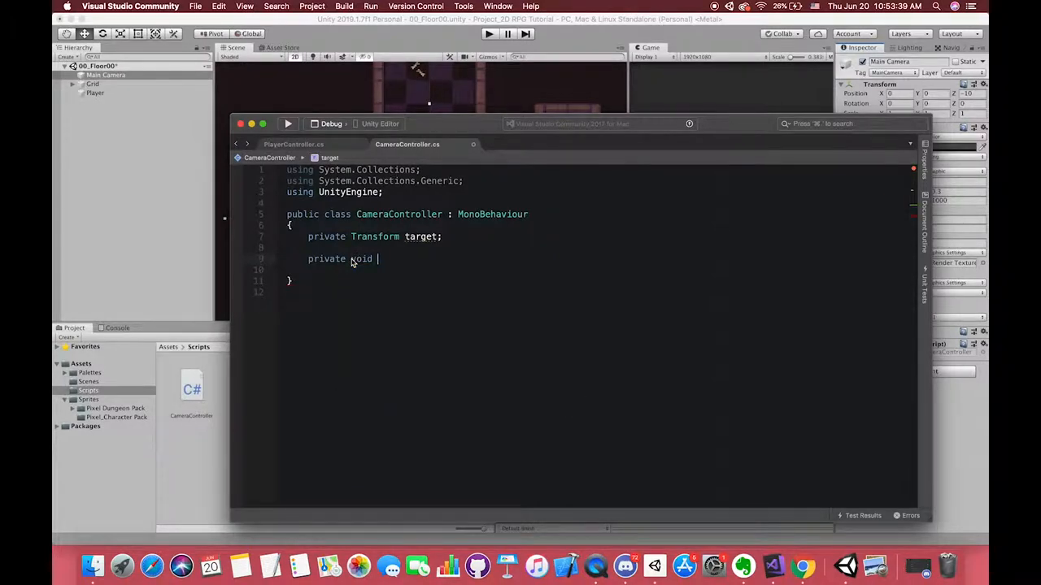
{"action": "type", "text": "Sat"}
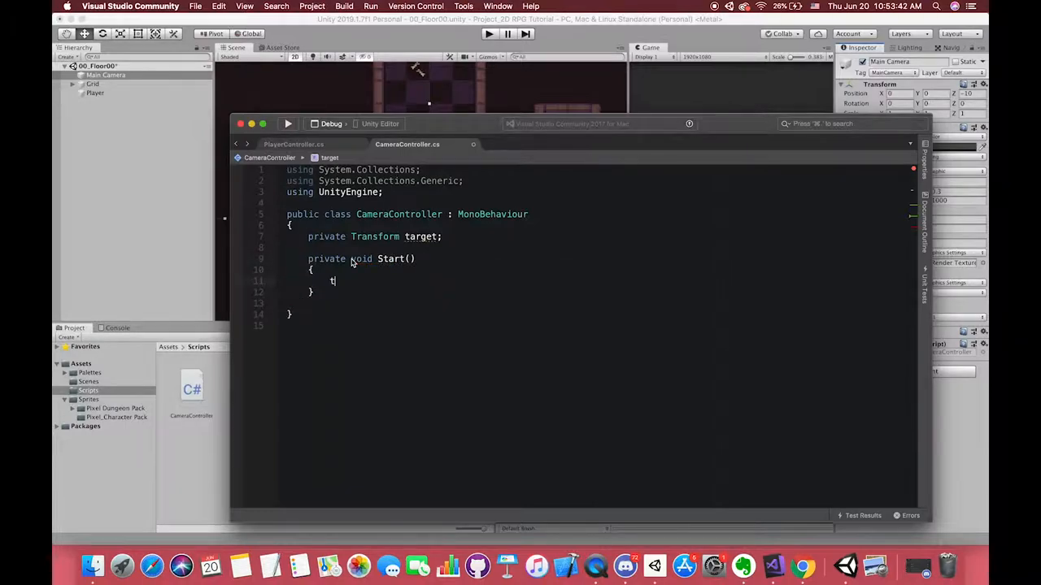
{"action": "type", "text": "arget ="}
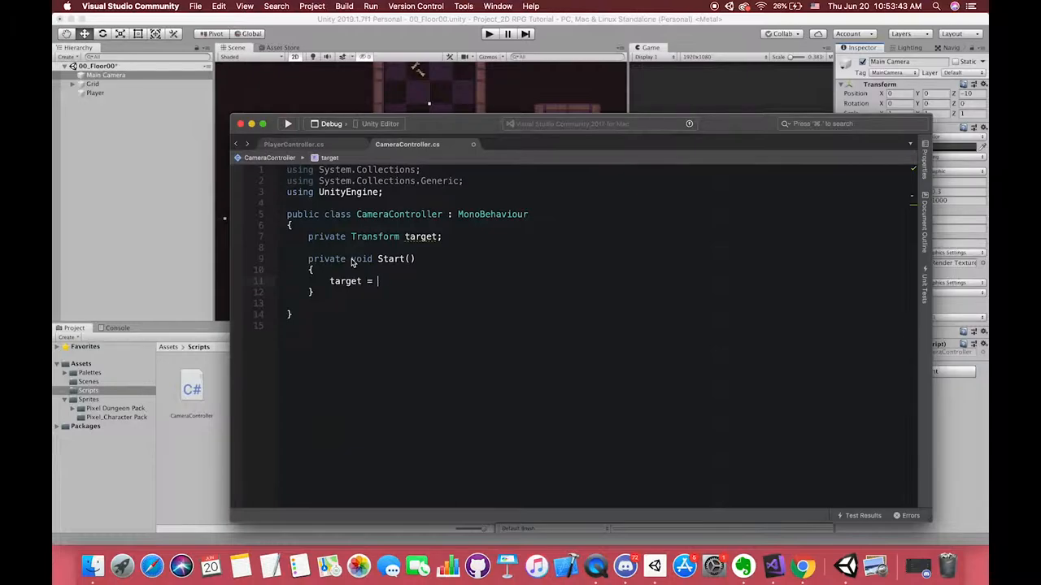
{"action": "type", "text": "GameObject.FindGameObjectWithTag(\"Player"}
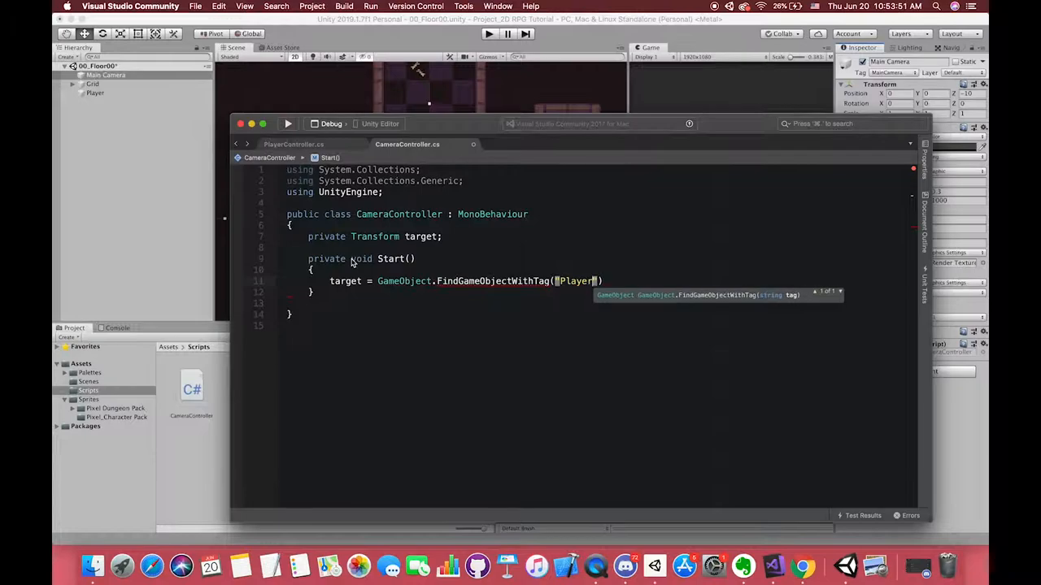
{"action": "type", "text": ".GetComponent<Transform>();"}
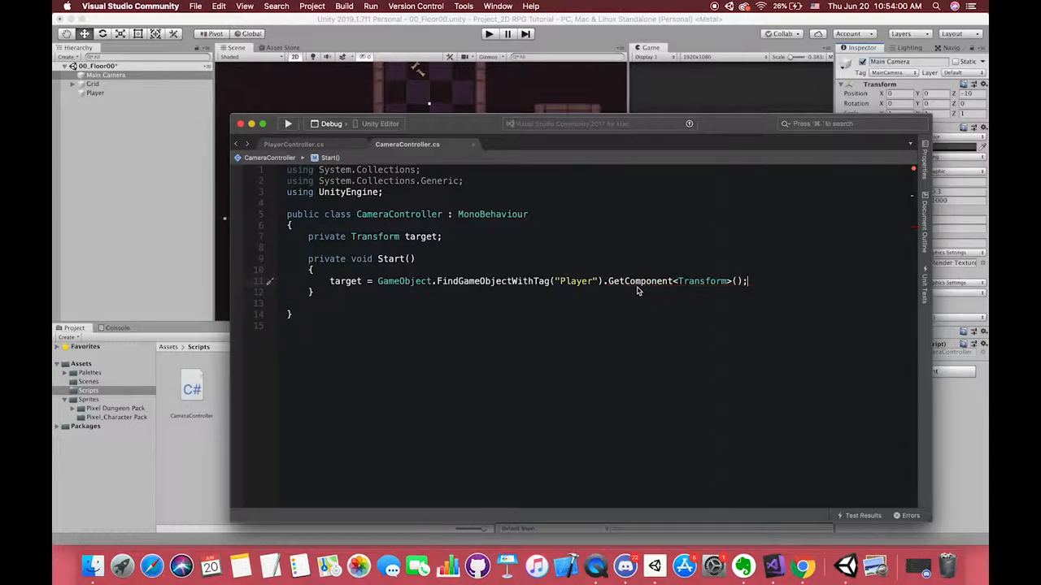
{"action": "left_click", "coordinate": [94, 92]}
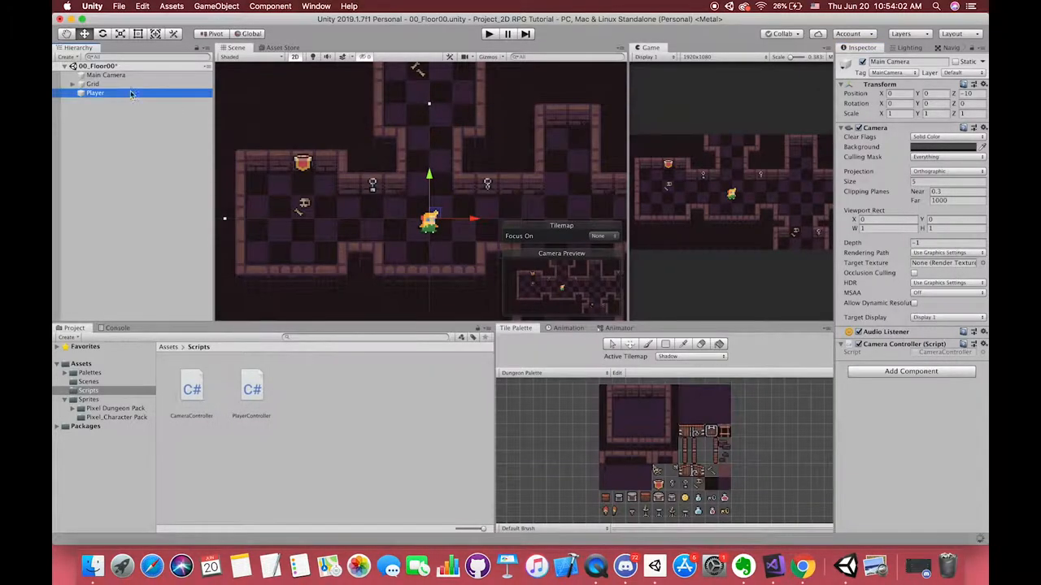
{"action": "mouse_move", "coordinate": [781, 117]}
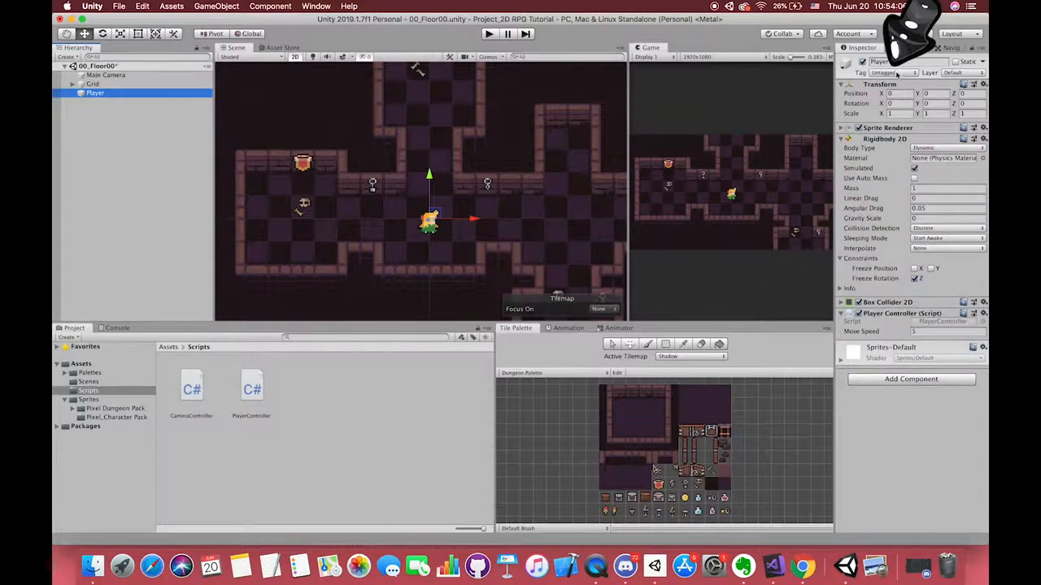
Return from inspecting the Player's tag to the CameraController script
{"action": "left_click", "coordinate": [886, 72]}
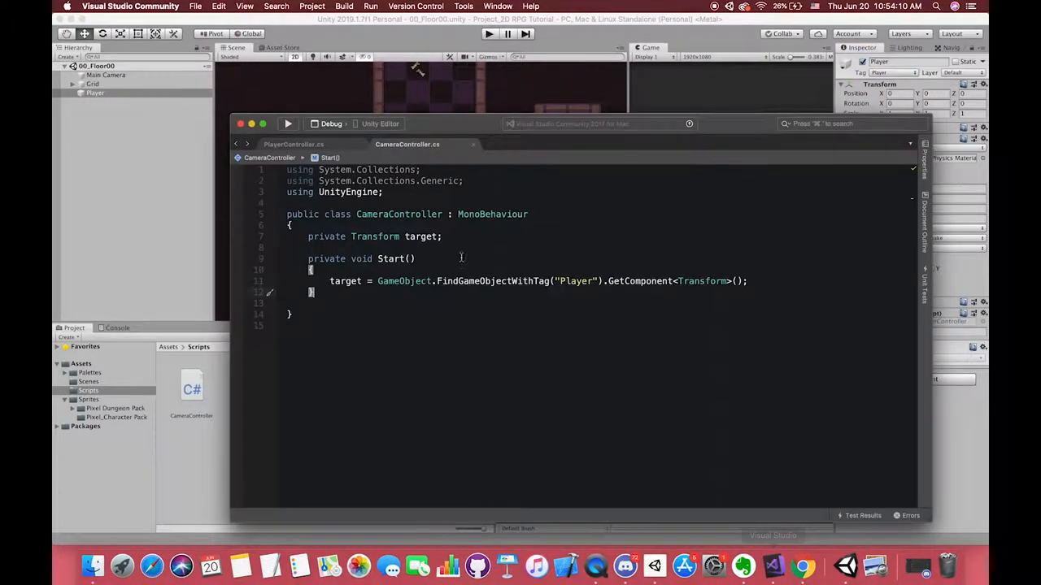
Write Update setting transform.position = target.position with a 'Camera current position' comment
{"action": "type", "text": "void Update("}
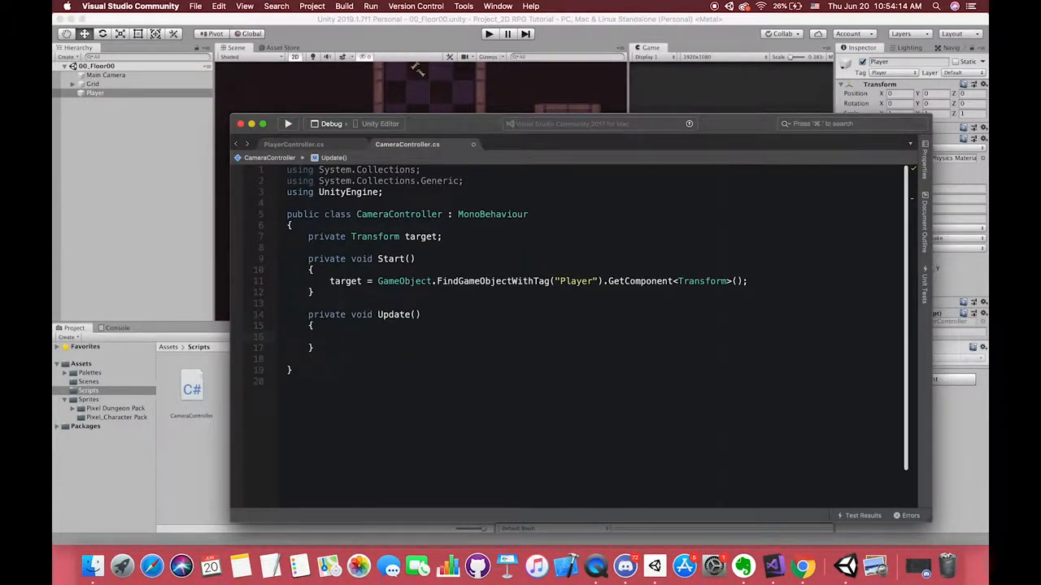
{"action": "type", "text": "transform."}
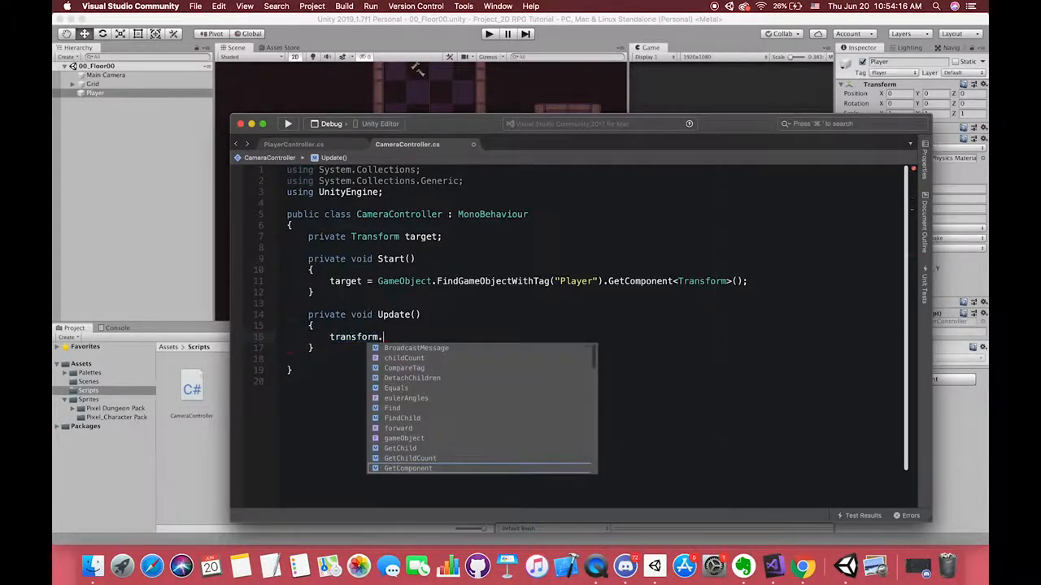
{"action": "type", "text": "position//"}
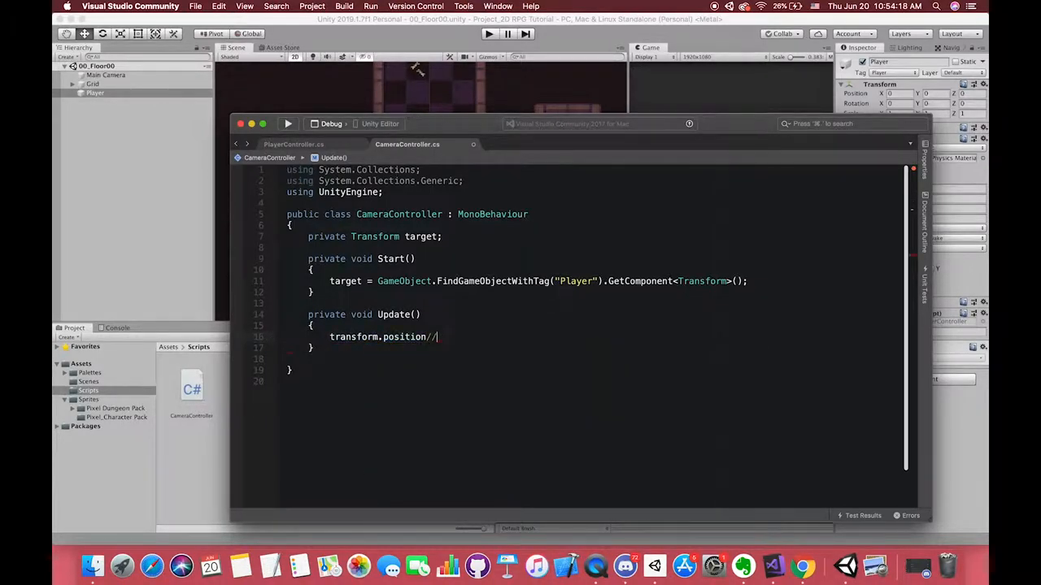
{"action": "type", "text": "Camera current position"}
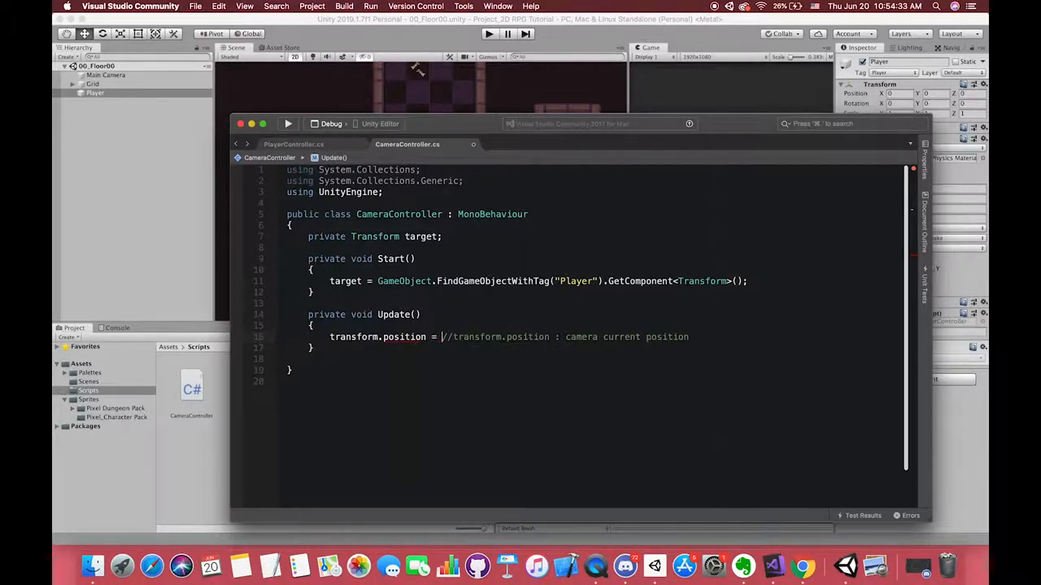
{"action": "type", "text": "target.position;"}
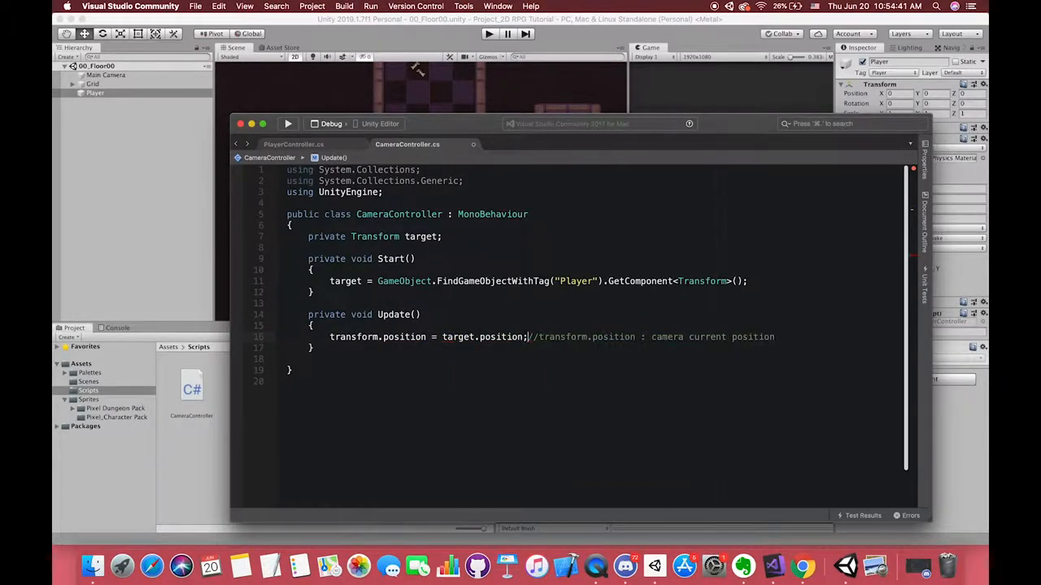
{"action": "type", "text": "new Vector3"}
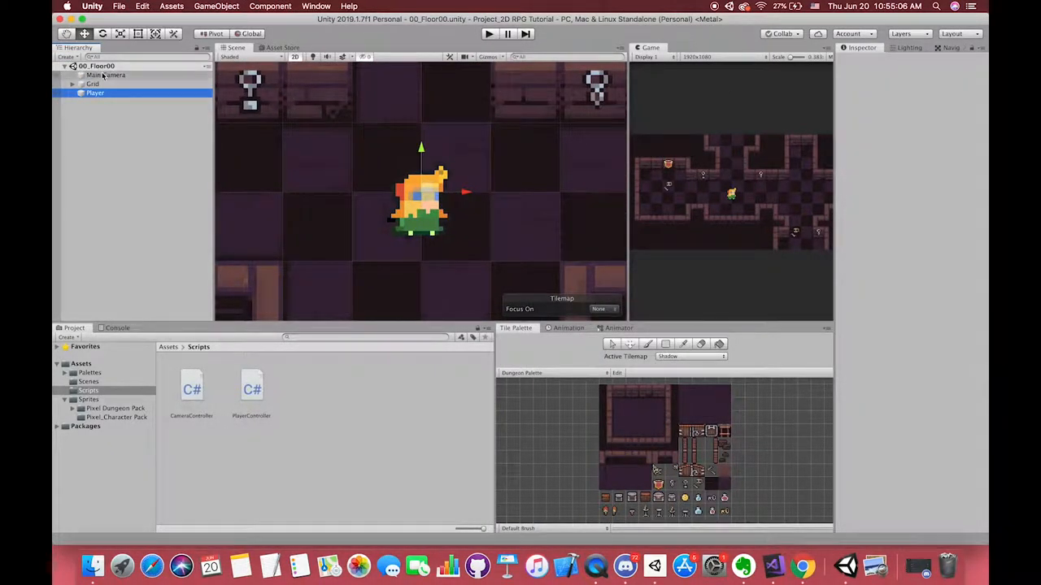
Select Main Camera to view its Transform, then go back to the CameraController code
{"action": "left_click", "coordinate": [105, 74]}
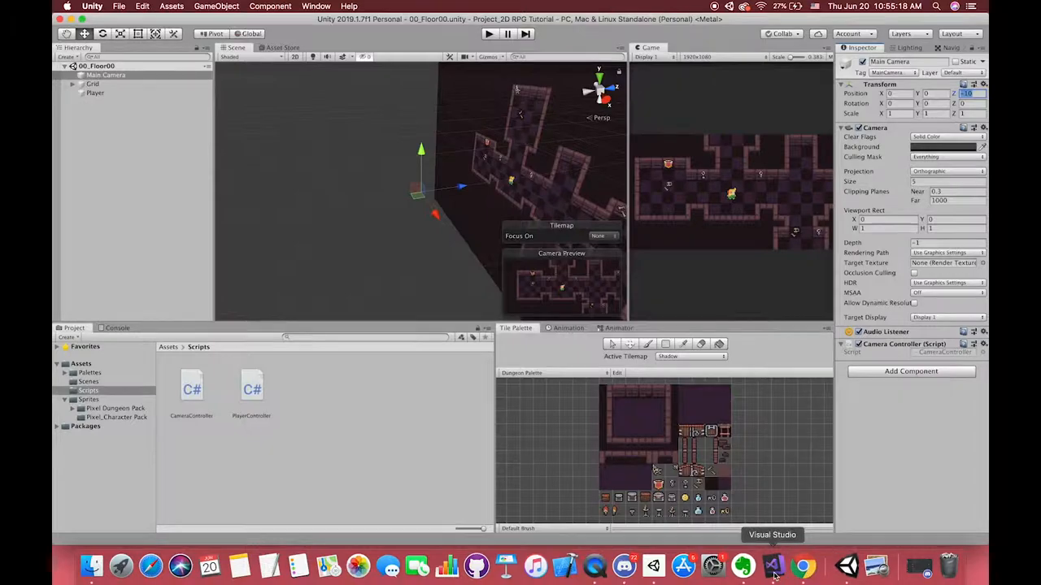
{"action": "left_click", "coordinate": [773, 566]}
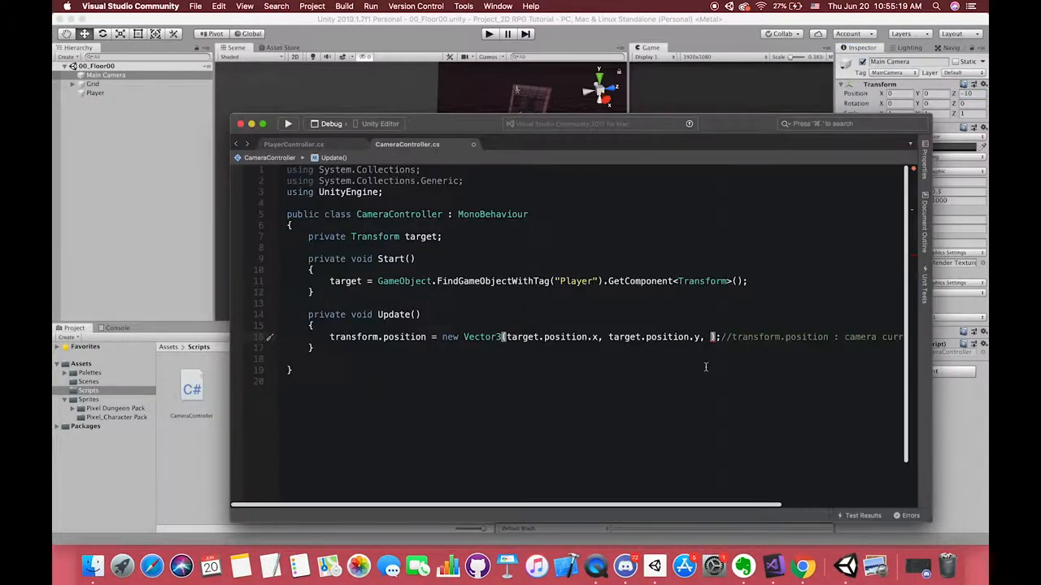
Build the position as new Vector3(target.position.x, target.position.y, transform.position.z)
{"action": "type", "text": "-10"}
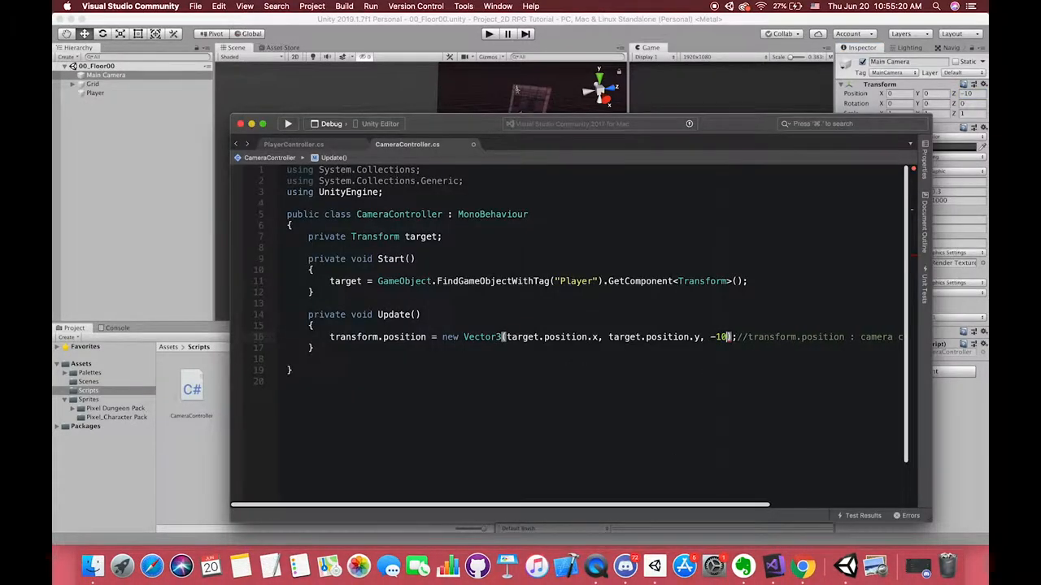
{"action": "type", "text": "t"}
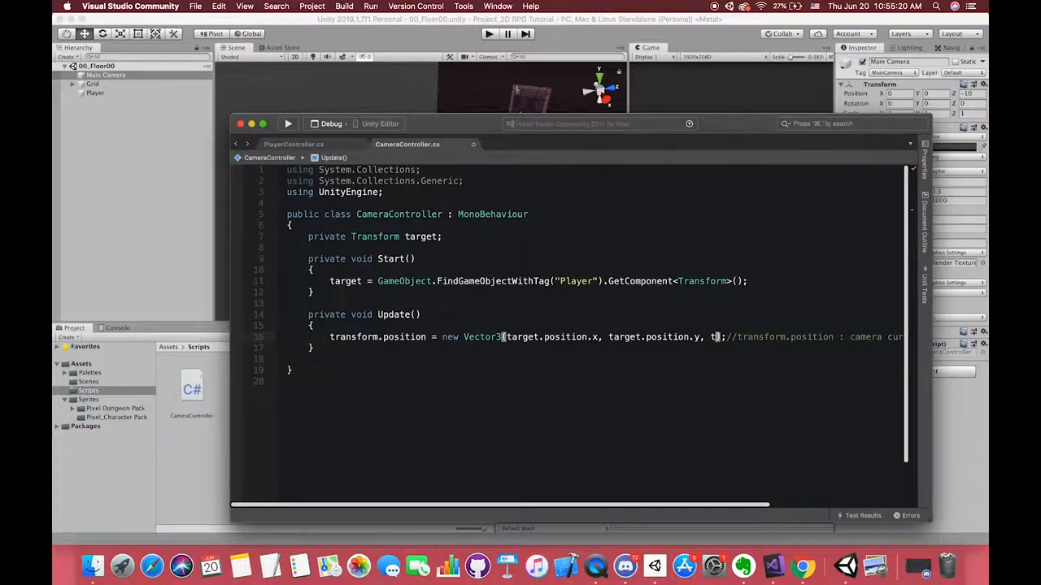
{"action": "type", "text": "ransform.position"}
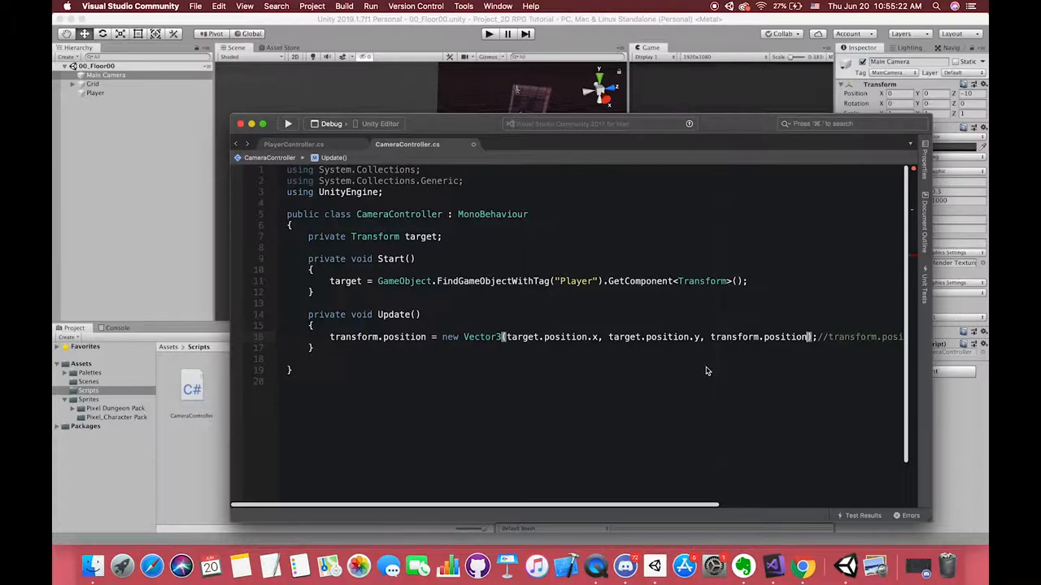
{"action": "type", "text": ".z"}
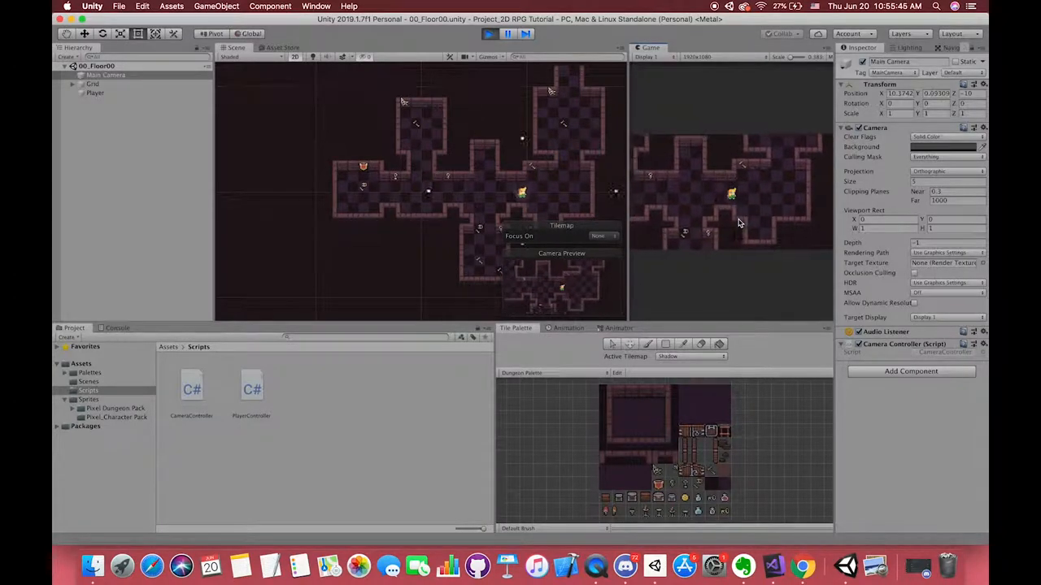
Play the scene and move the player to verify the camera follows through the dungeon
{"action": "left_click", "coordinate": [488, 32]}
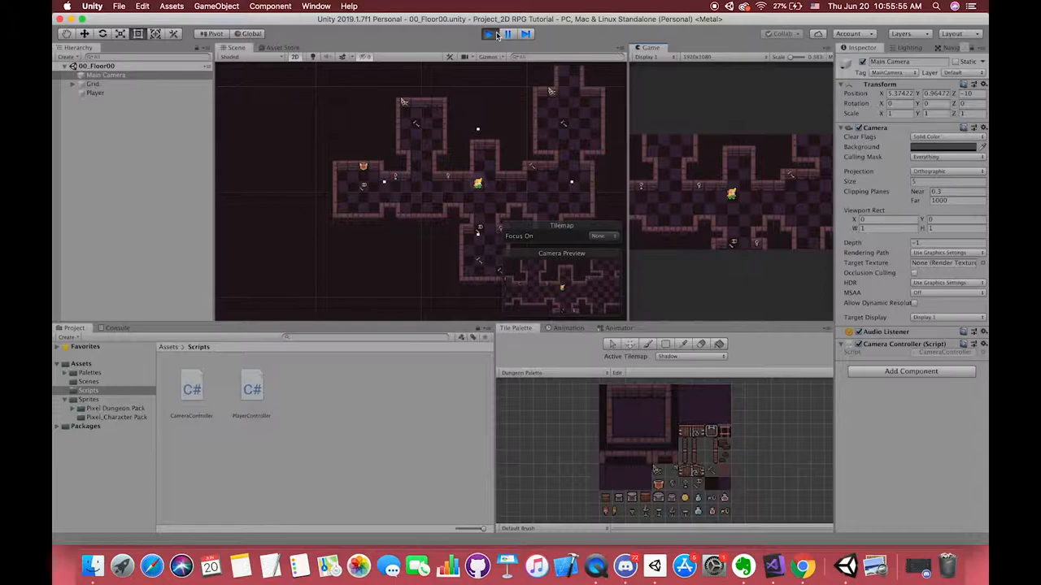
{"action": "left_click", "coordinate": [488, 33]}
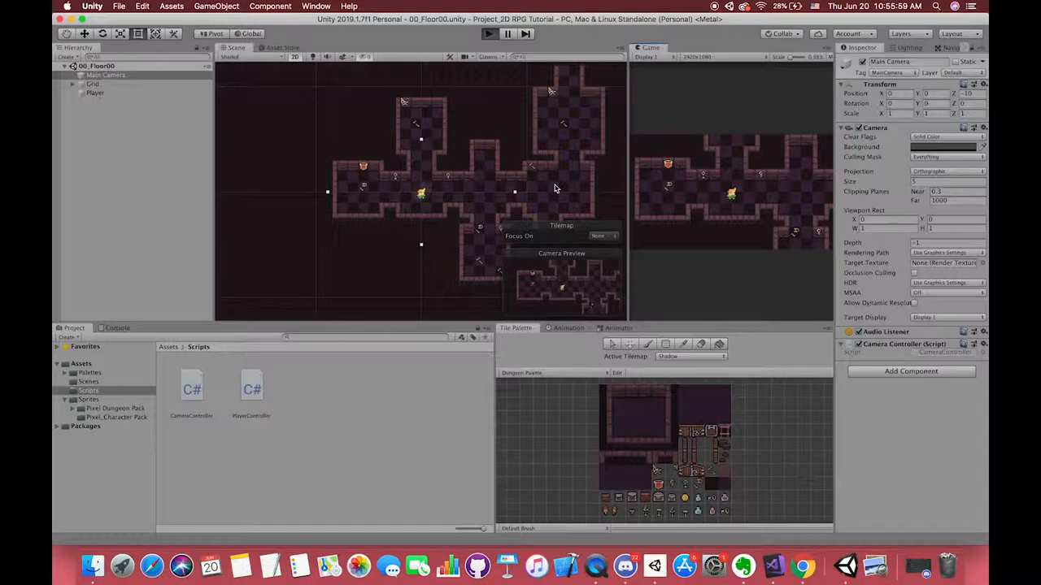
{"action": "mouse_move", "coordinate": [703, 211]}
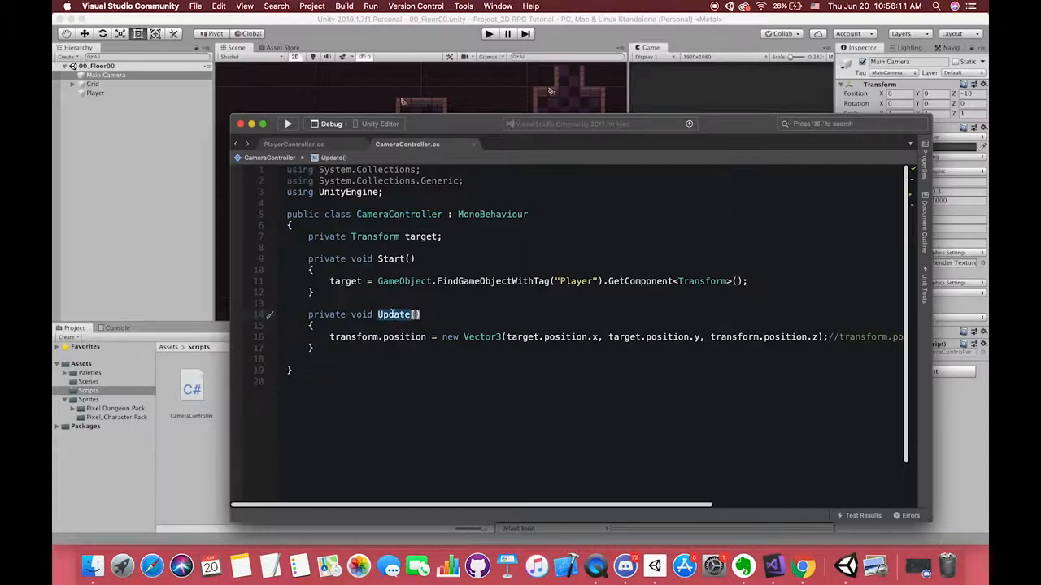
{"action": "mouse_move", "coordinate": [393, 315]}
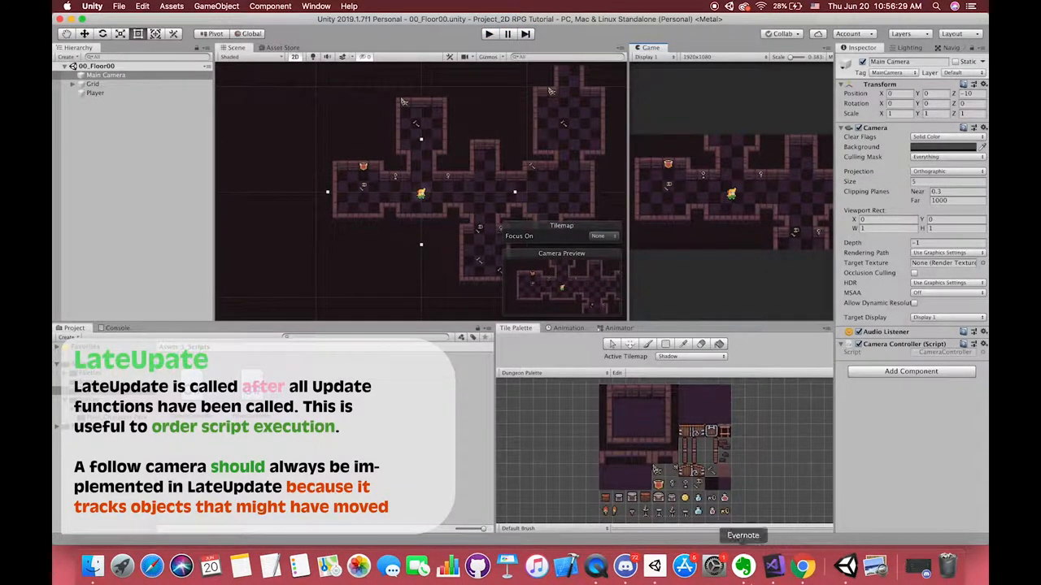
Select Player and then Main Camera in the Hierarchy to view their components in the Inspector
{"action": "left_click", "coordinate": [95, 93]}
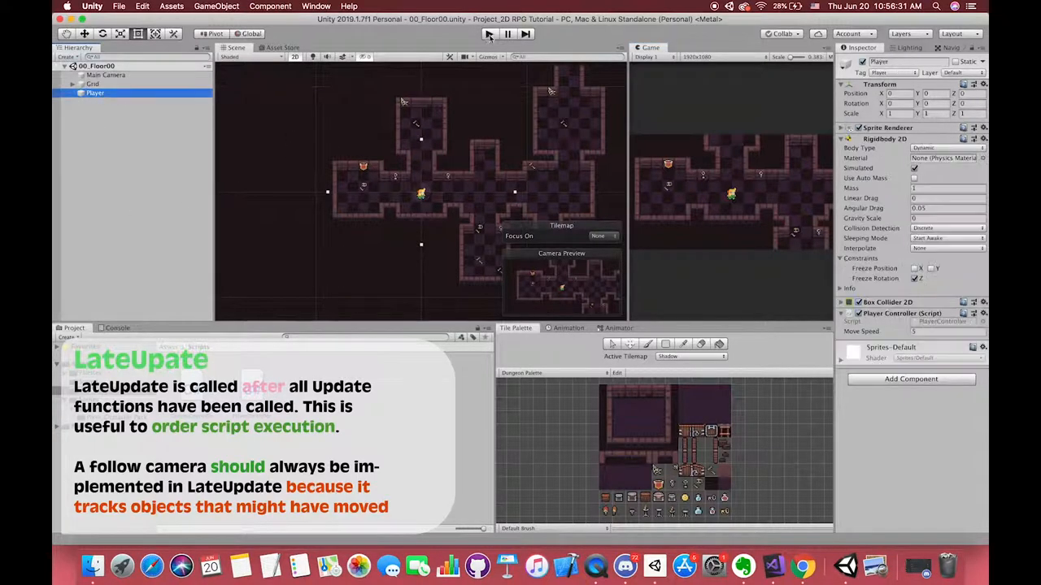
{"action": "left_click", "coordinate": [487, 32]}
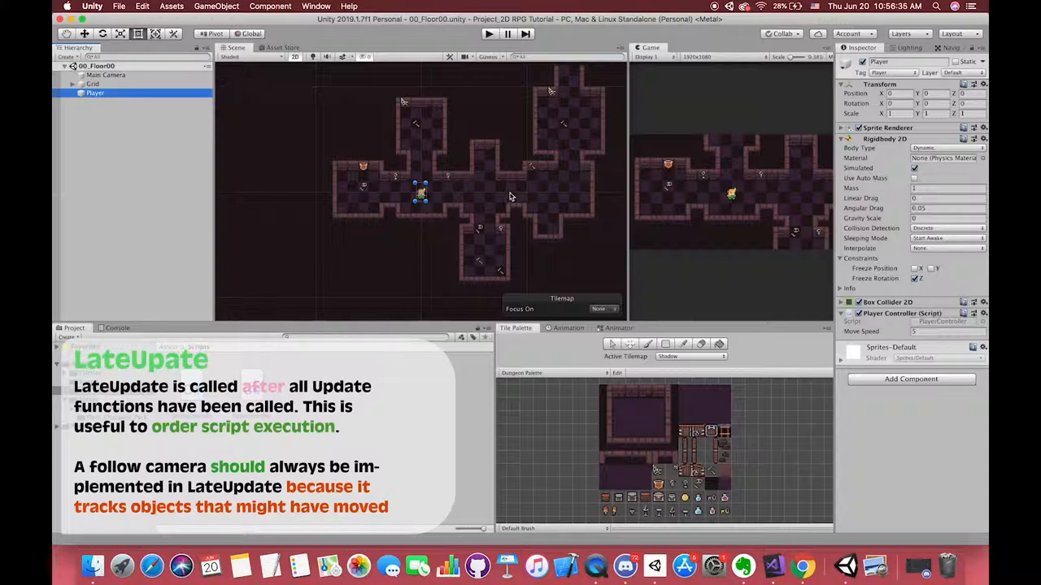
{"action": "left_click", "coordinate": [105, 75]}
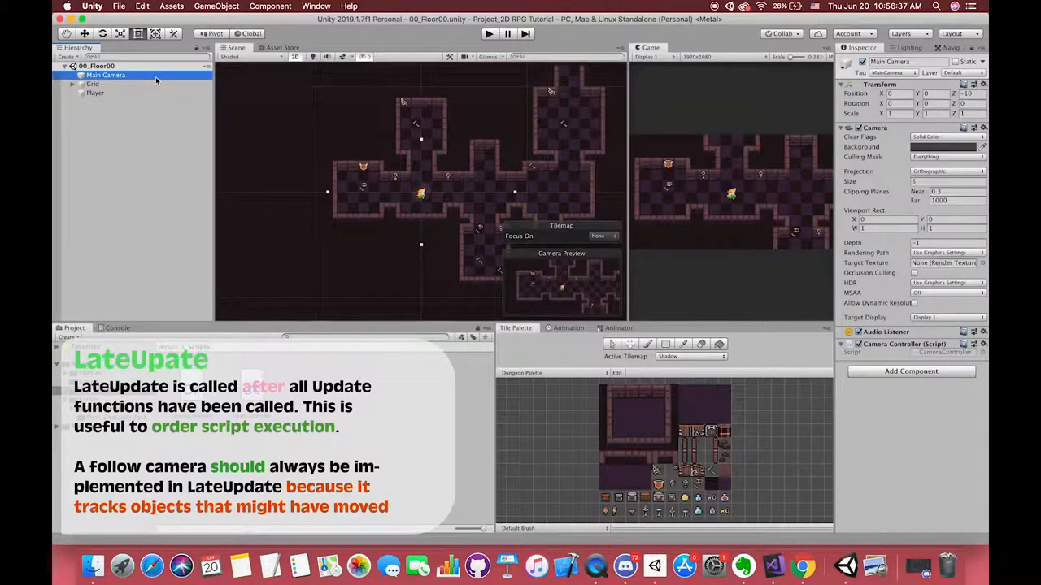
{"action": "mouse_move", "coordinate": [426, 198]}
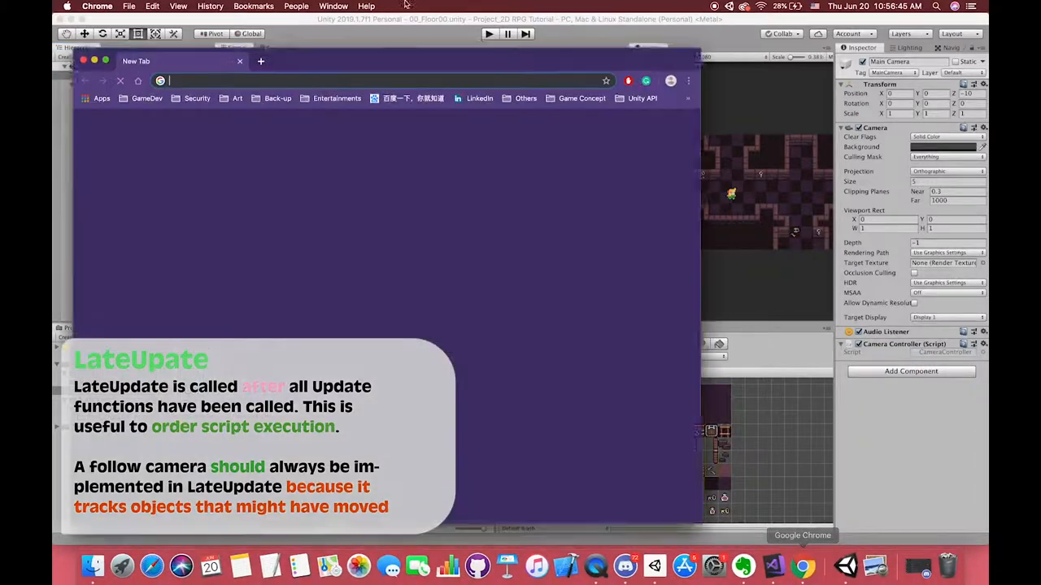
Search 'unity execution order', load the Unity Manual result and scroll down its script lifecycle flowchart
{"action": "type", "text": "unity e"}
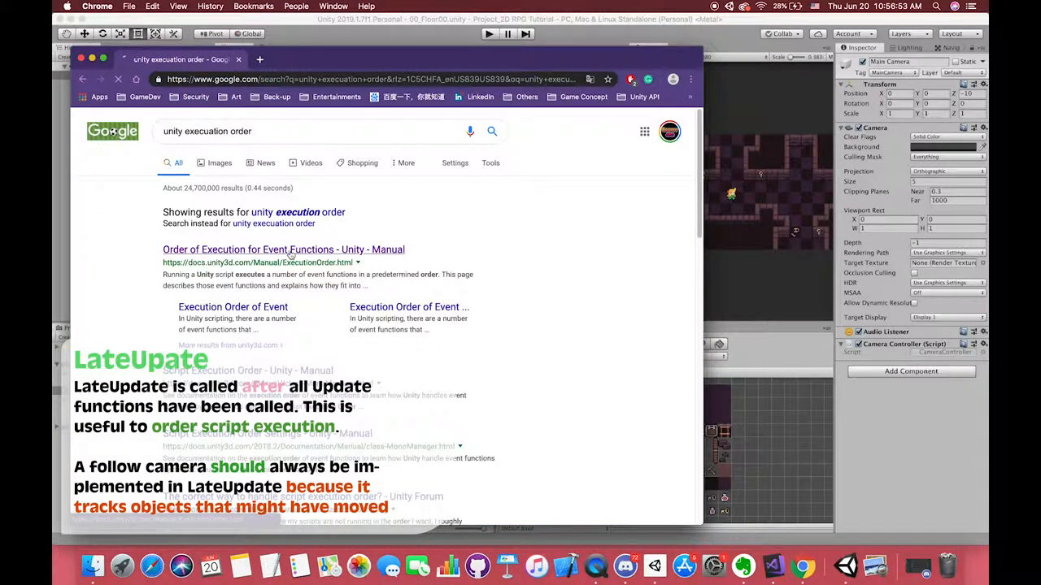
{"action": "left_click", "coordinate": [283, 251]}
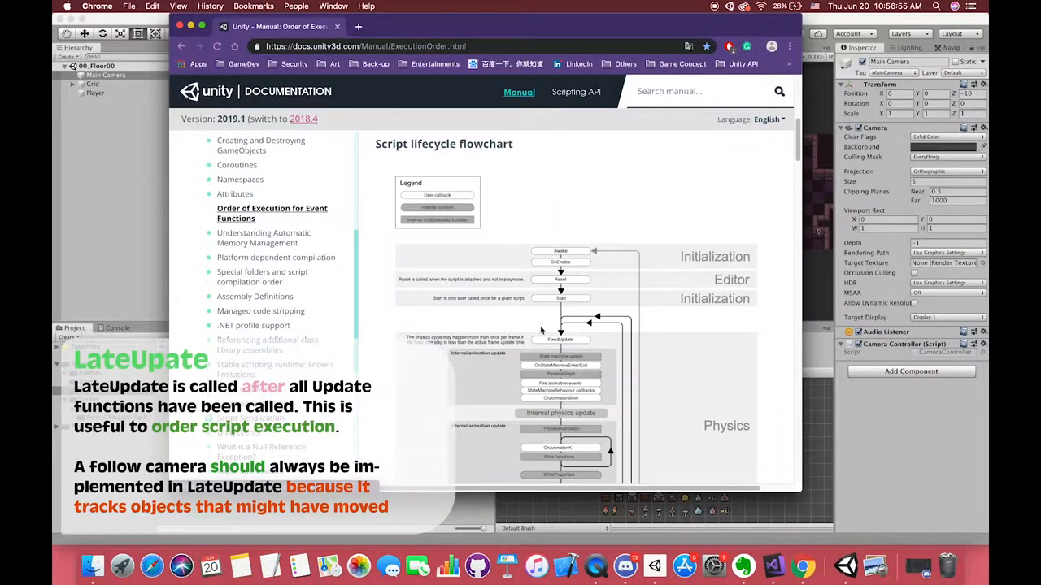
{"action": "scroll", "scroll_direction": "down", "scroll_amount": 3}
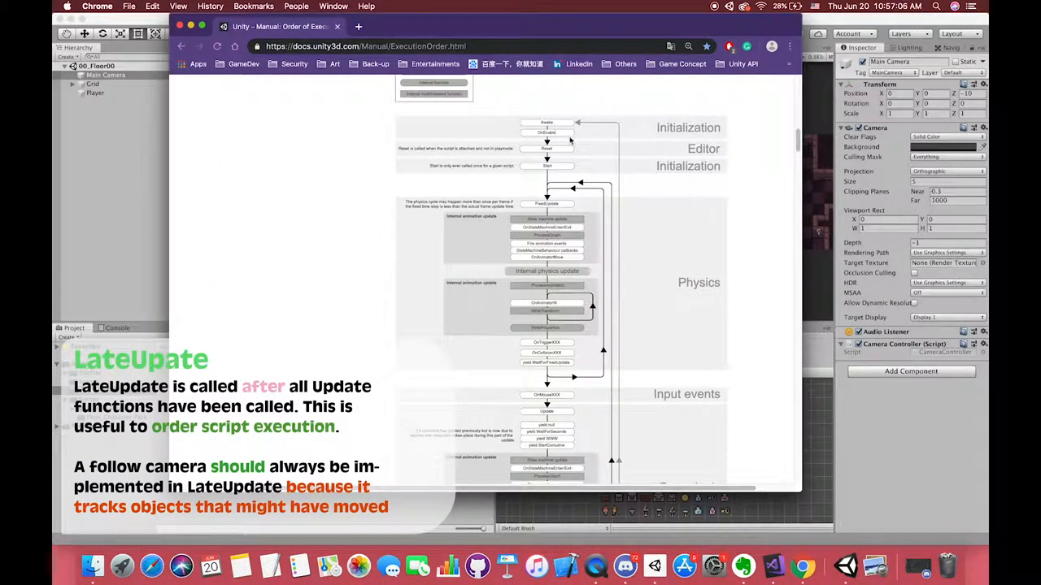
{"action": "scroll", "scroll_direction": "down", "scroll_amount": 3}
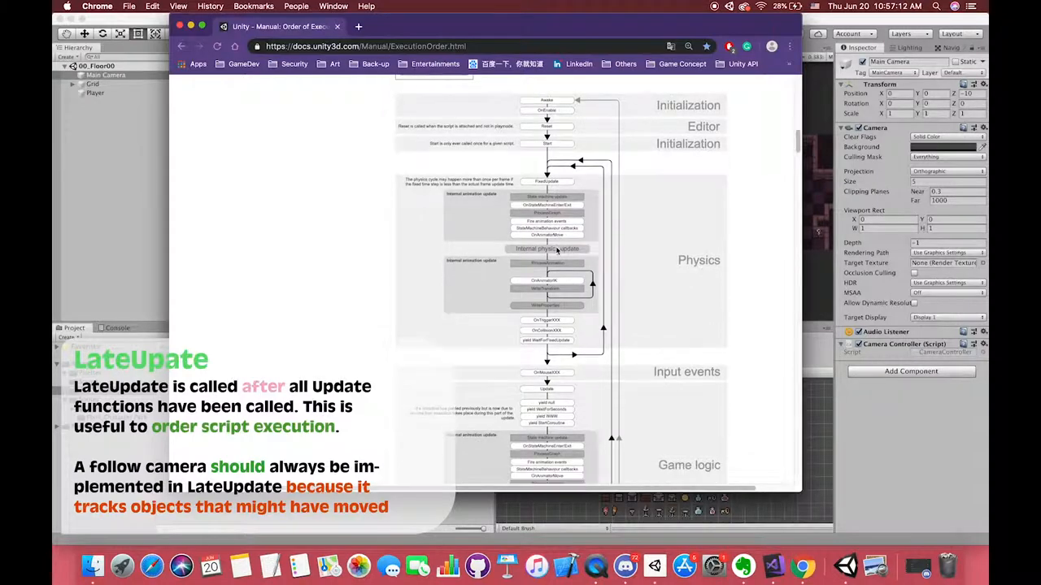
{"action": "scroll", "scroll_direction": "down", "scroll_amount": 3}
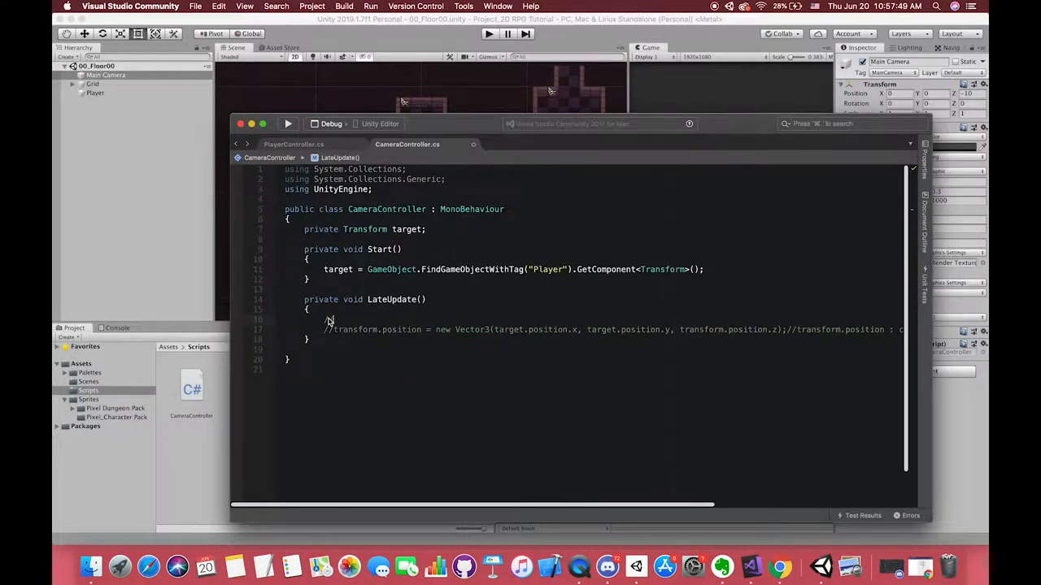
Add MARKER comments labelling Method 1 as the traditional camera move and a smooth camera move
{"action": "type", "text": "Method 1"}
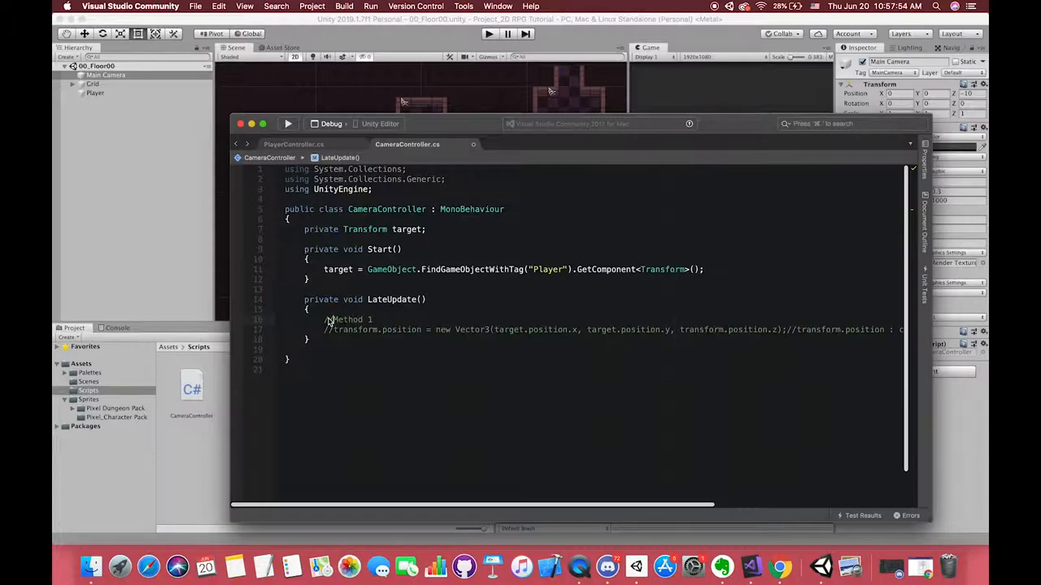
{"action": "type", "text": "MARKER Method 1 tradition met"}
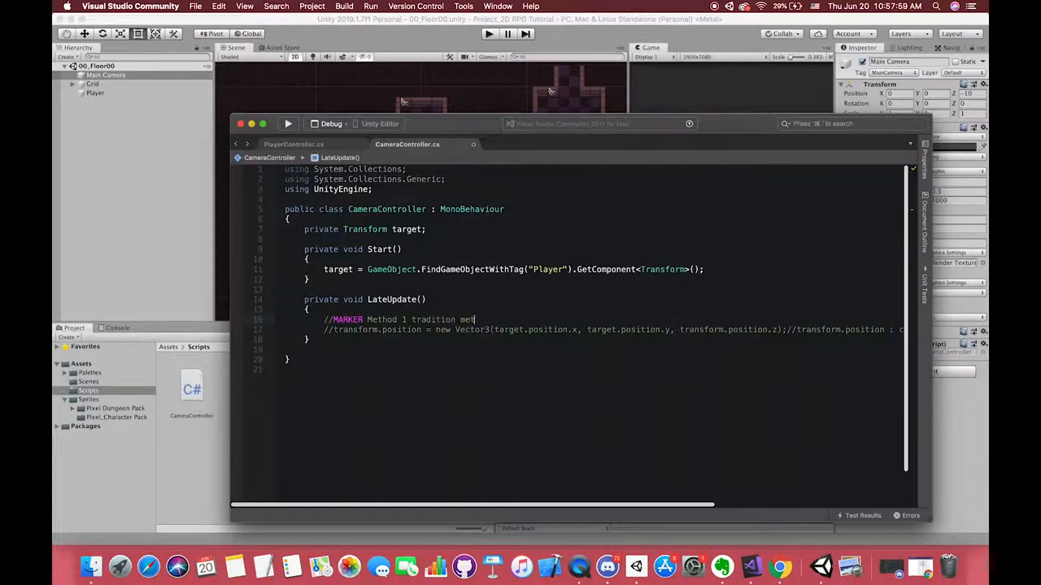
{"action": "type", "text": "hod of move camera"}
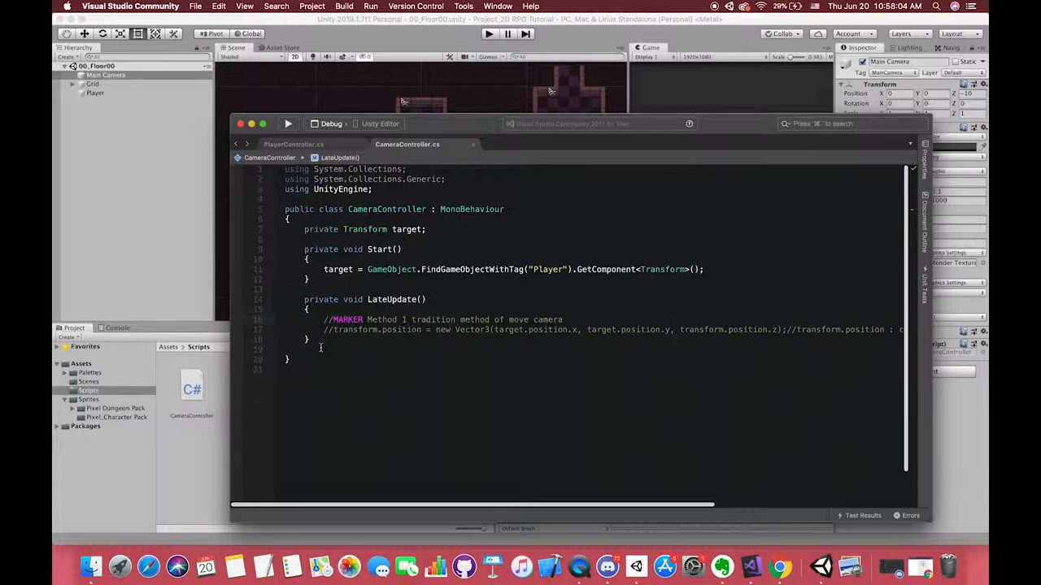
{"action": "type", "text": "//MAR"}
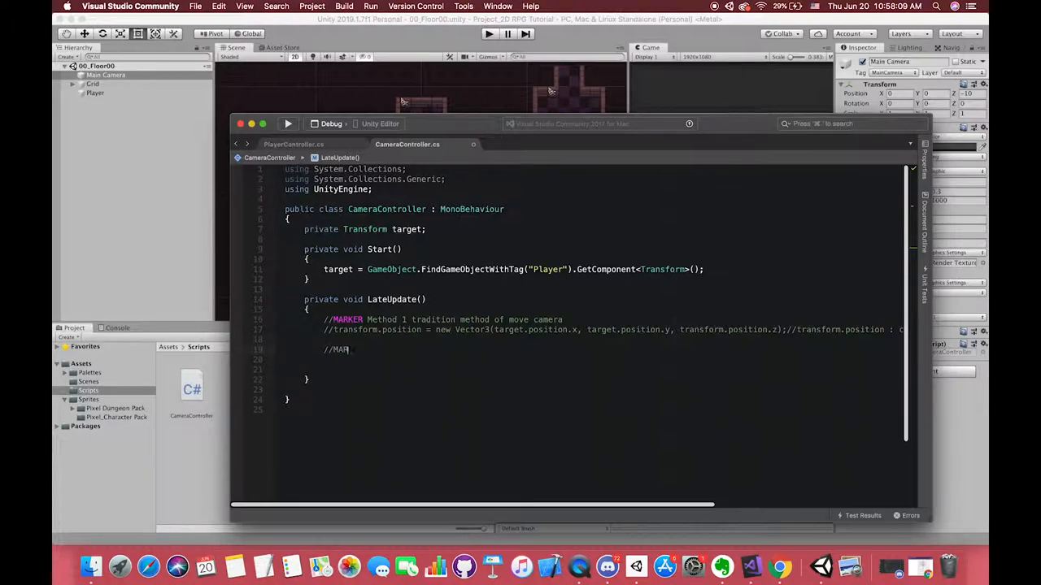
{"action": "type", "text": "smoothly move Came"}
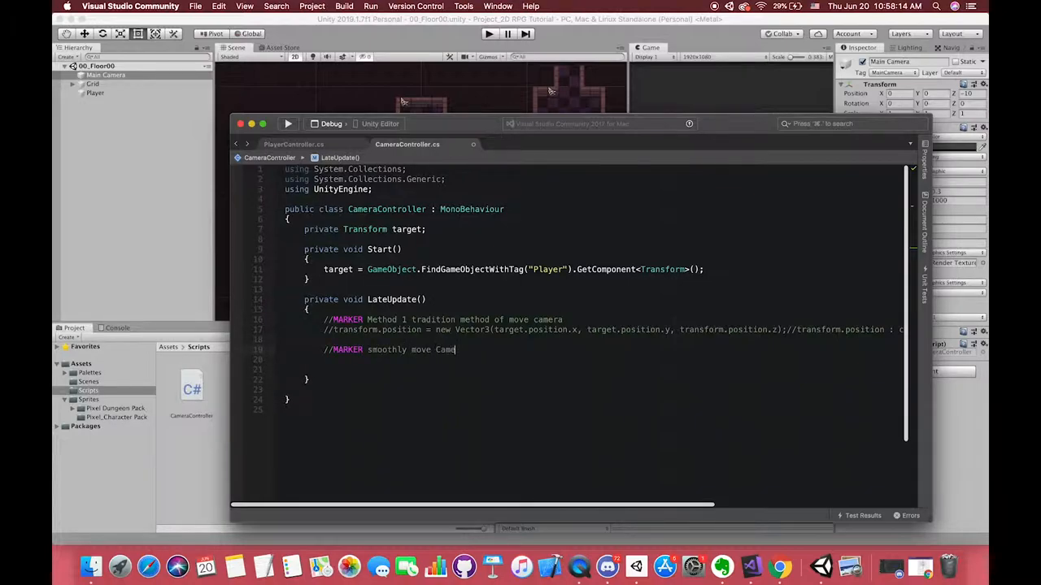
Write transform.position = Vector3.Lerp as the smooth camera-move line
{"action": "type", "text": "transform"}
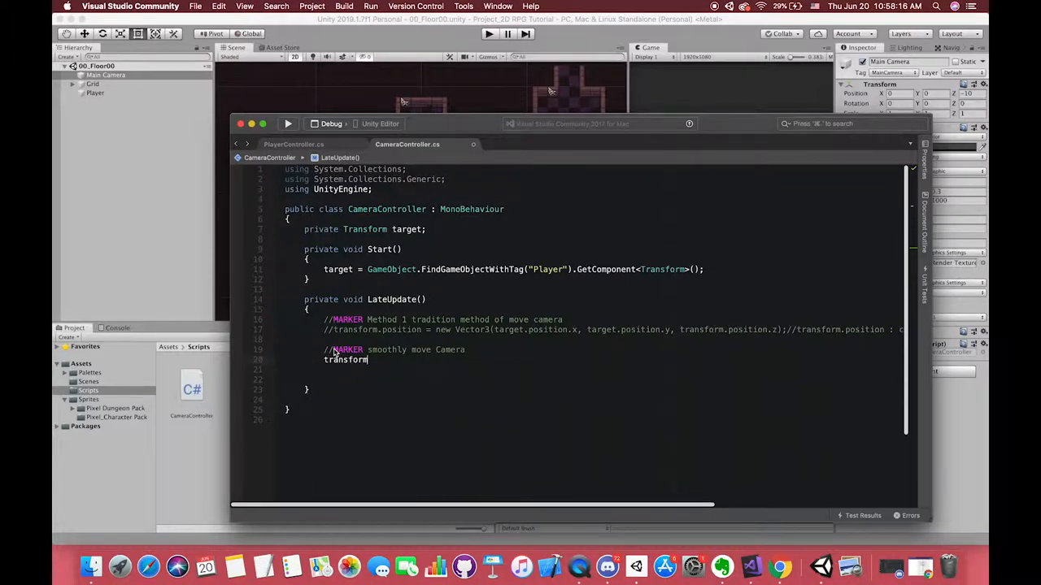
{"action": "type", "text": ".position ="}
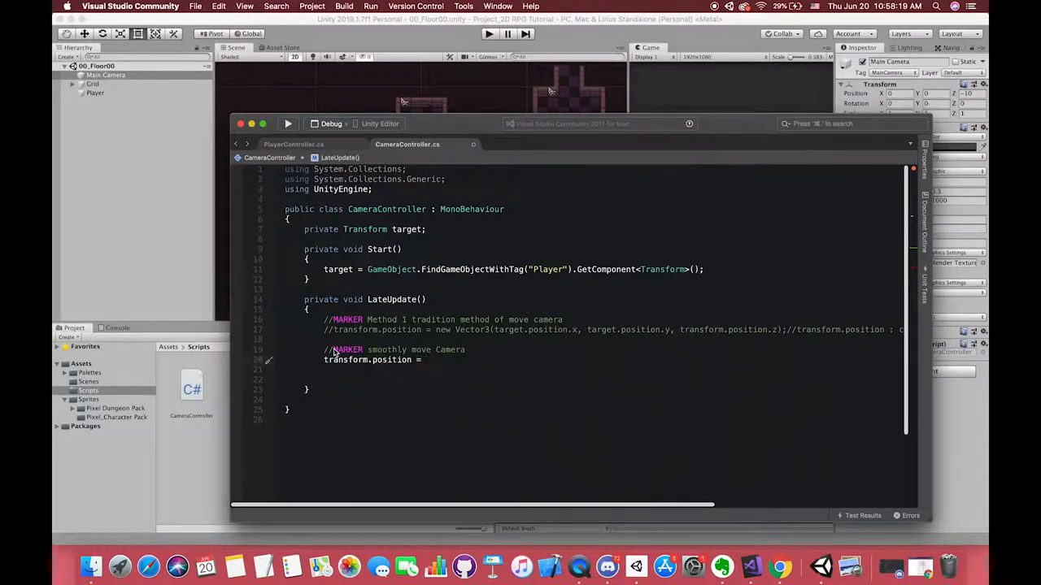
{"action": "type", "text": "Vector3"}
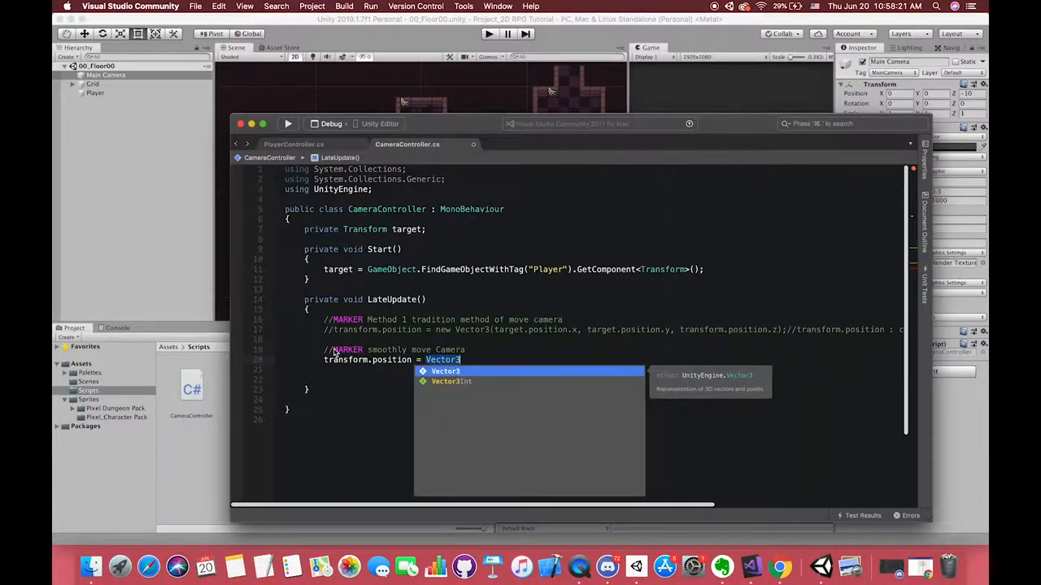
{"action": "type", "text": ".Lerp("}
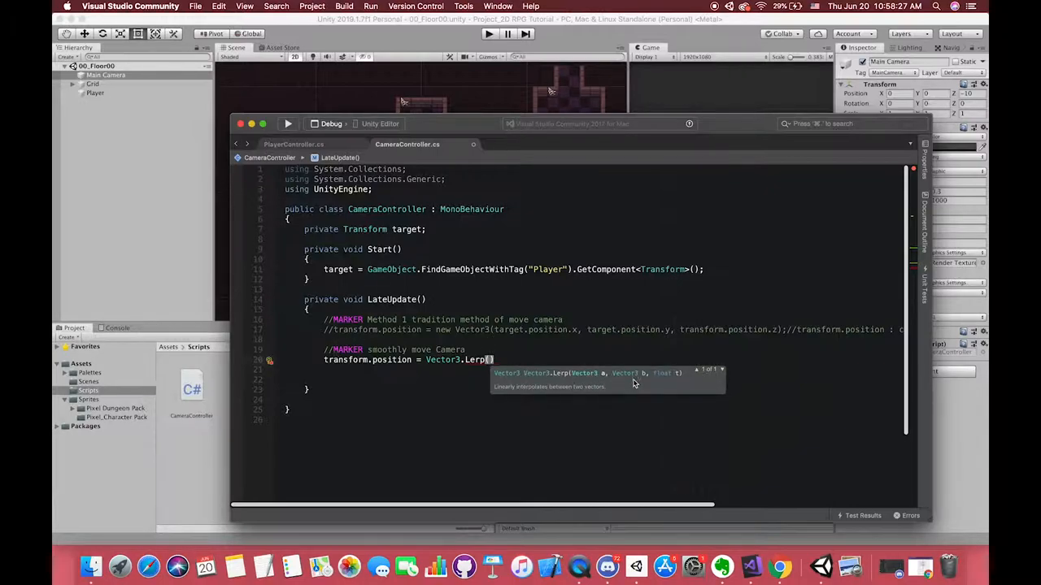
{"action": "mouse_move", "coordinate": [569, 340]}
{"action": "type", "text": "//first"}
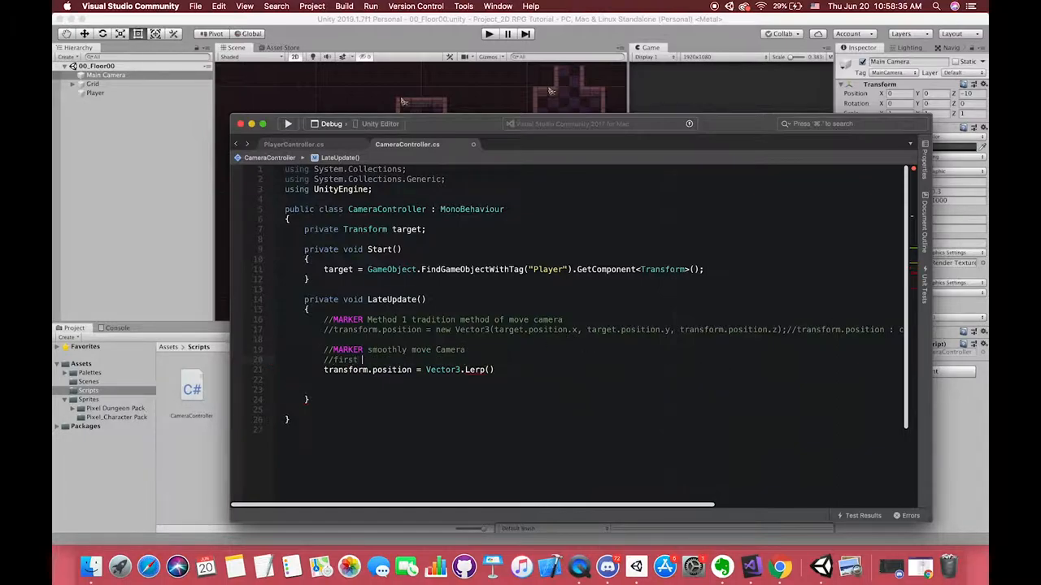
Comment Lerp's parameters: current position, target position and speed
{"action": "type", "text": "parameter is"}
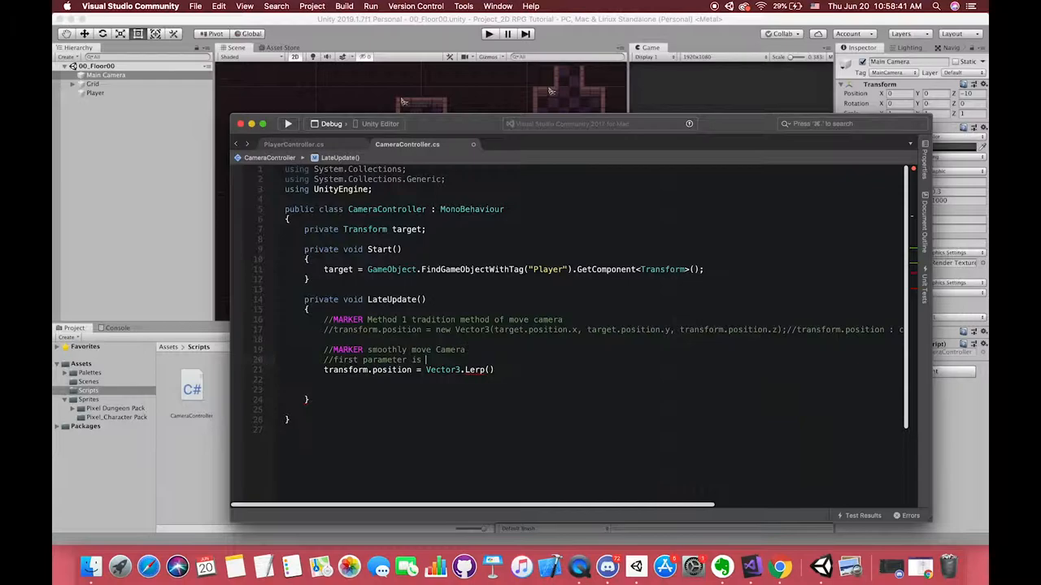
{"action": "type", "text": "the current position"}
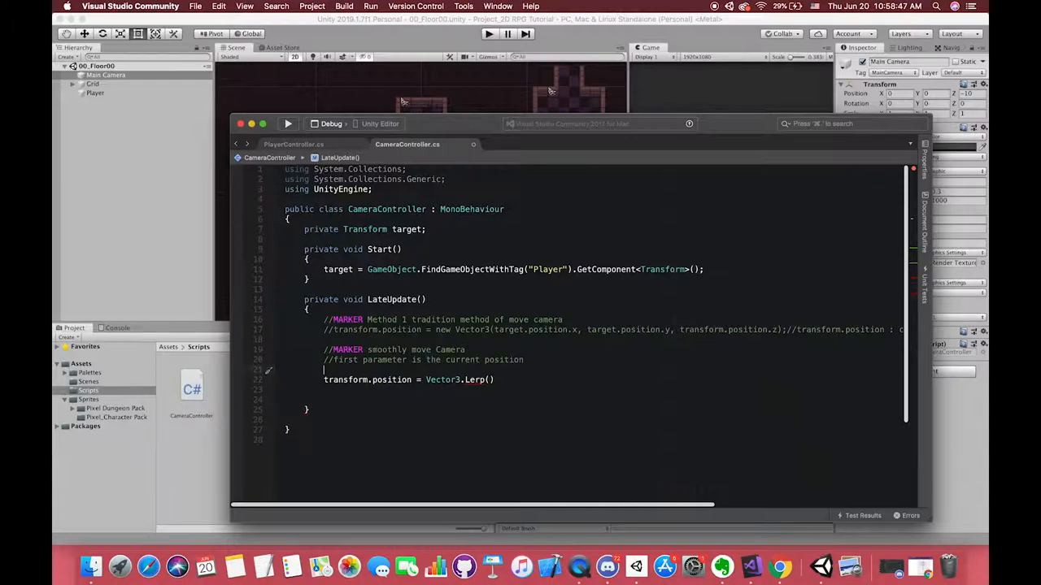
{"action": "type", "text": "//second parametr is"}
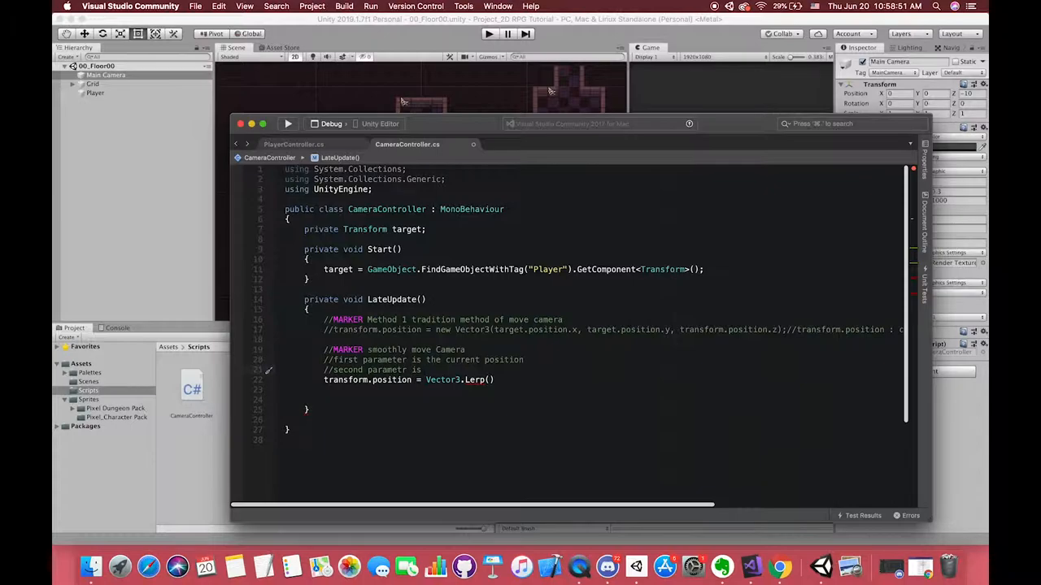
{"action": "type", "text": "target positi"}
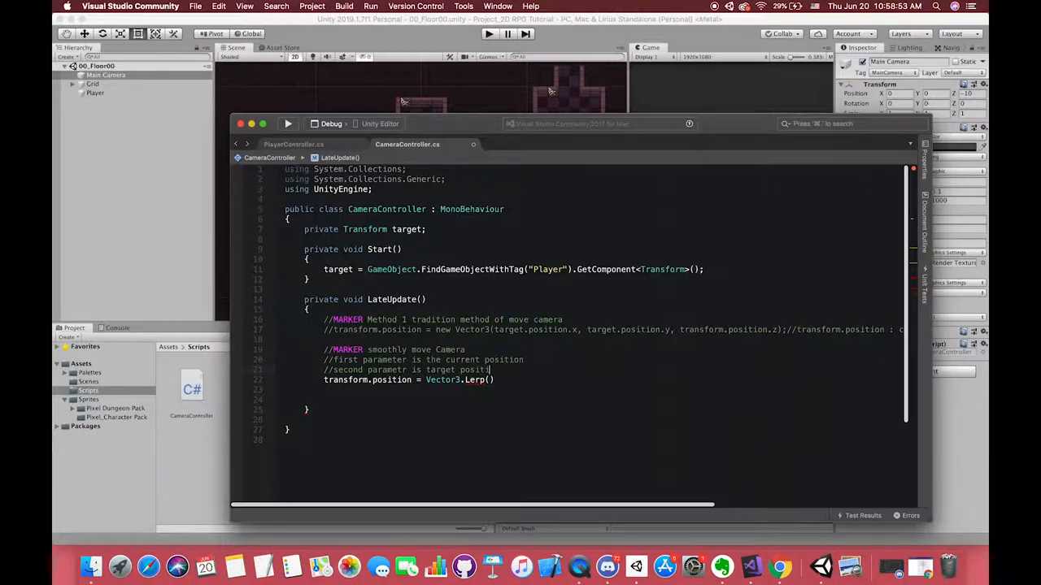
{"action": "type", "text": "//third parameter i"}
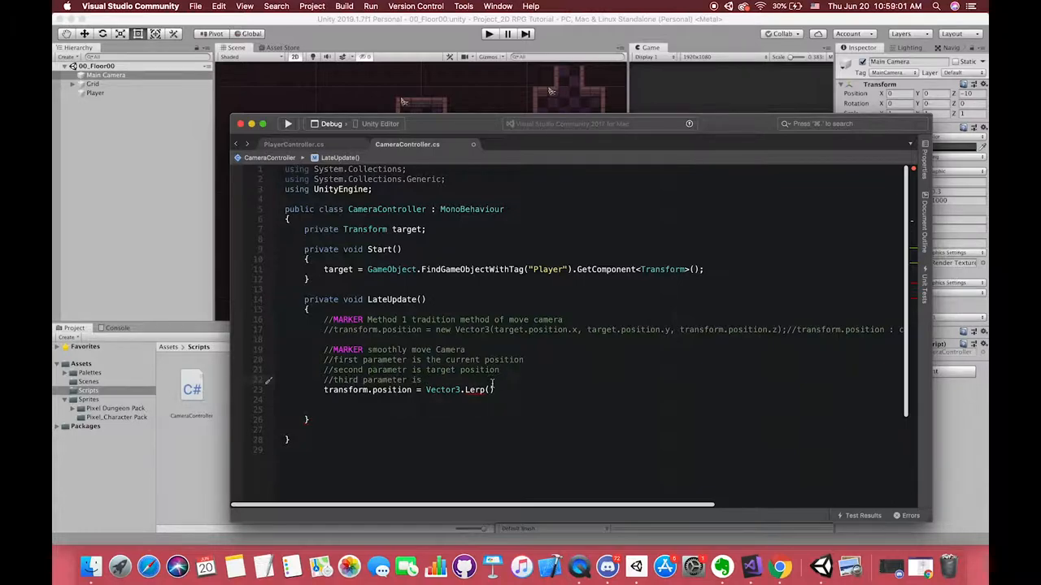
{"action": "type", "text": "speed"}
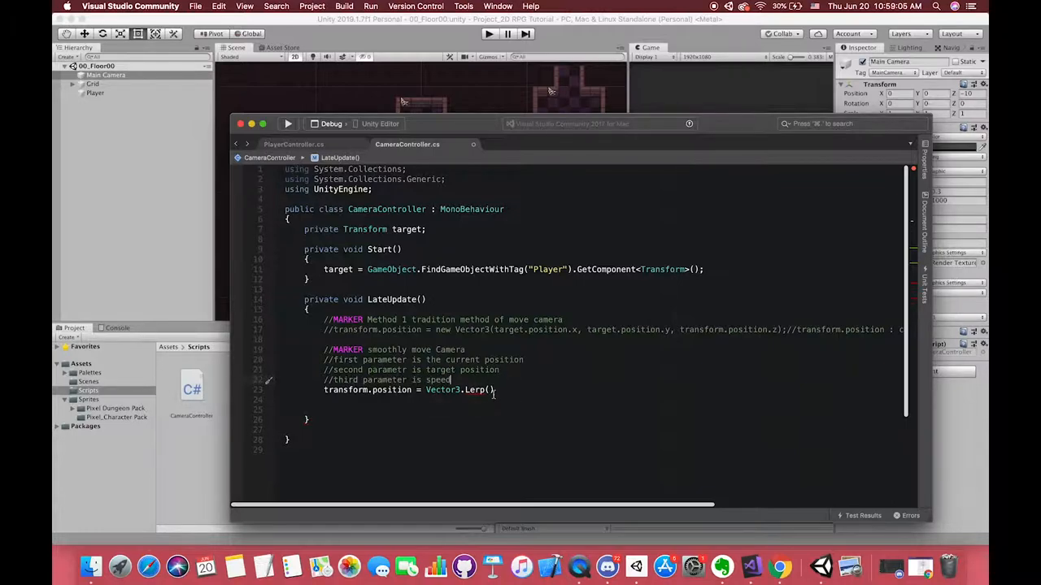
Pass transform.position and a new Vector3 target keeping transform.position.z into Vector3.Lerp
{"action": "type", "text": "("}
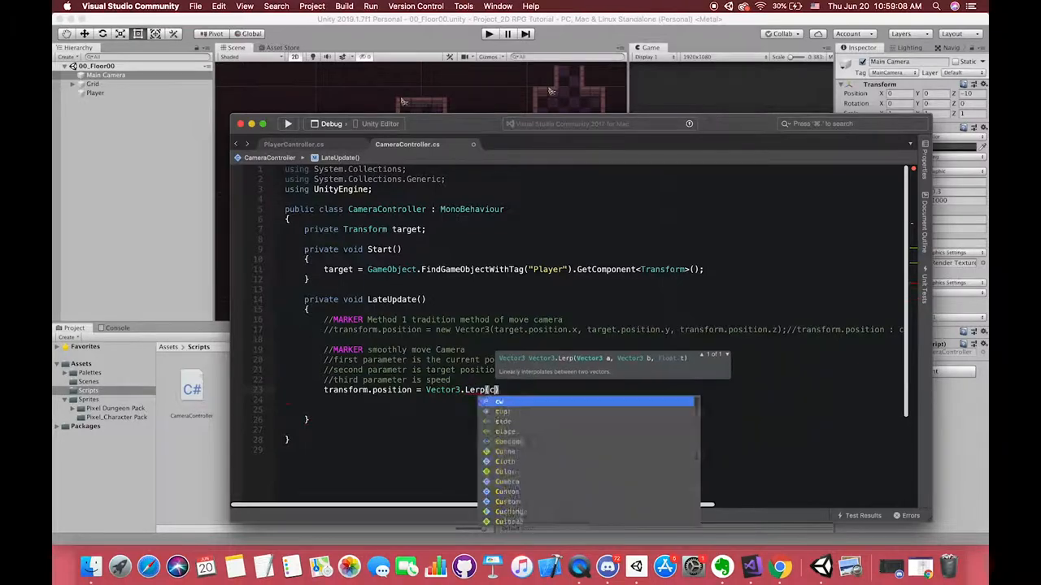
{"action": "type", "text": "u"}
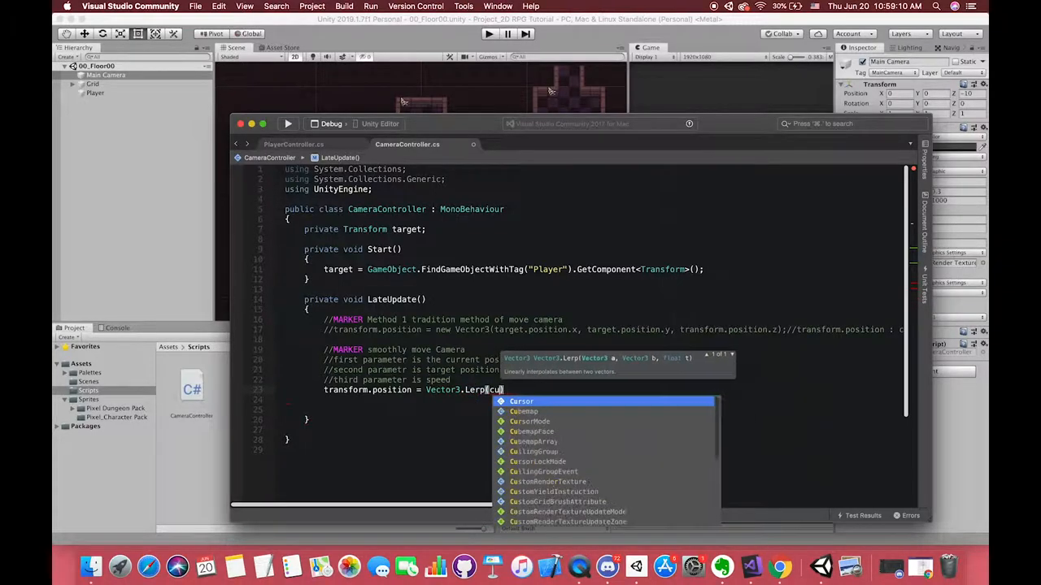
{"action": "type", "text": "transform.position,"}
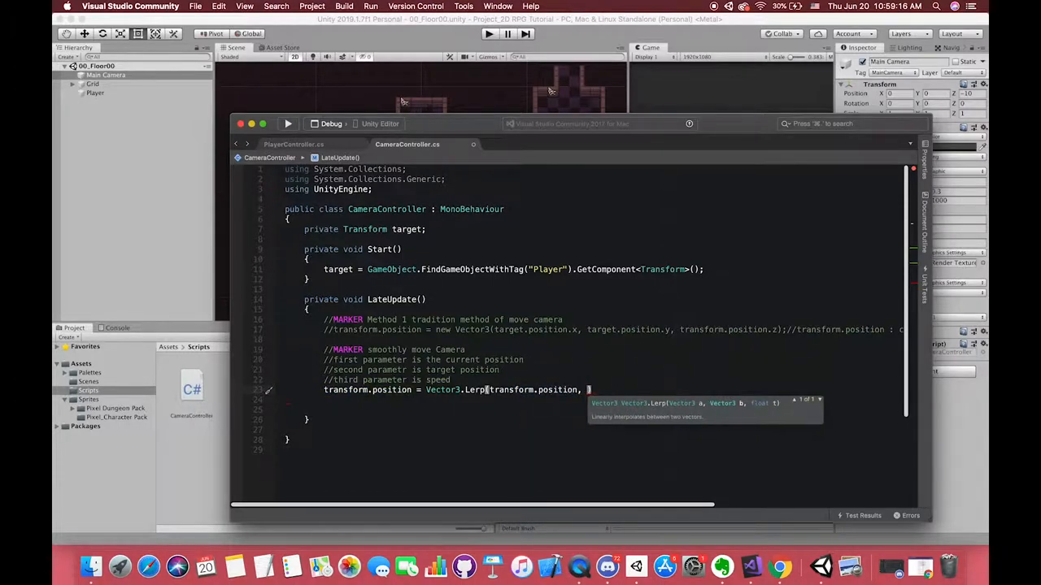
{"action": "type", "text": "new Vector3(target.position.x, target.position.y,"}
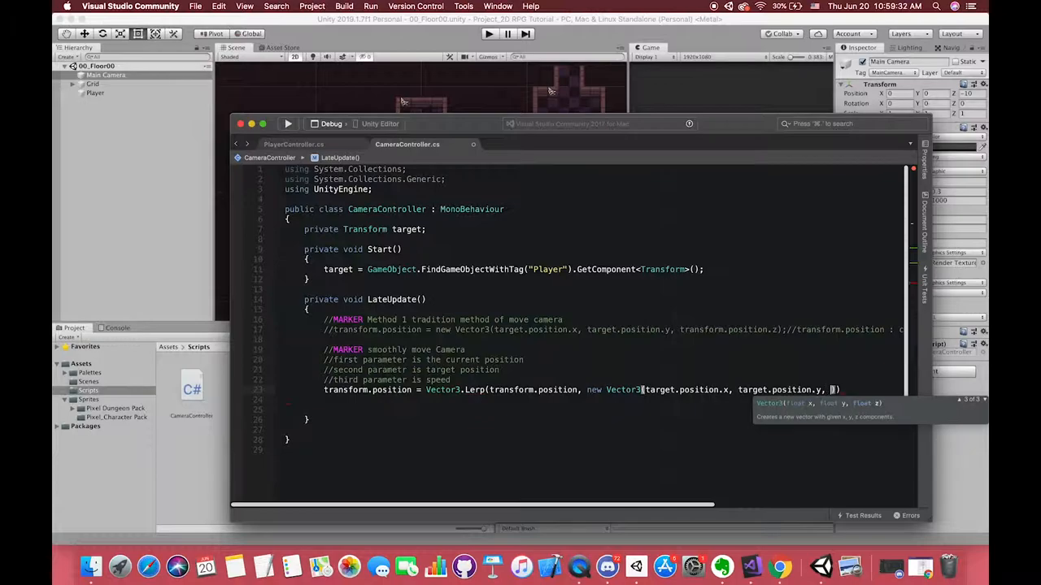
{"action": "type", "text": "transform.position.z"}
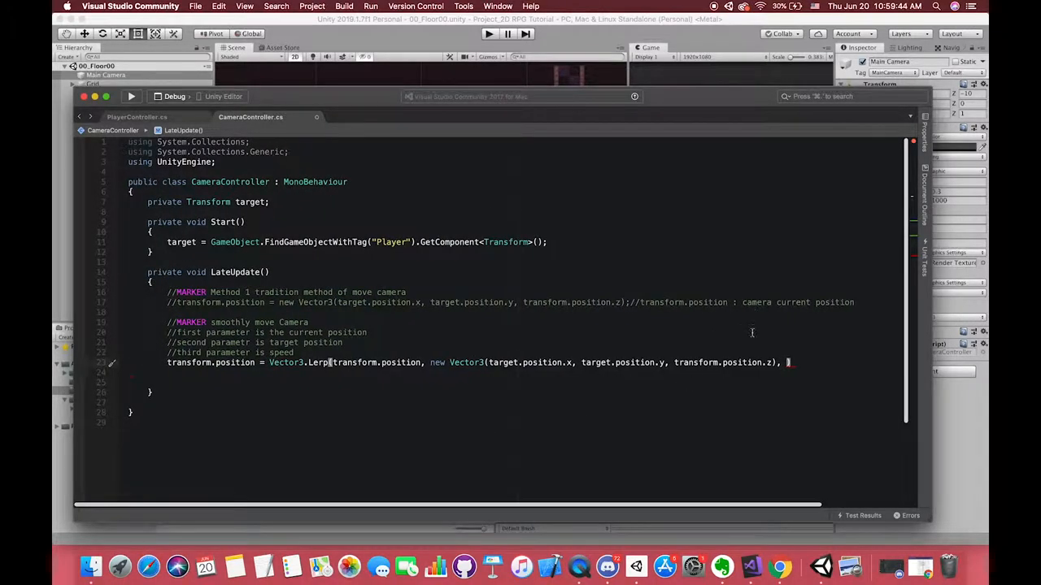
Declare [SerializeField] private float smoothSpeed and use smoothSpeed * Time.deltaTime as Lerp's third argument
{"action": "type", "text": "[SerializeField]"}
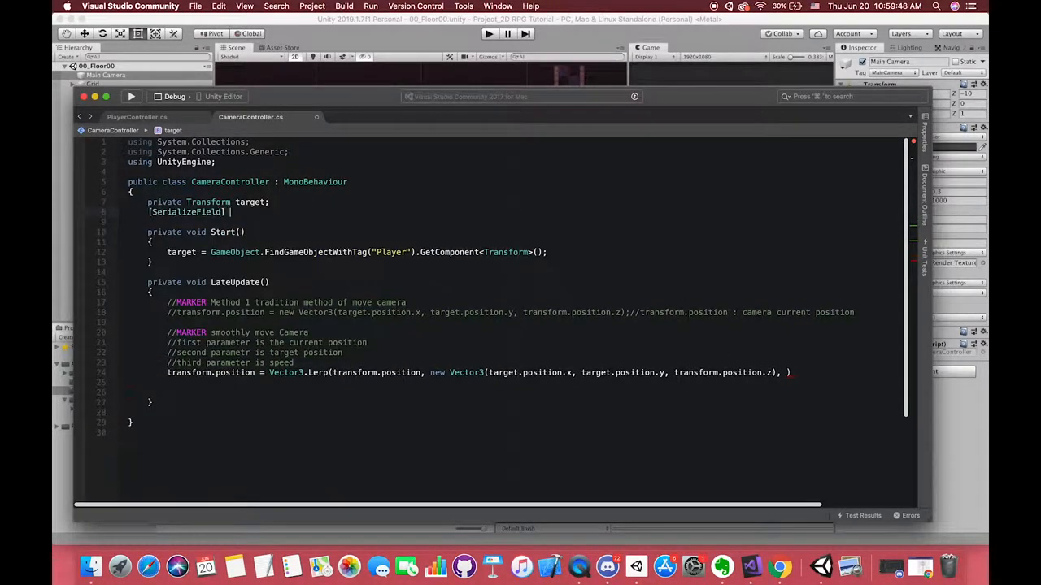
{"action": "type", "text": "private float smoothSpeed"}
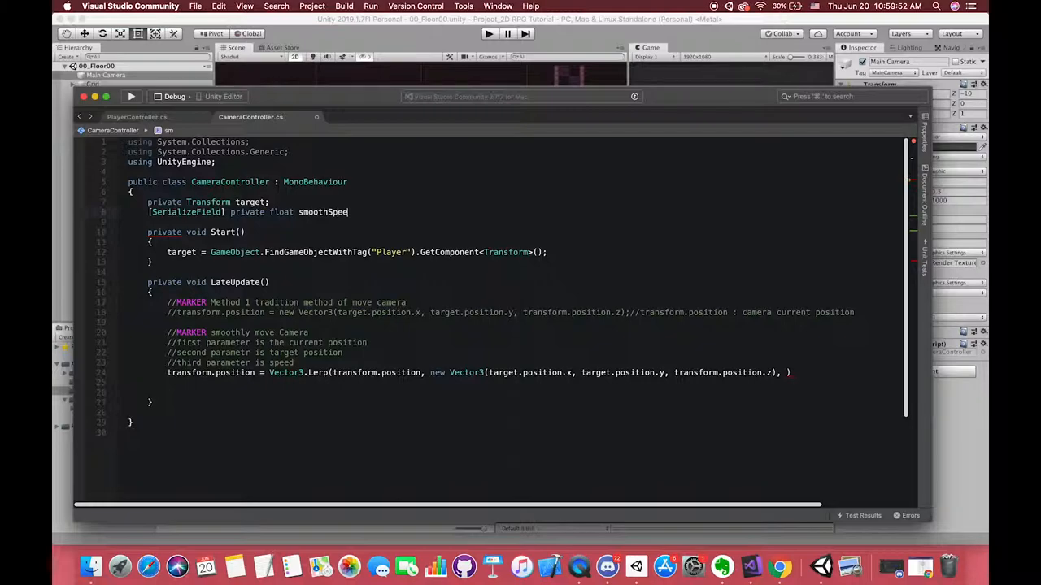
{"action": "type", "text": "smoothSpeed"}
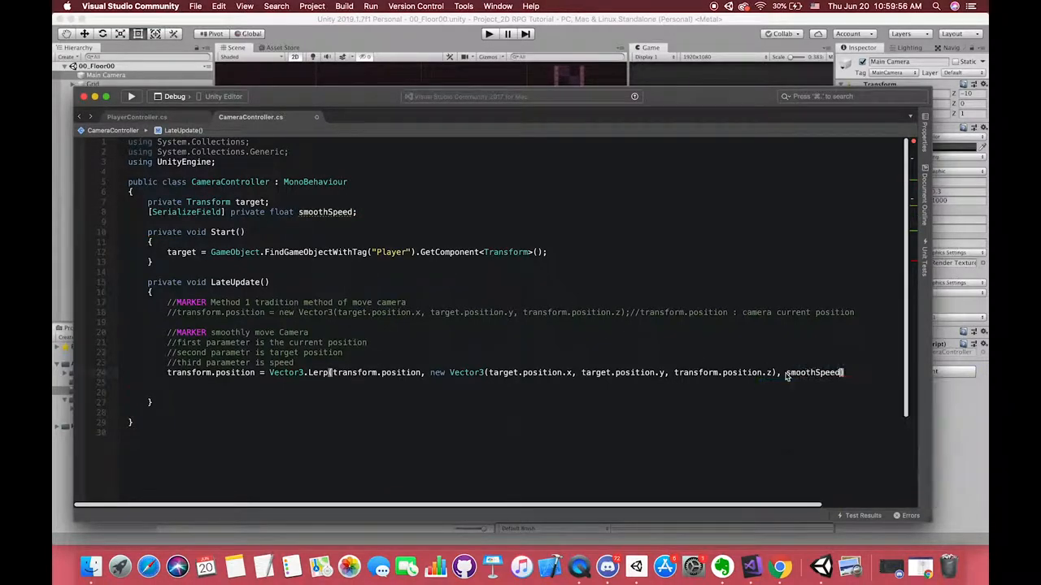
{"action": "type", "text": "* Time.deltaTime);"}
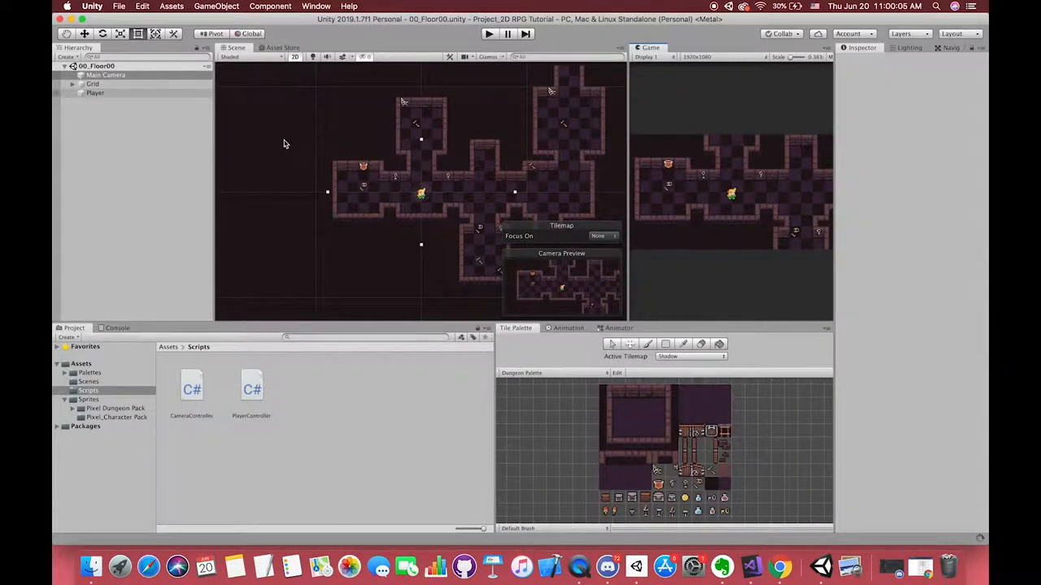
Select Main Camera to view its Camera Controller with the new Smooth Speed field
{"action": "left_click", "coordinate": [106, 75]}
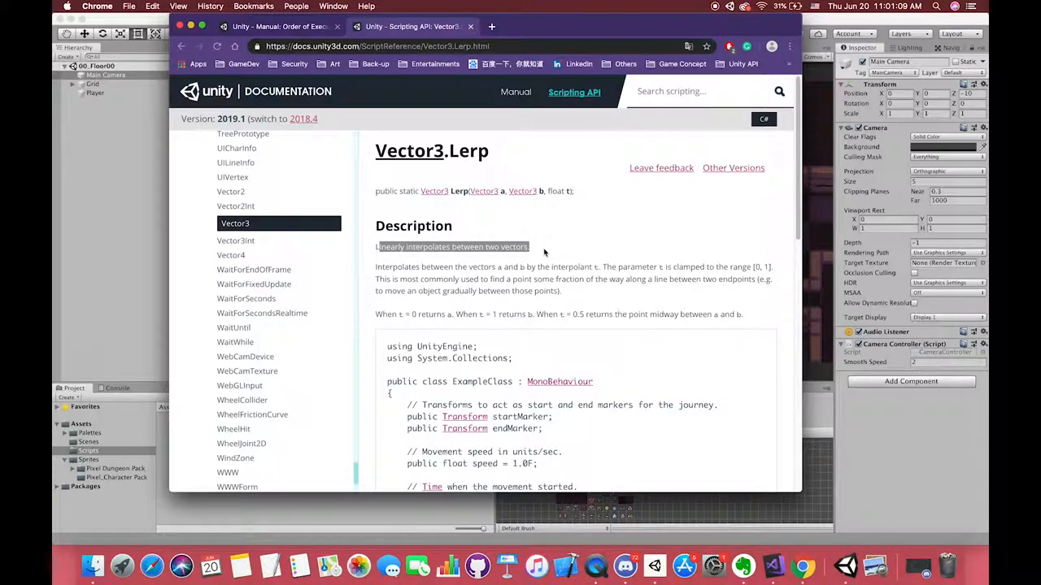
{"action": "scroll", "scroll_direction": "down", "scroll_amount": 3}
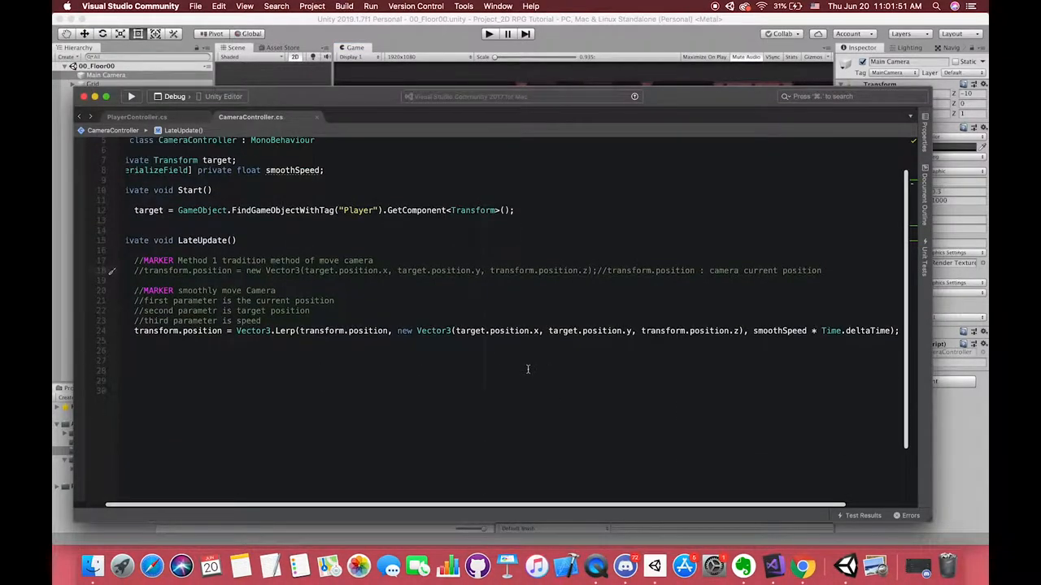
Begin a new transform.position assignment on the line below the Lerp statement
{"action": "scroll", "scroll_direction": "right", "scroll_amount": 3}
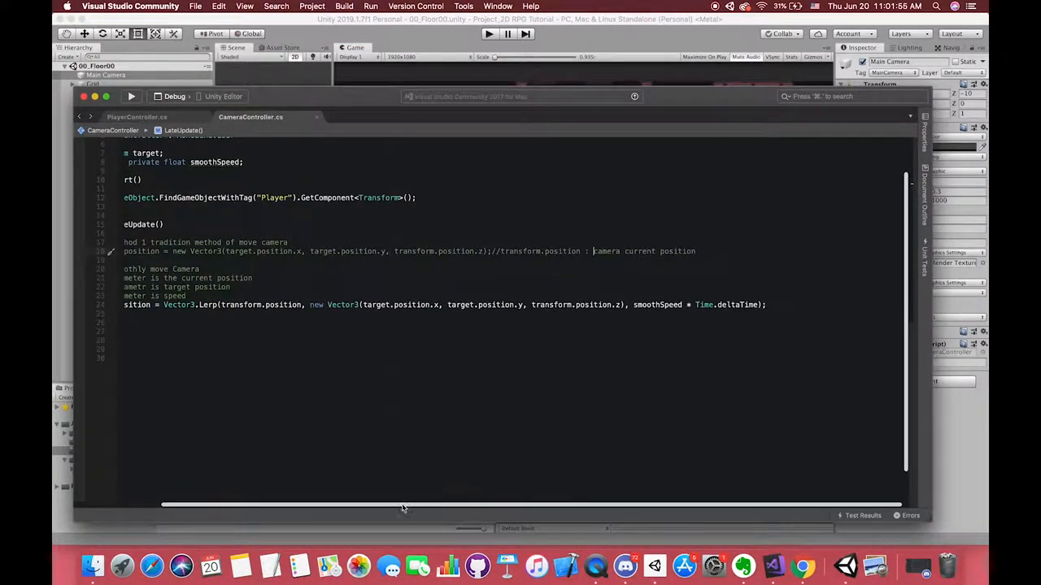
{"action": "type", "text": "transform.position ="}
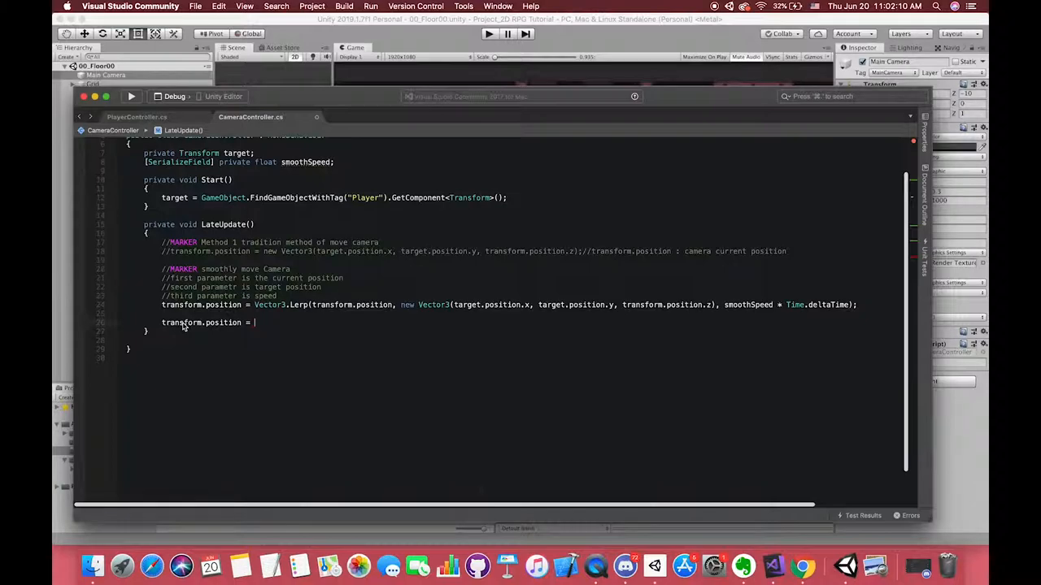
{"action": "type", "text": "transfo"}
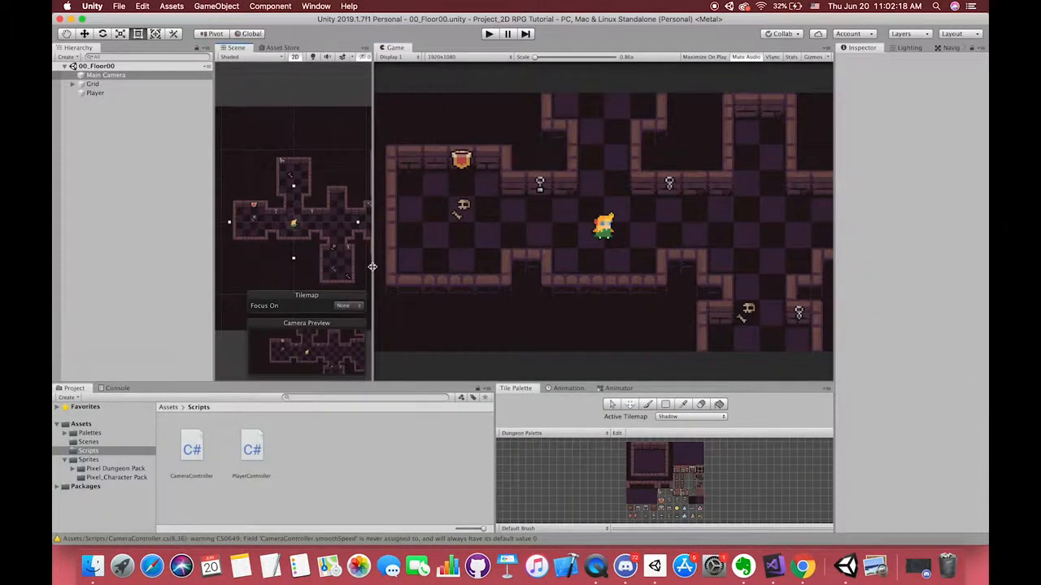
Select Main Camera to show its Camera Controller's Smooth Speed value
{"action": "left_click", "coordinate": [106, 75]}
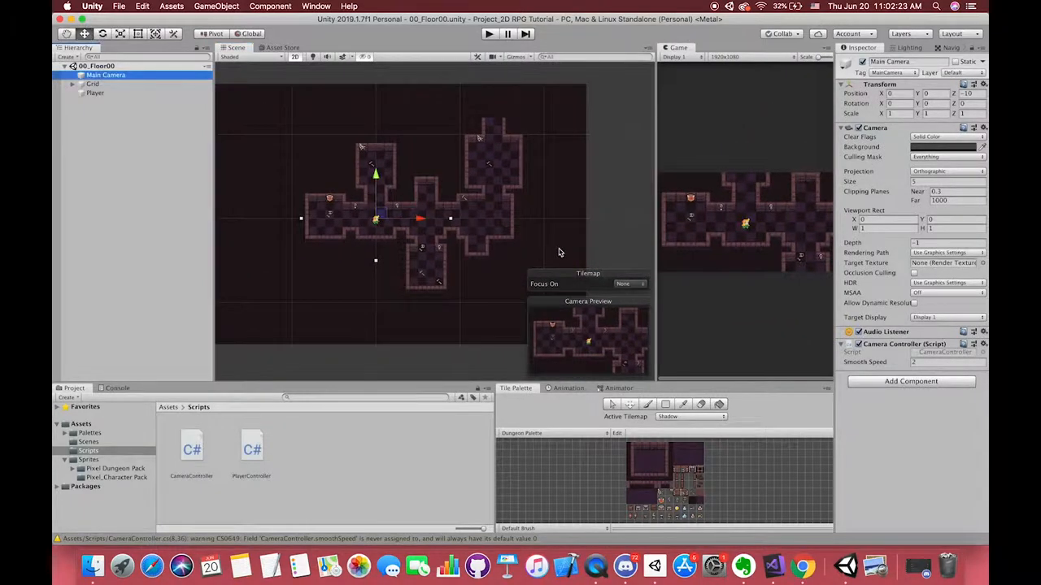
{"action": "mouse_move", "coordinate": [473, 93]}
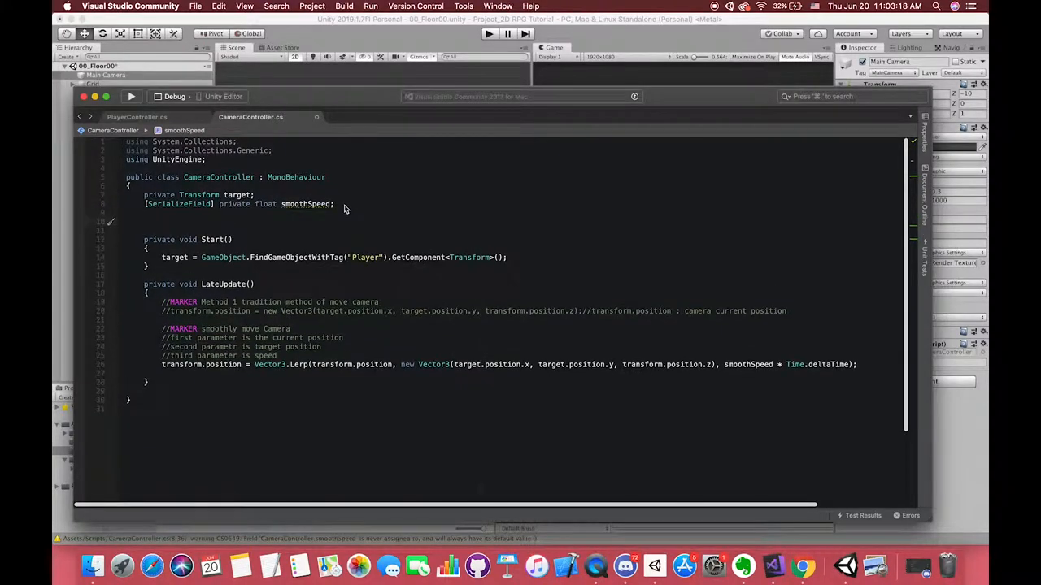
Begin declaring [SerializeField] private minX, max... bound fields below smoothSpeed
{"action": "type", "text": "[SerializeField] private minX, max"}
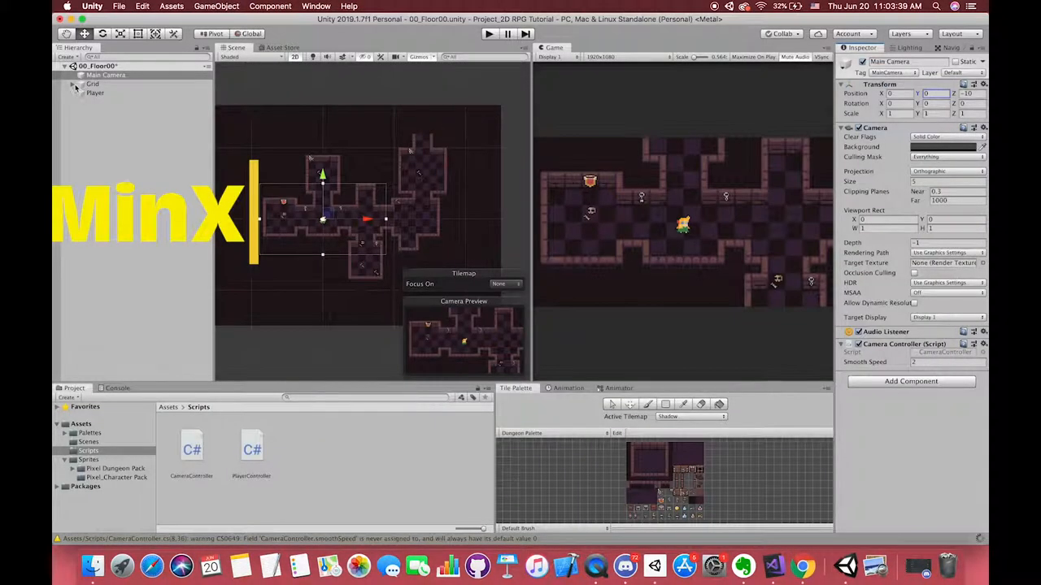
Select Main Camera to see its Min/Max X/Y fields, then expand and select the Grid object
{"action": "left_click", "coordinate": [114, 117]}
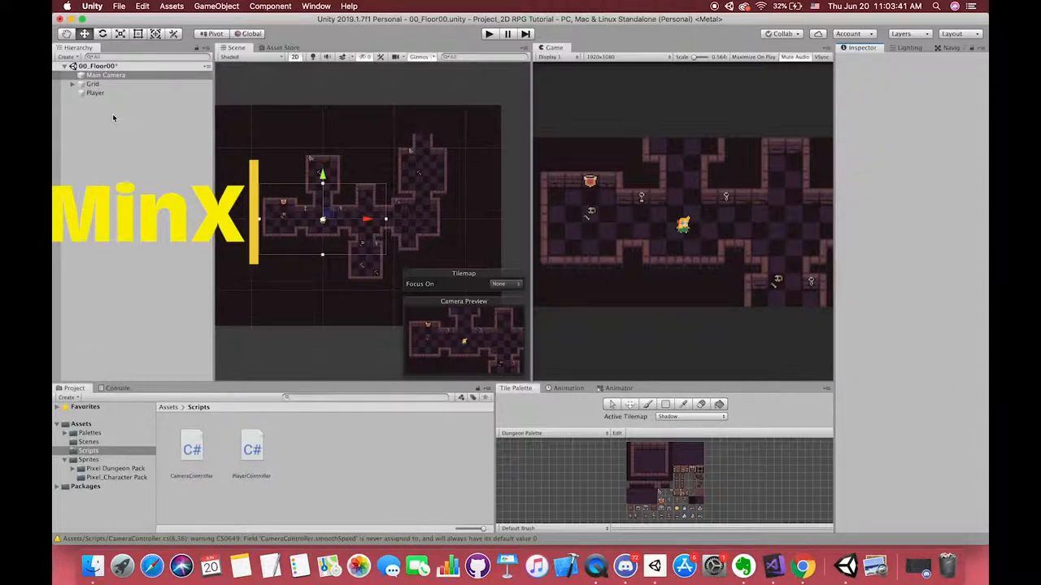
{"action": "left_click", "coordinate": [106, 75]}
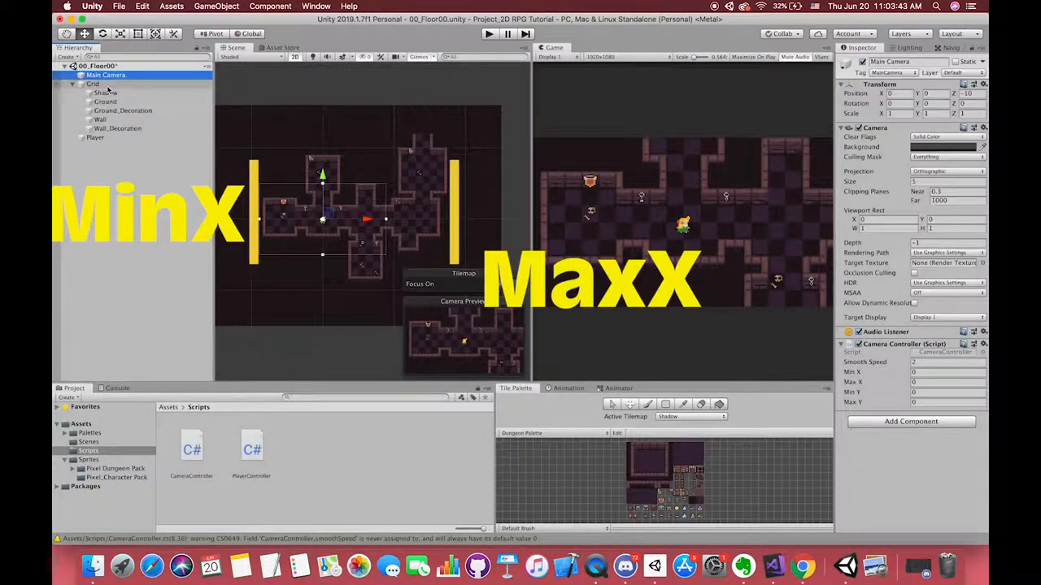
{"action": "left_click", "coordinate": [93, 85]}
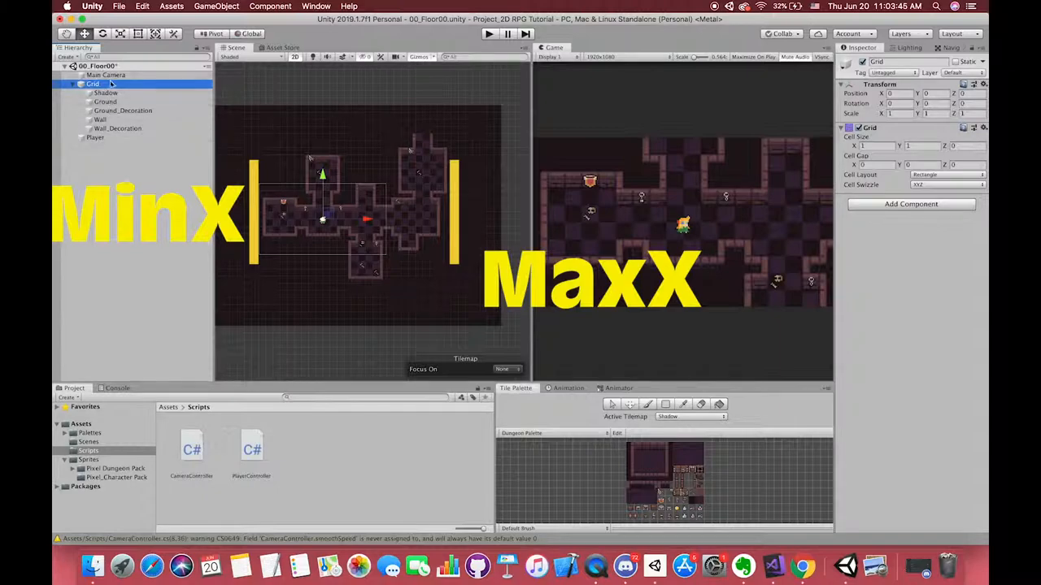
{"action": "left_click", "coordinate": [106, 74]}
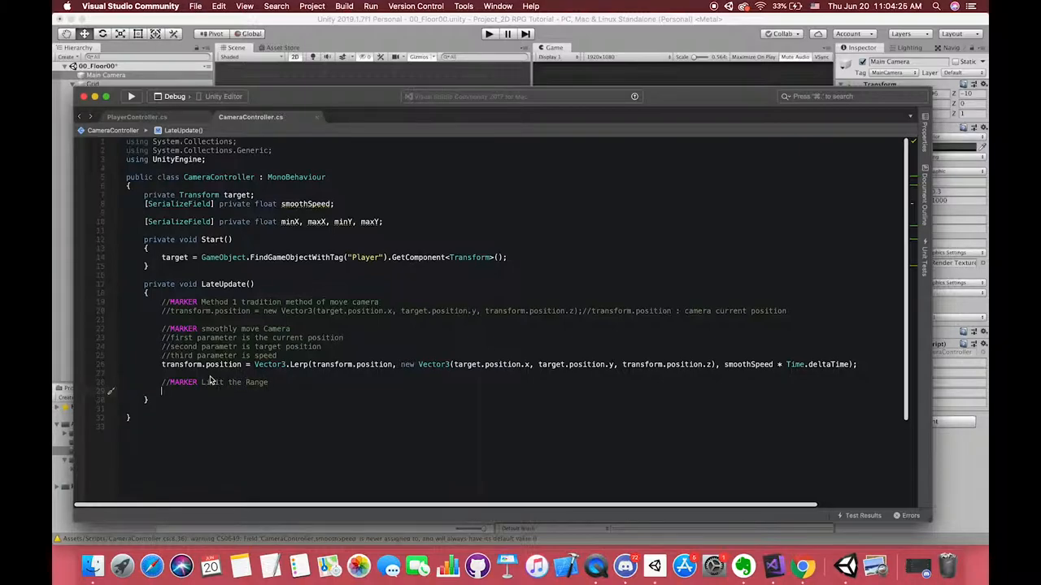
Start a Mathf.Clamp call in LateUpdate and declare a public float testValue field
{"action": "type", "text": "Mathf."}
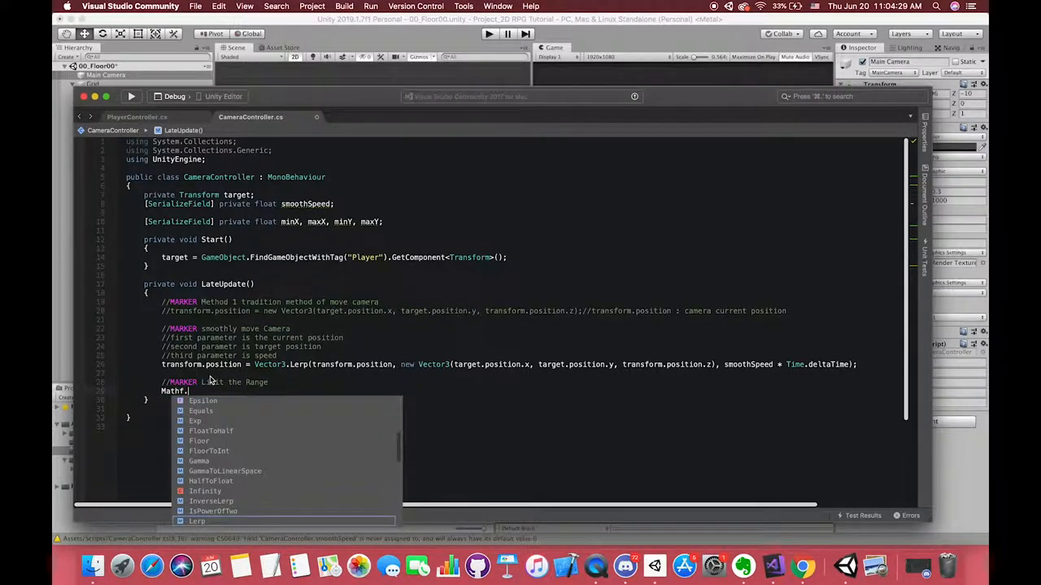
{"action": "type", "text": "clamp"}
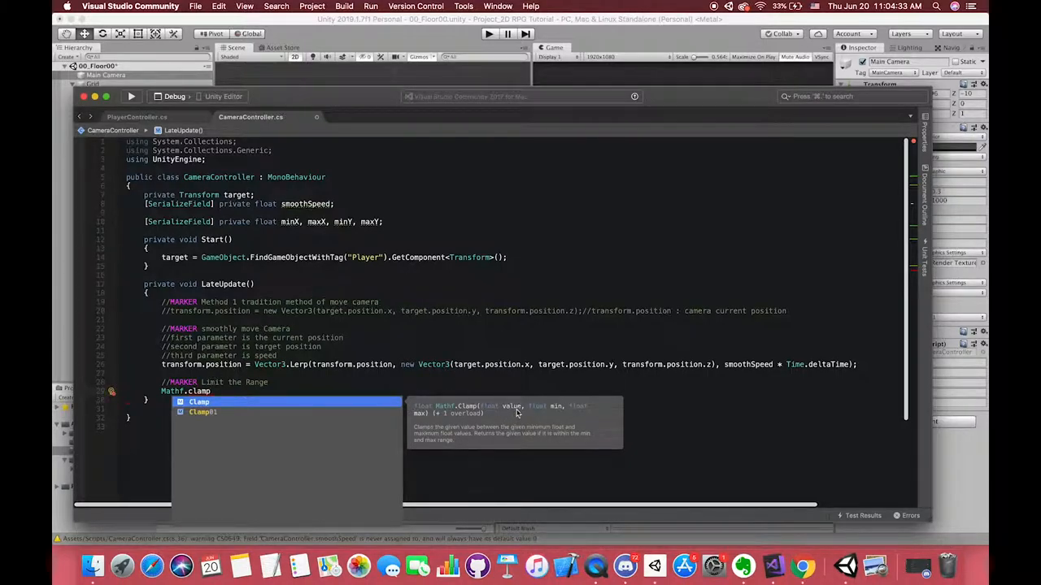
{"action": "mouse_move", "coordinate": [518, 410]}
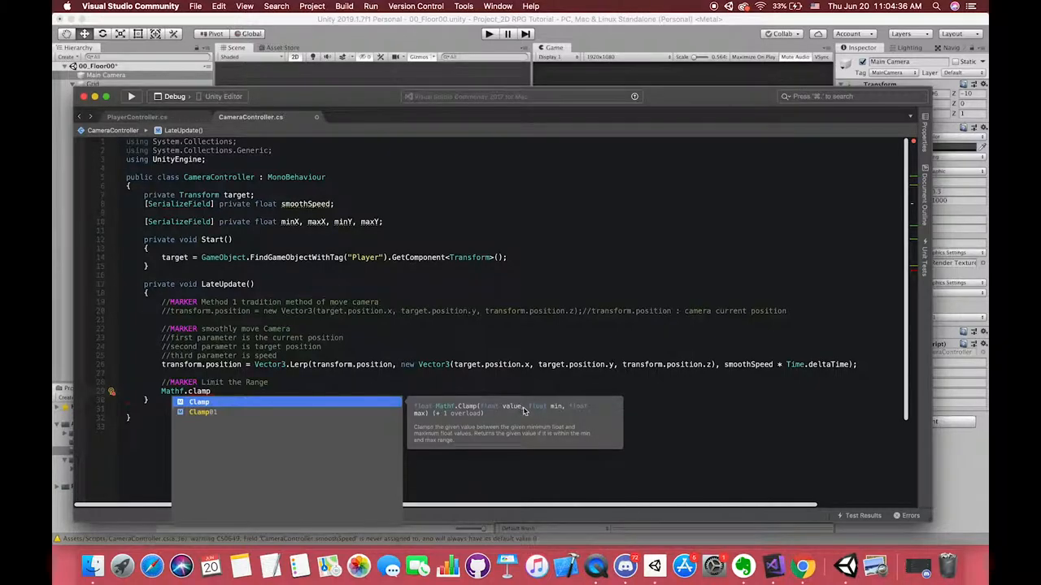
{"action": "mouse_move", "coordinate": [543, 416]}
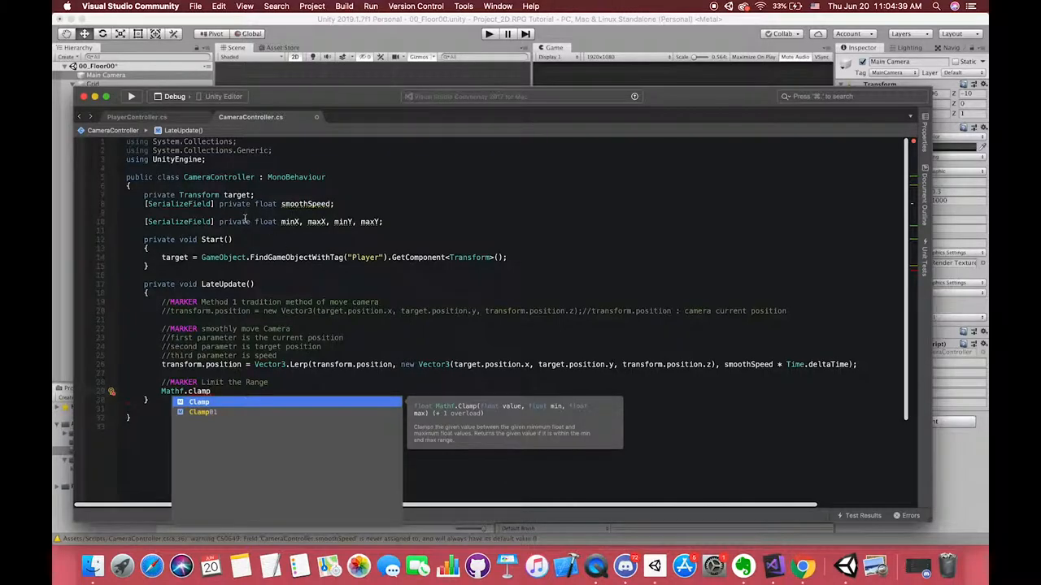
{"action": "left_click", "coordinate": [404, 221]}
{"action": "type", "text": "public float "}
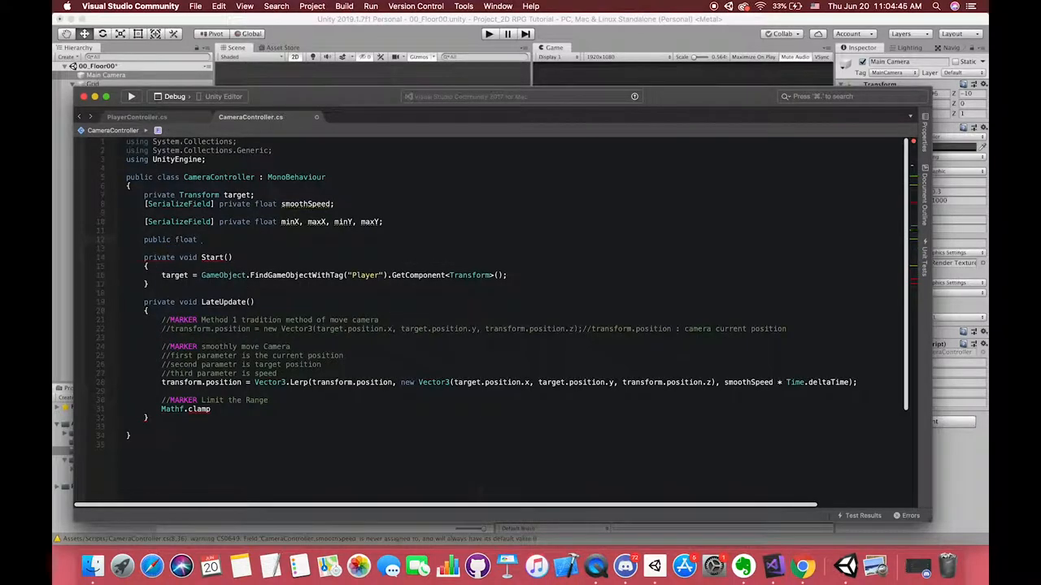
{"action": "type", "text": "testValue;"}
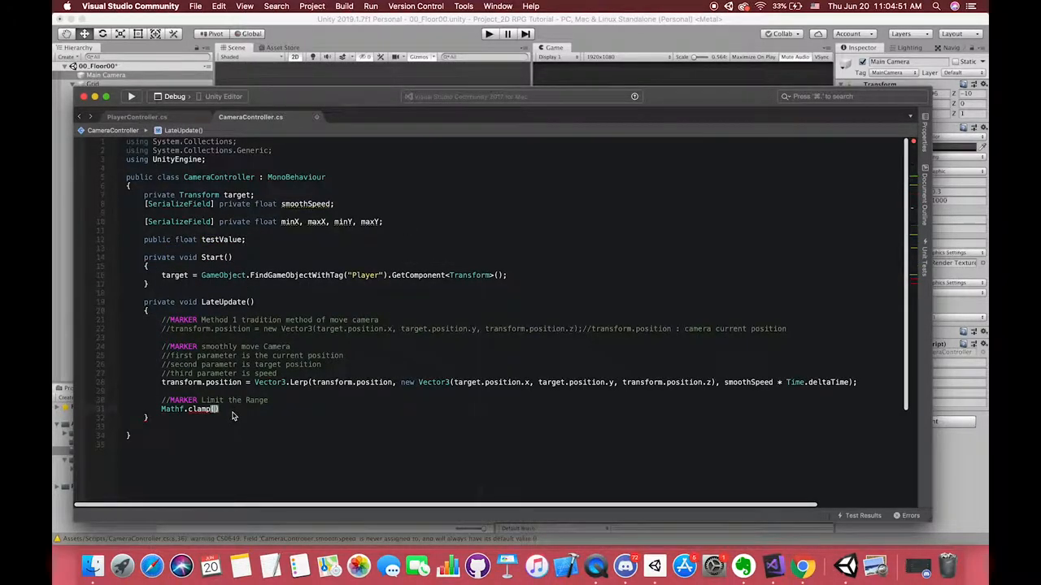
Store Mathf.Clamp(testValue, 0, 10) in float result and log it with Debug.Log(result)
{"action": "type", "text": "testValue,"}
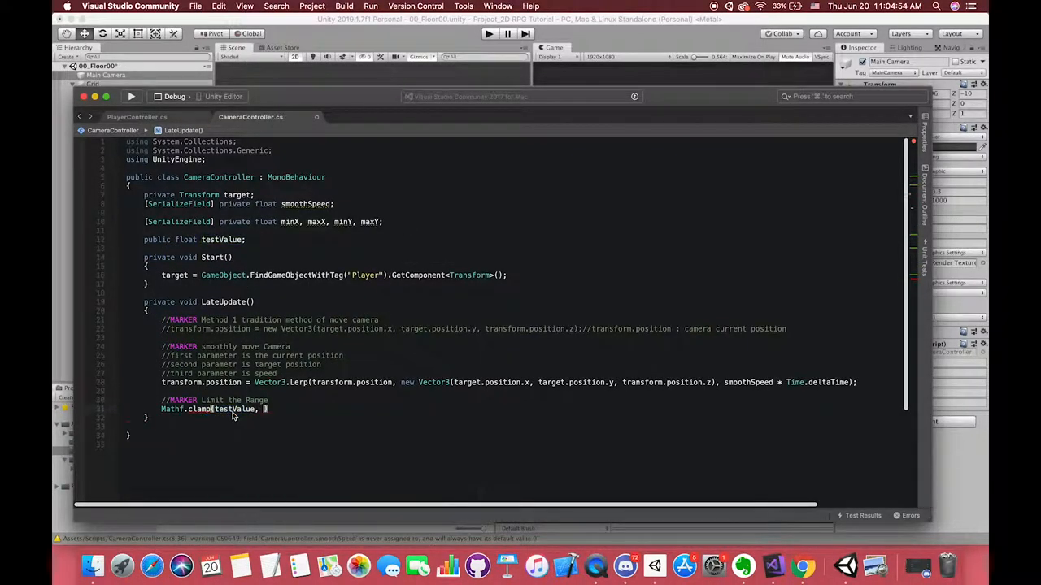
{"action": "type", "text": "0, 10"}
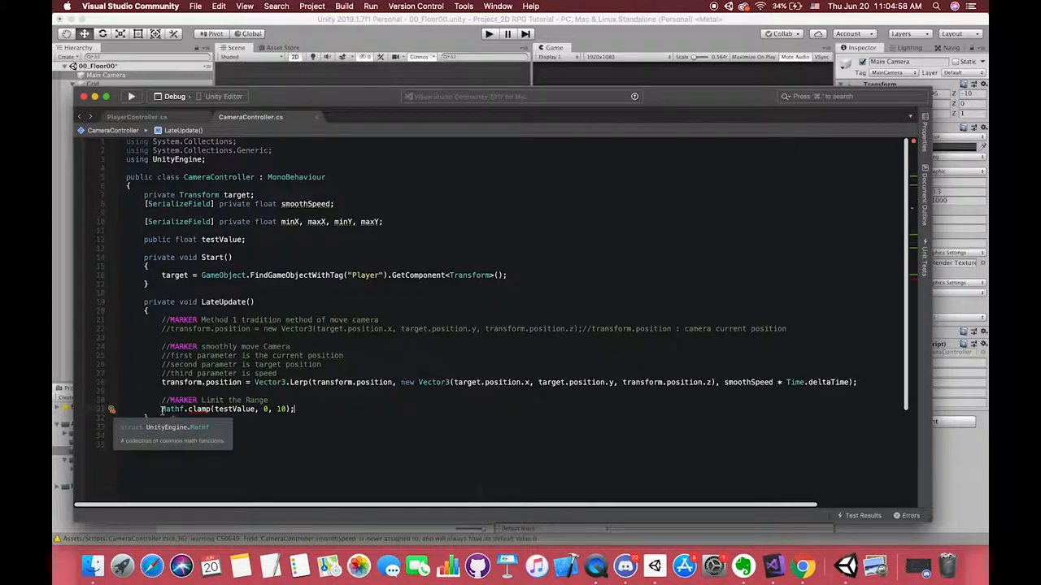
{"action": "type", "text": "float result ="}
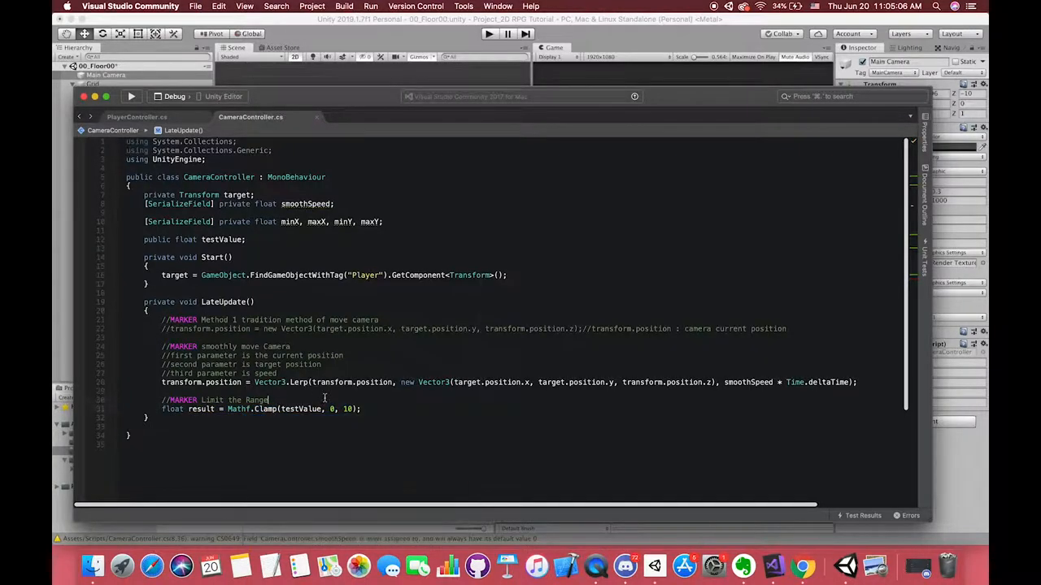
{"action": "type", "text": "Debug.Log(result)"}
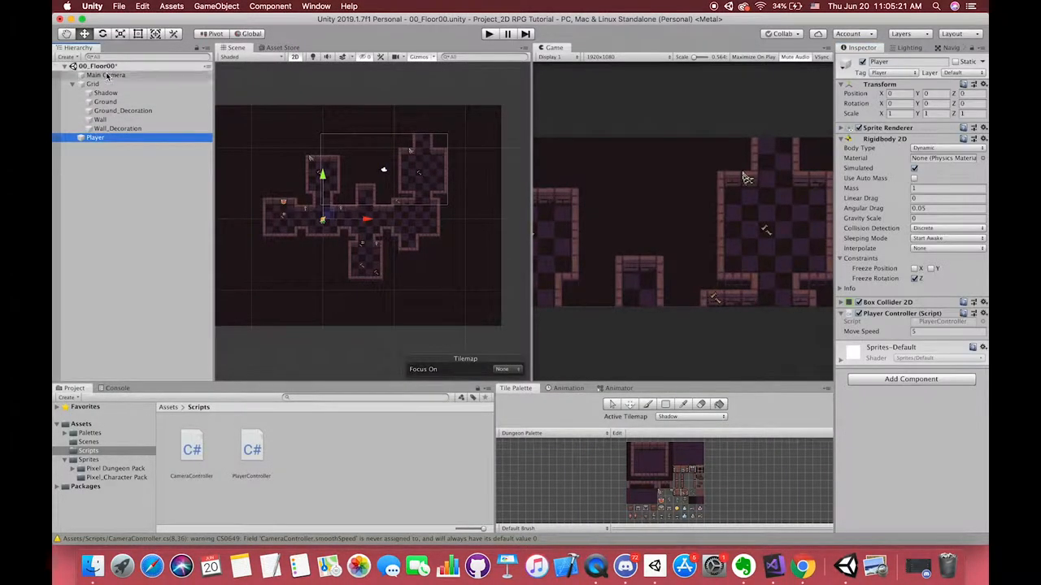
Run the scene to log the clamped value, then stop and enter 9 as the Test Value
{"action": "left_click", "coordinate": [106, 75]}
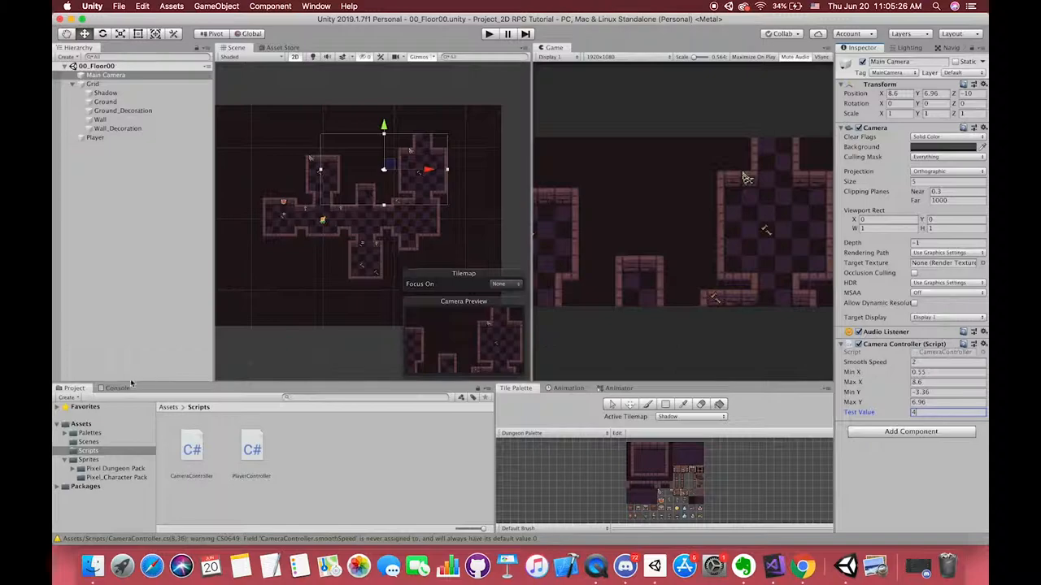
{"action": "left_click", "coordinate": [487, 33]}
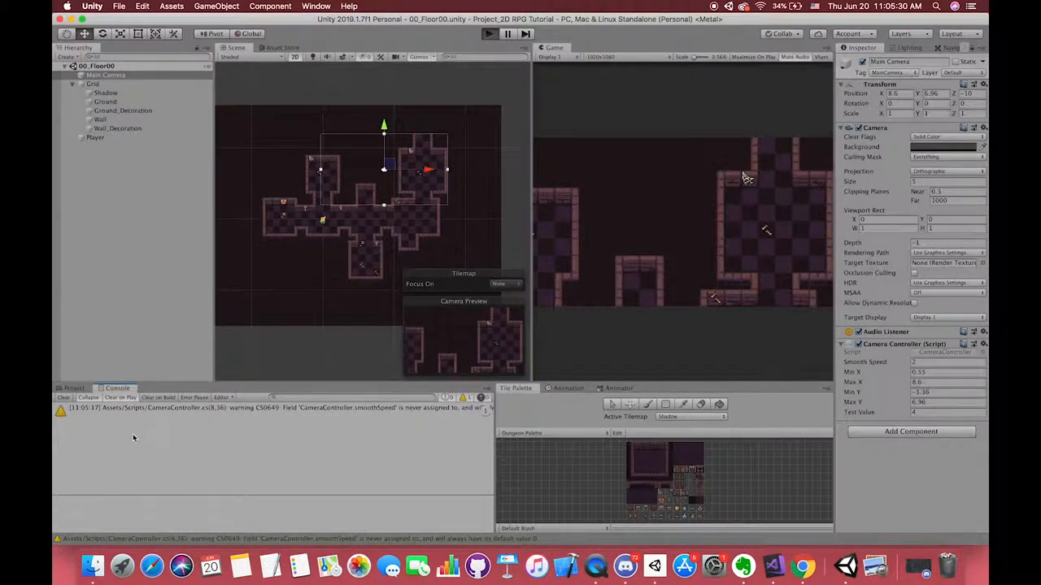
{"action": "left_click", "coordinate": [488, 33]}
{"action": "type", "text": "9"}
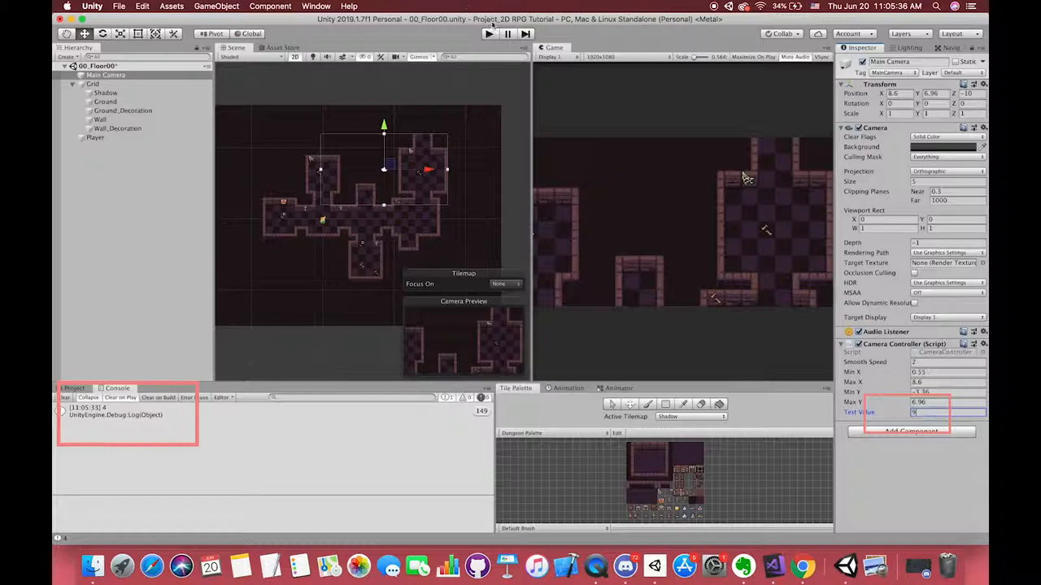
{"action": "left_click", "coordinate": [488, 32]}
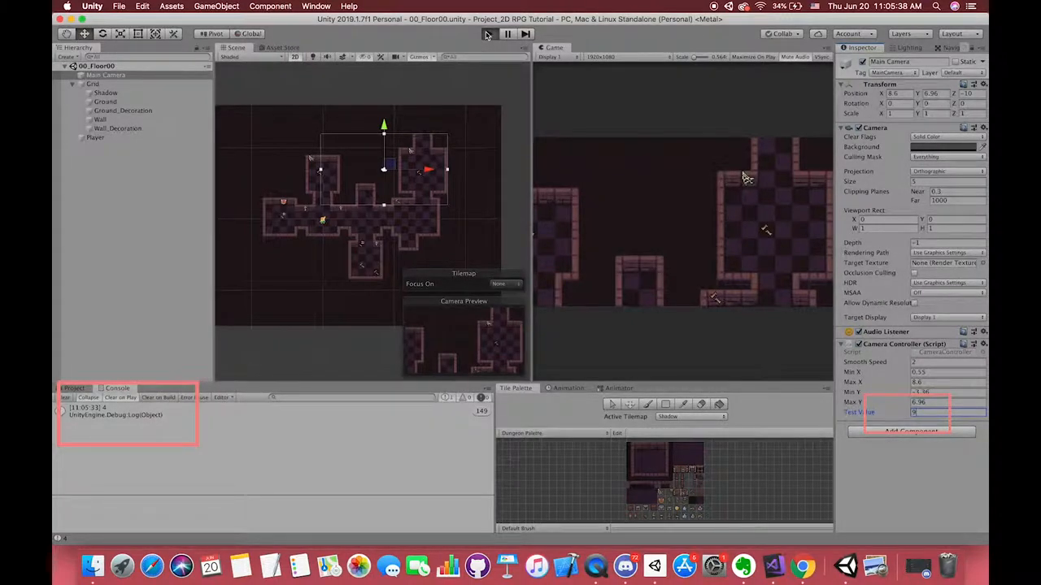
{"action": "left_click", "coordinate": [488, 32]}
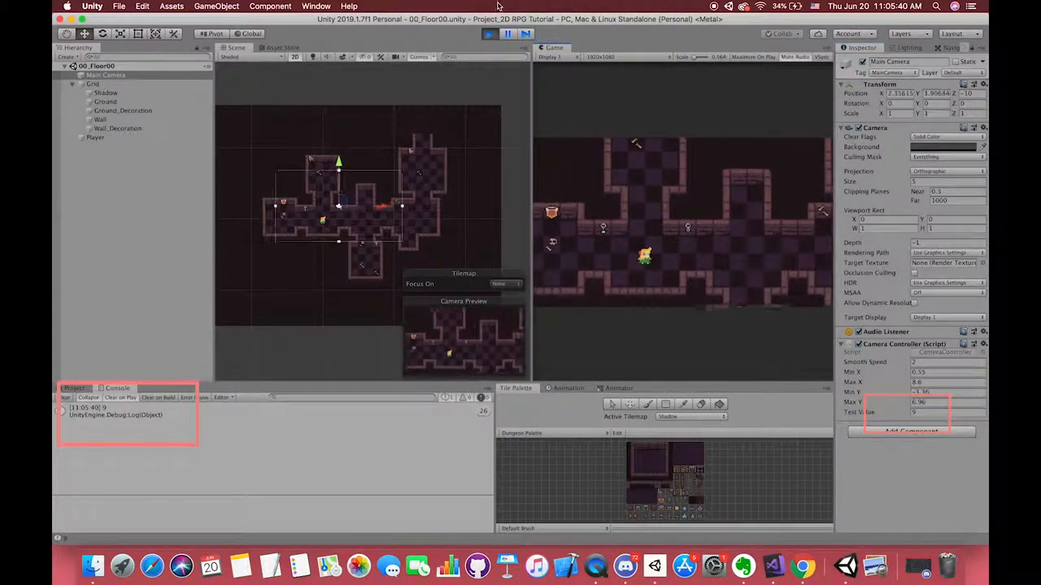
{"action": "left_click", "coordinate": [488, 32]}
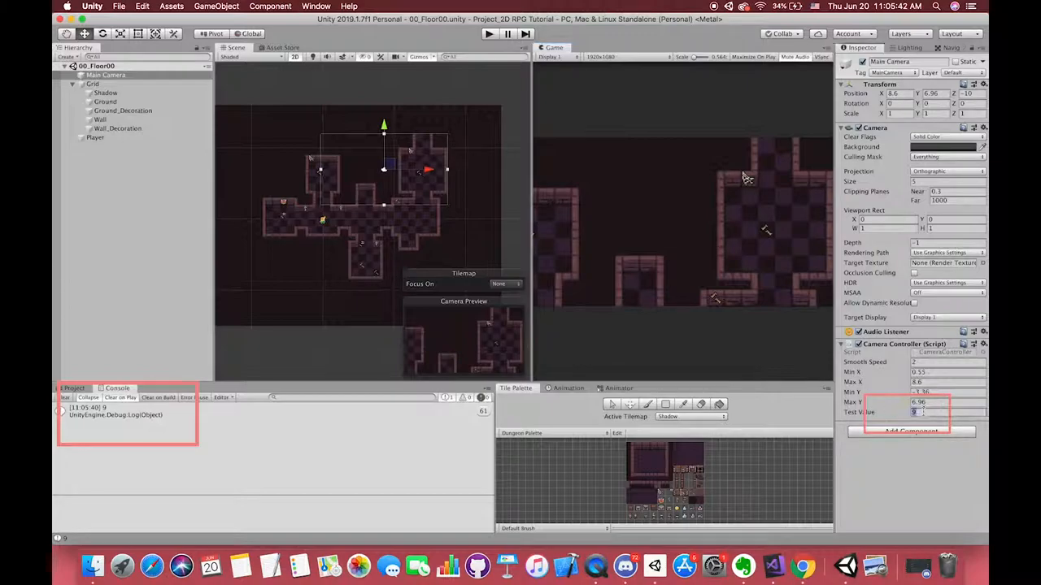
{"action": "type", "text": "9"}
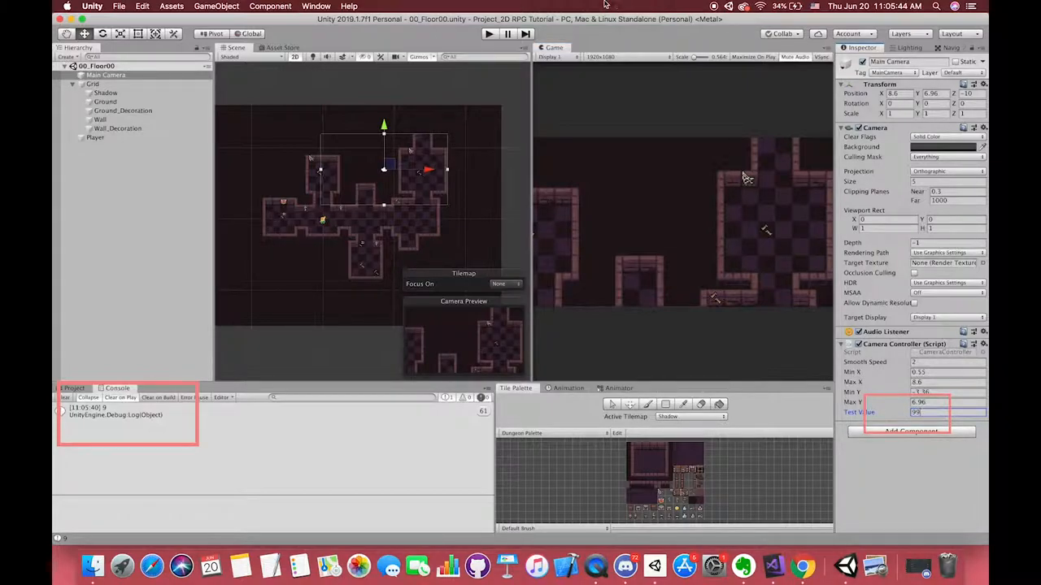
{"action": "mouse_move", "coordinate": [772, 566]}
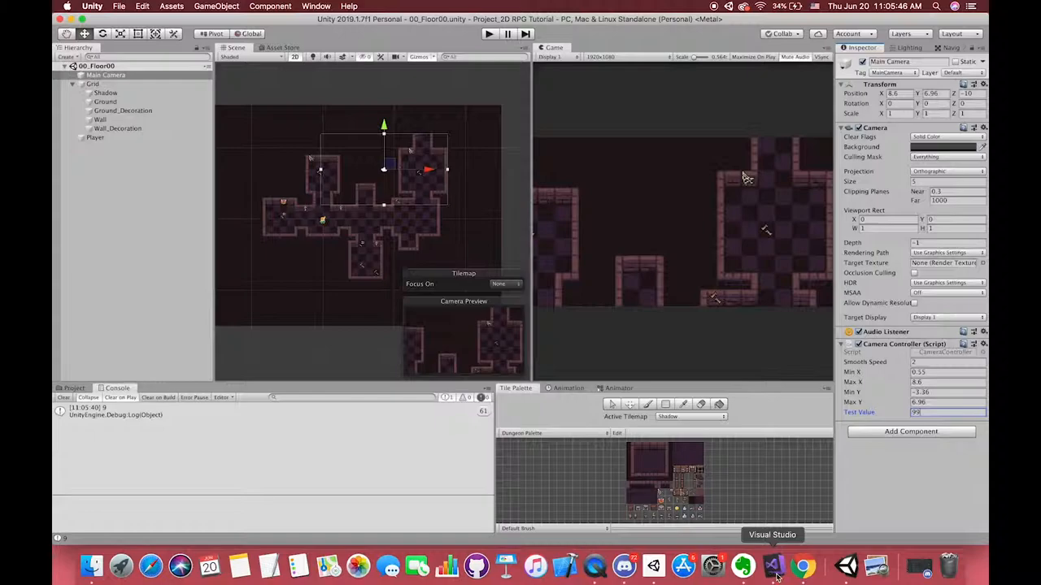
{"action": "left_click", "coordinate": [772, 566]}
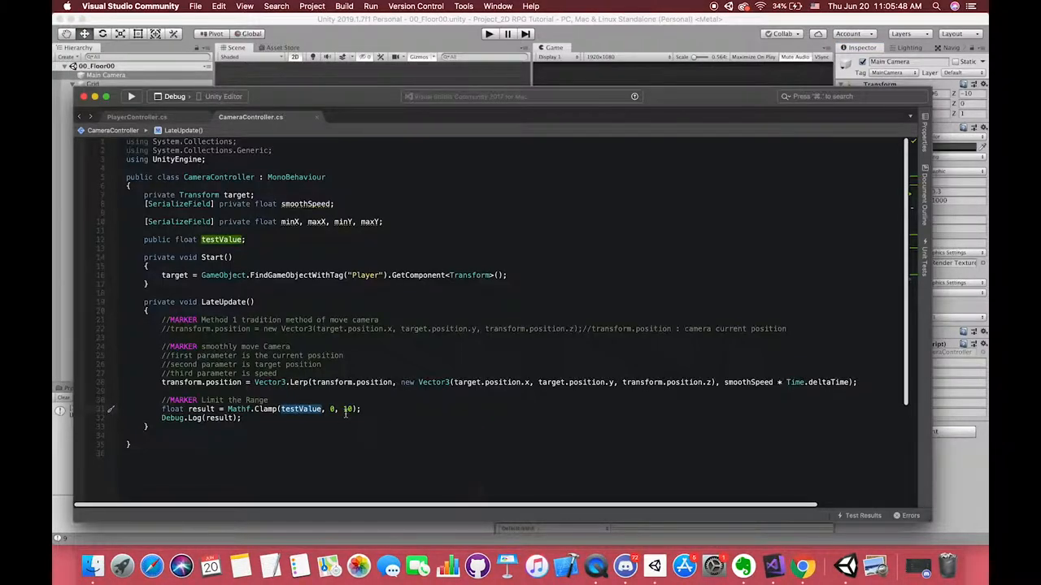
{"action": "left_click", "coordinate": [488, 32]}
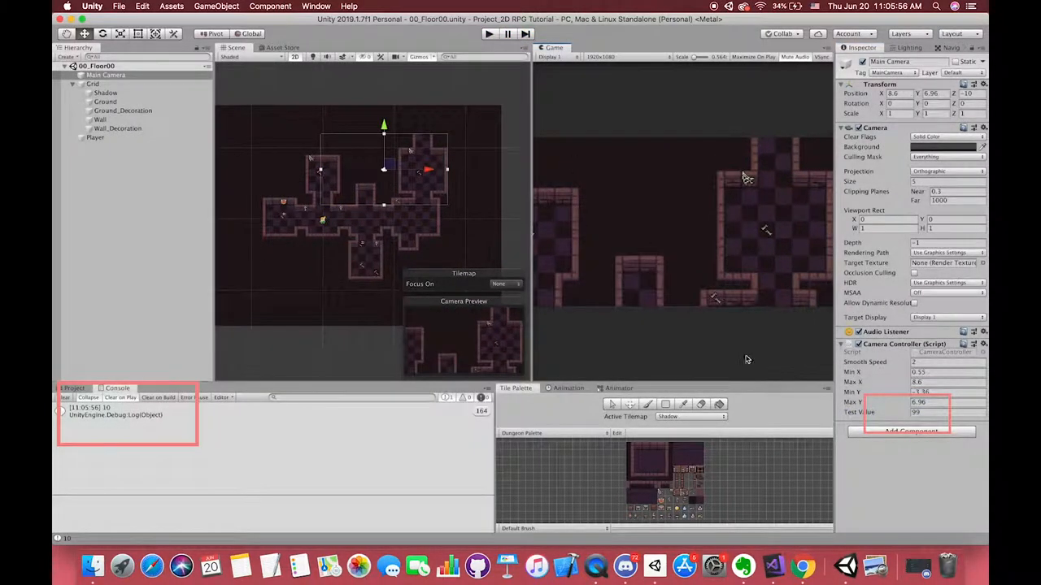
Run with Test Value 2.2, check the Console's clamped output, then return to the camera script
{"action": "left_click", "coordinate": [946, 413]}
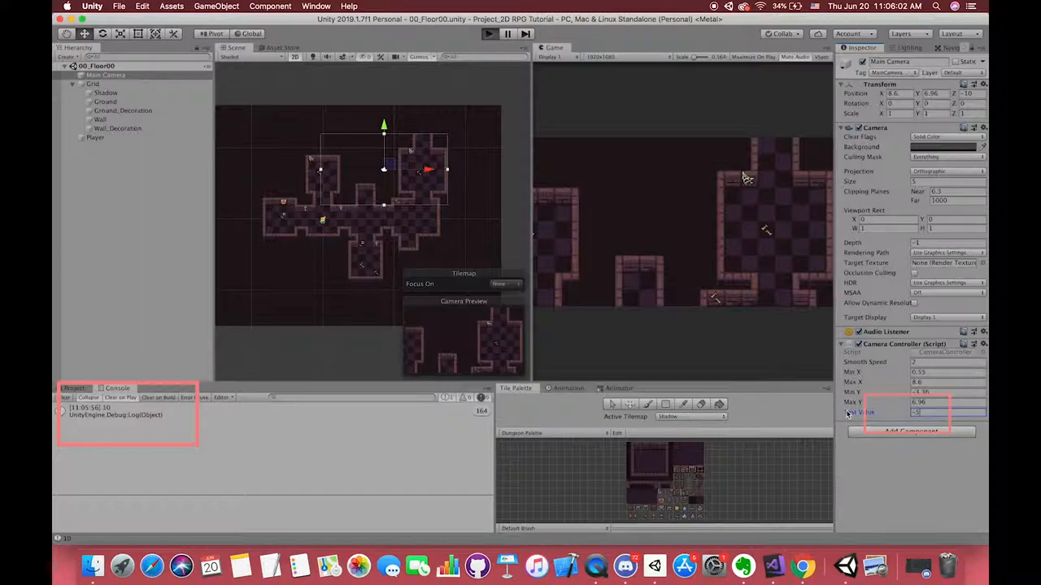
{"action": "left_click", "coordinate": [488, 33]}
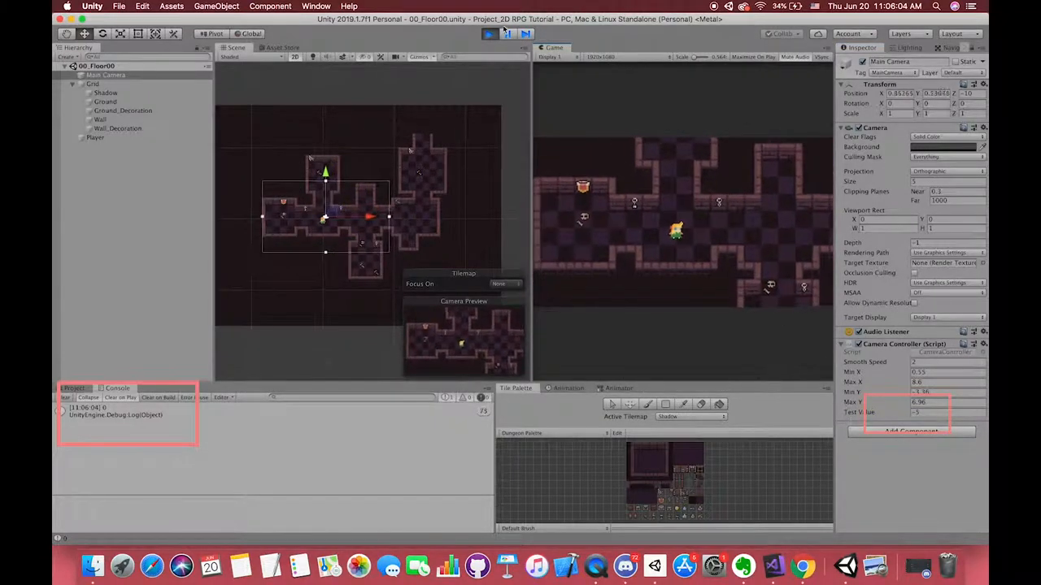
{"action": "left_click", "coordinate": [488, 33]}
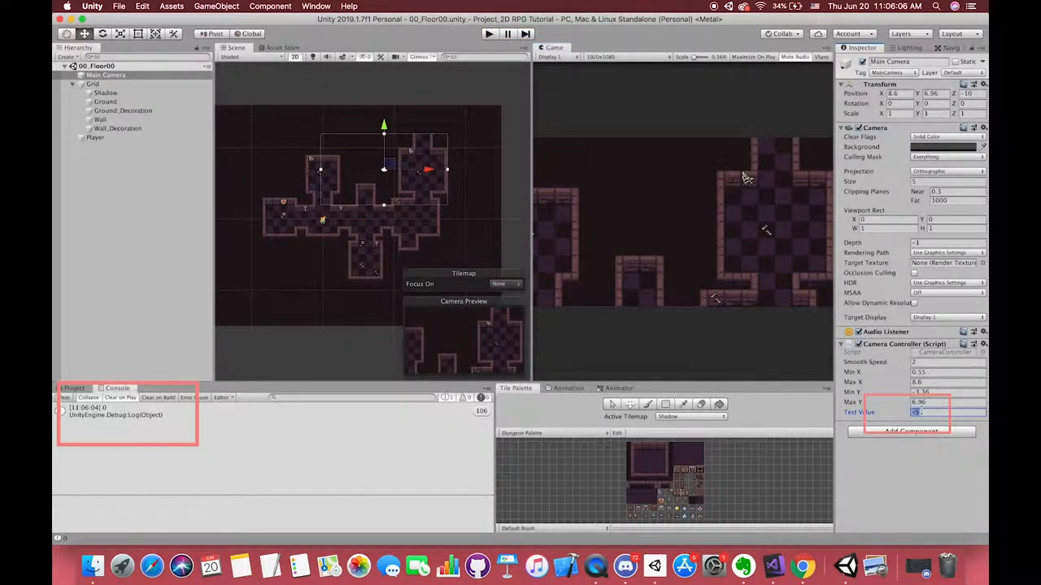
{"action": "type", "text": "2.2"}
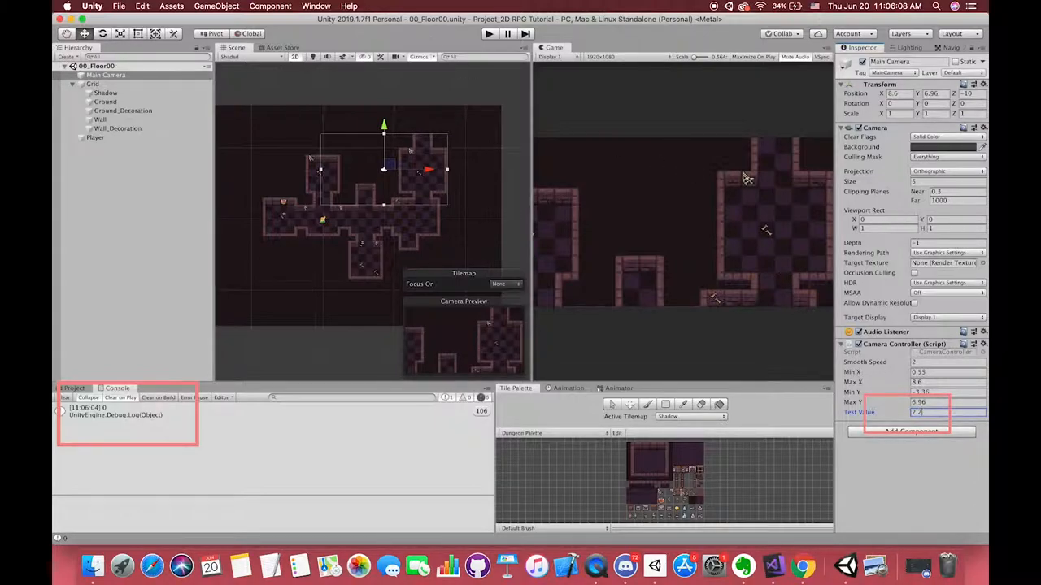
{"action": "left_click", "coordinate": [488, 32]}
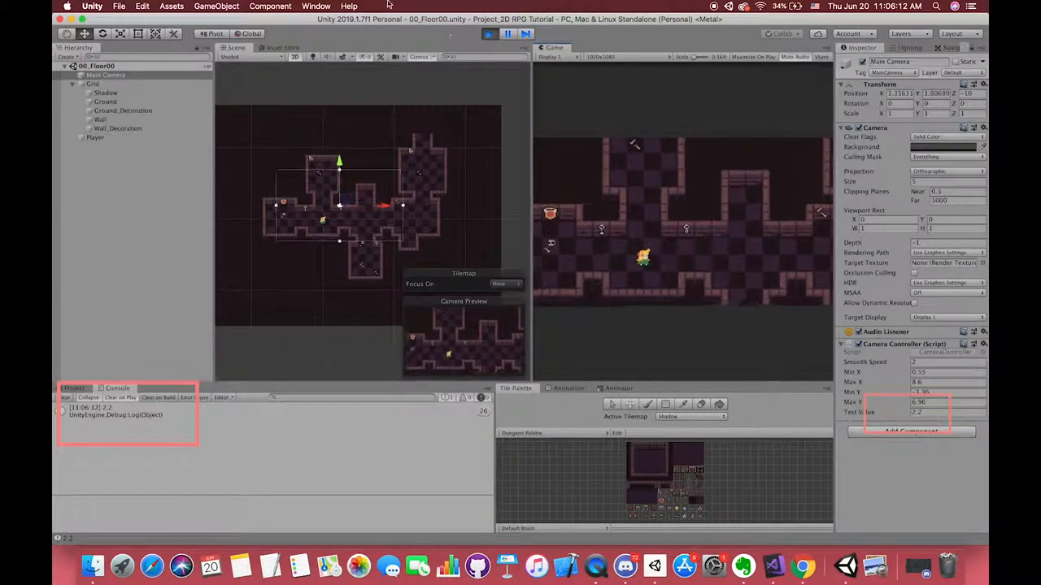
{"action": "left_click", "coordinate": [774, 564]}
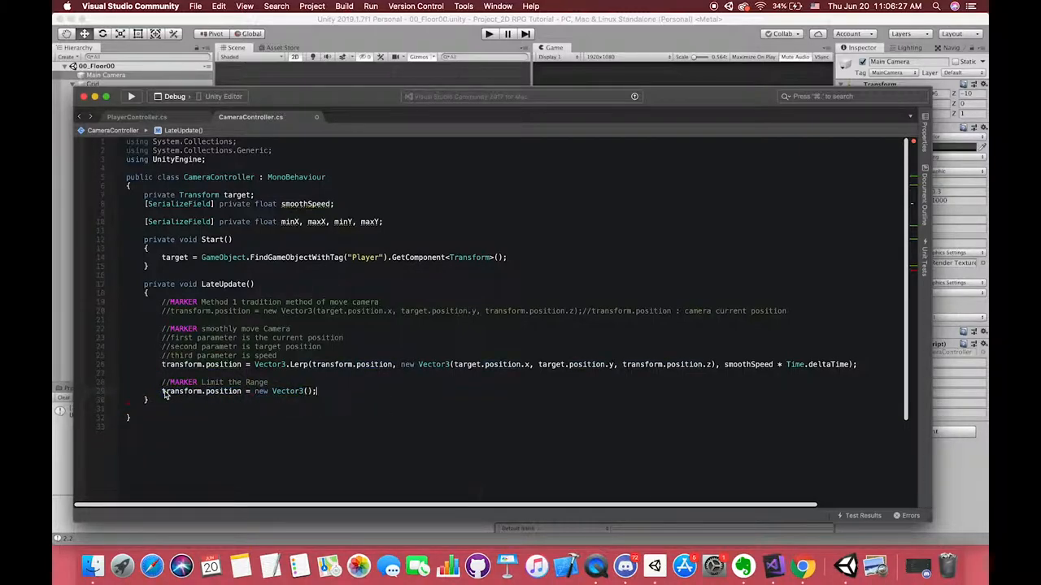
Assign transform.position a new Vector3 whose x is Mathf.Clamp(x, minX, maxX)
{"action": "type", "text": "x,y"}
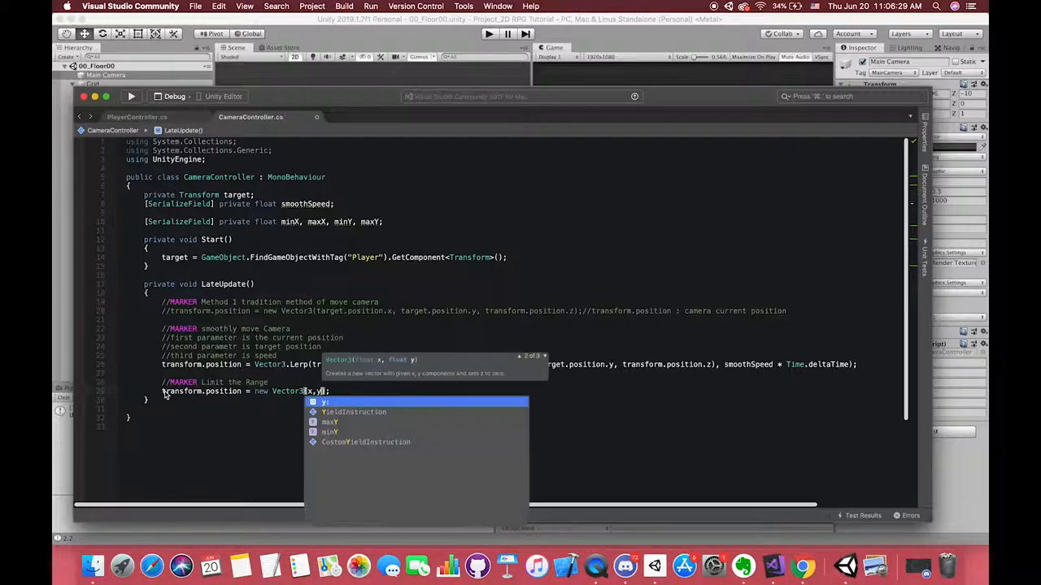
{"action": "type", "text": ","}
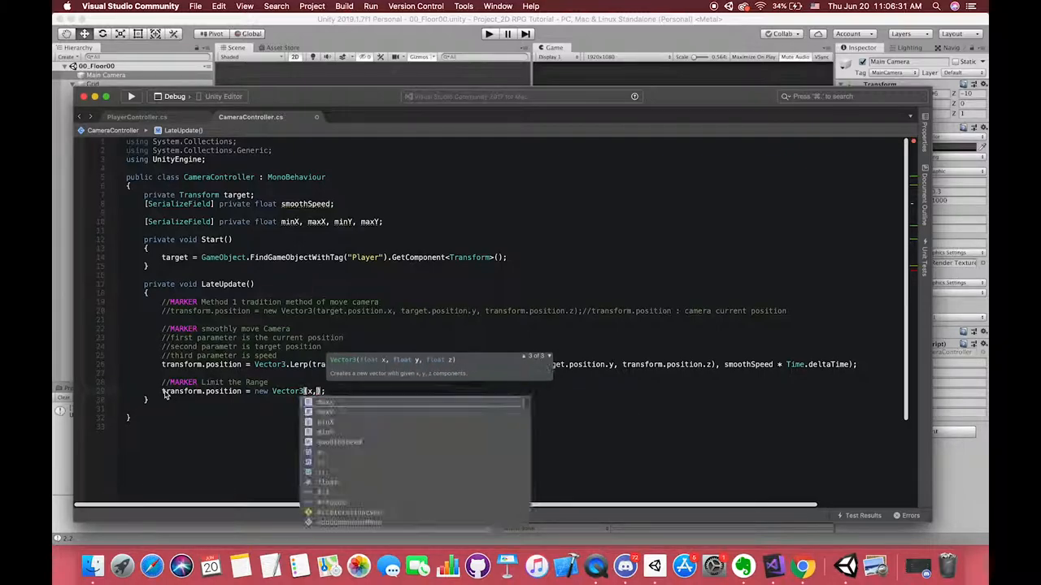
{"action": "type", "text": "Mathf.Clamp("}
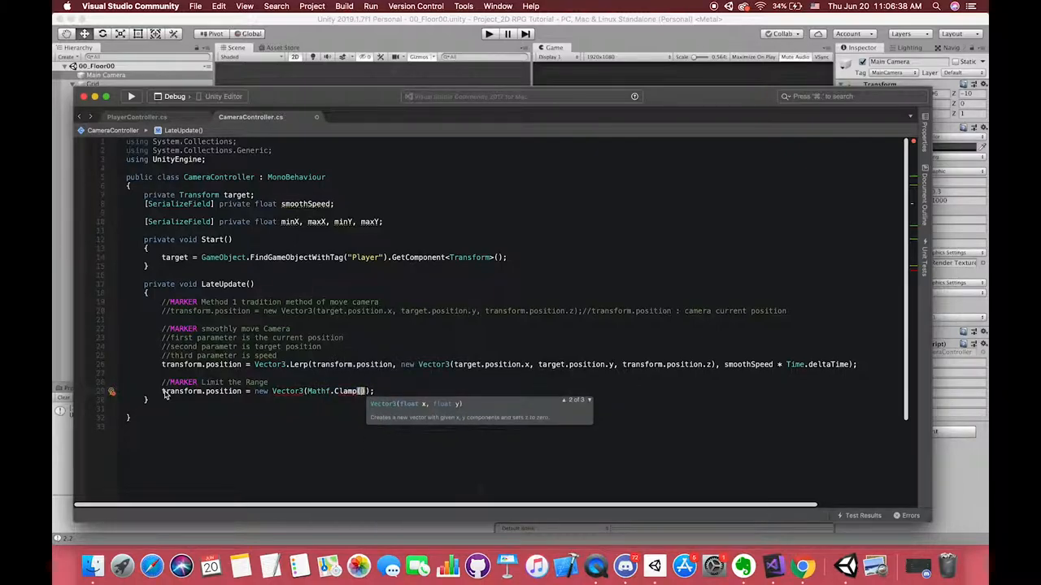
{"action": "type", "text": "transform.position."}
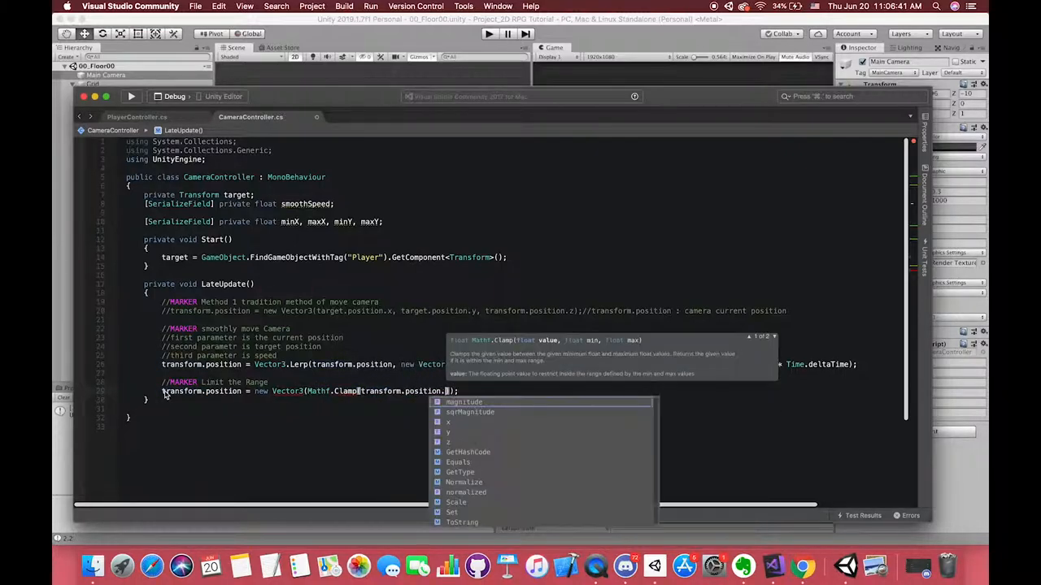
{"action": "type", "text": "x,"}
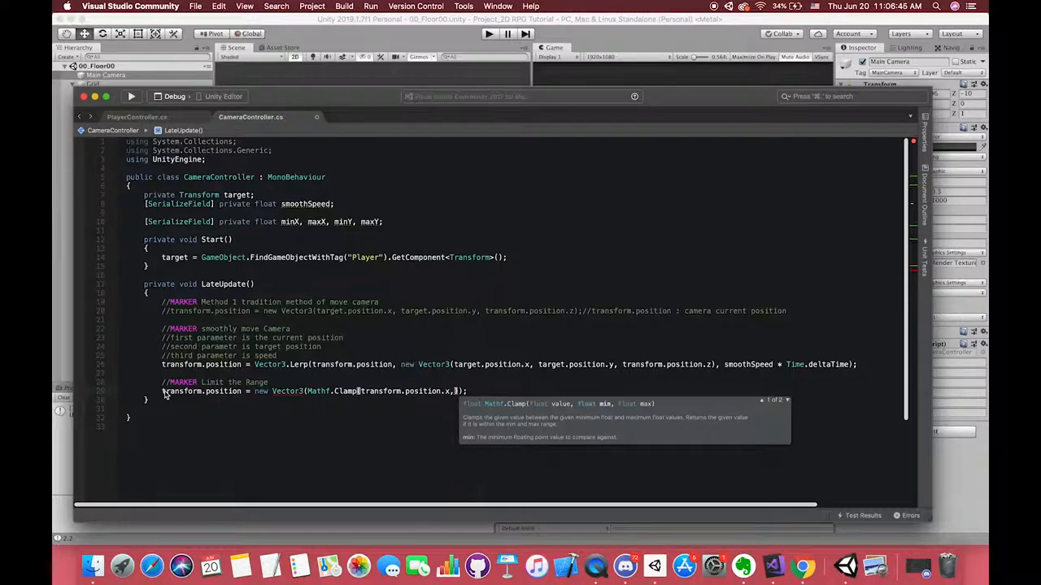
{"action": "type", "text": "minX, maxX"}
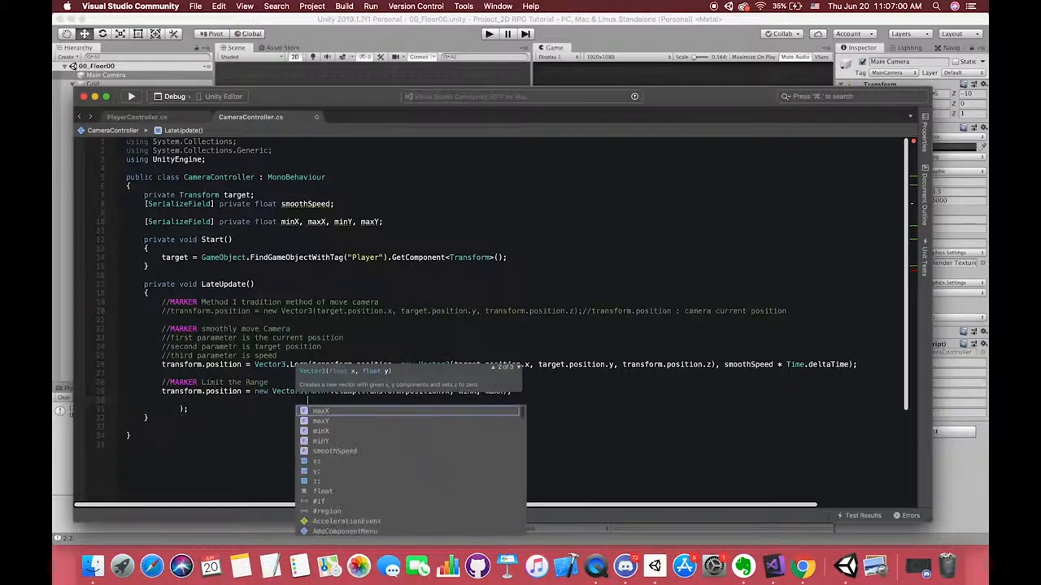
Clamp y between minY and maxY and keep transform.position.z as the third component
{"action": "type", "text": "Mathf"}
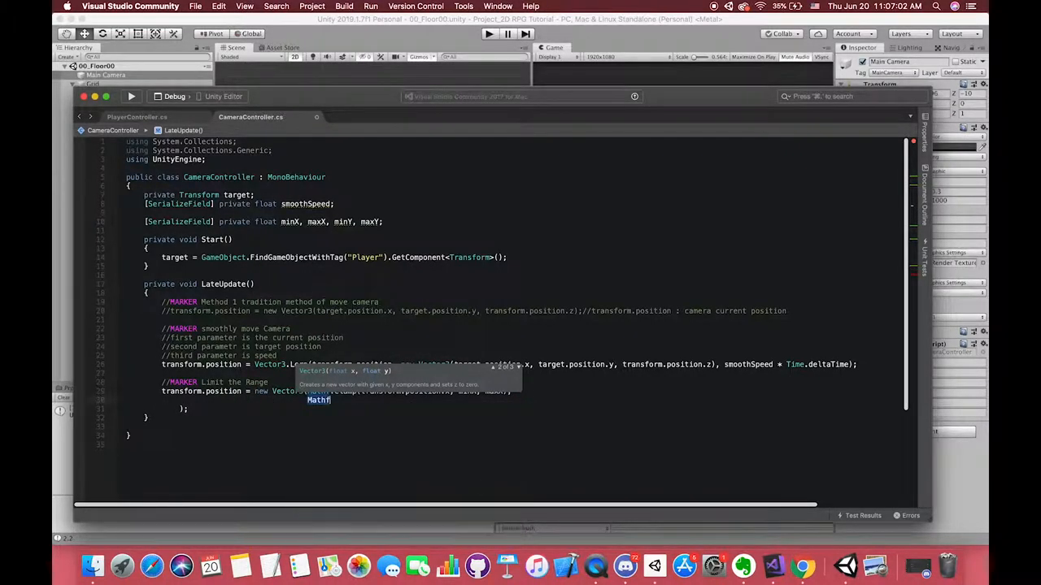
{"action": "type", "text": ".Clamp(transform.position."}
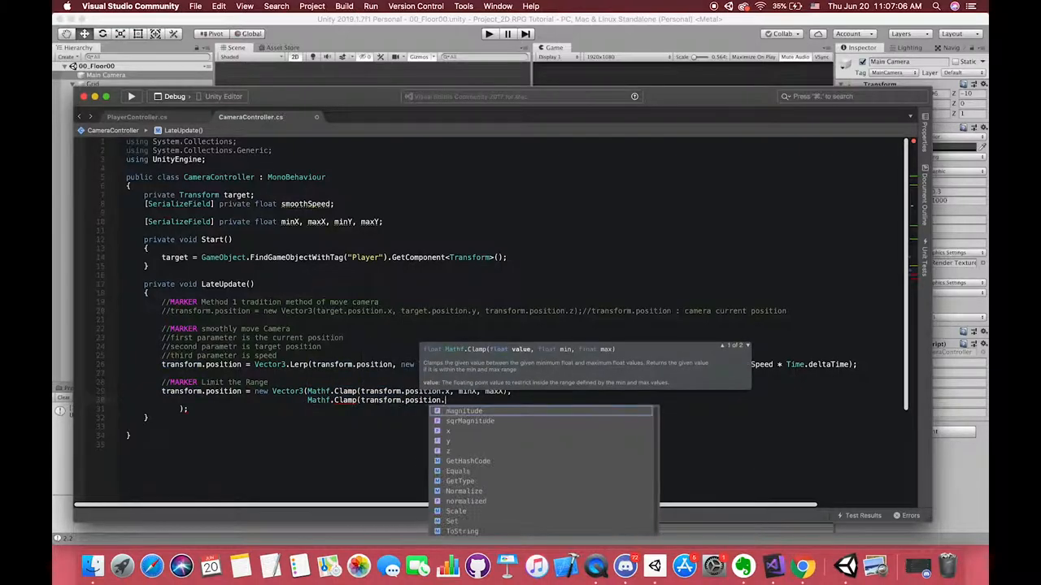
{"action": "type", "text": "minY, maxY),"}
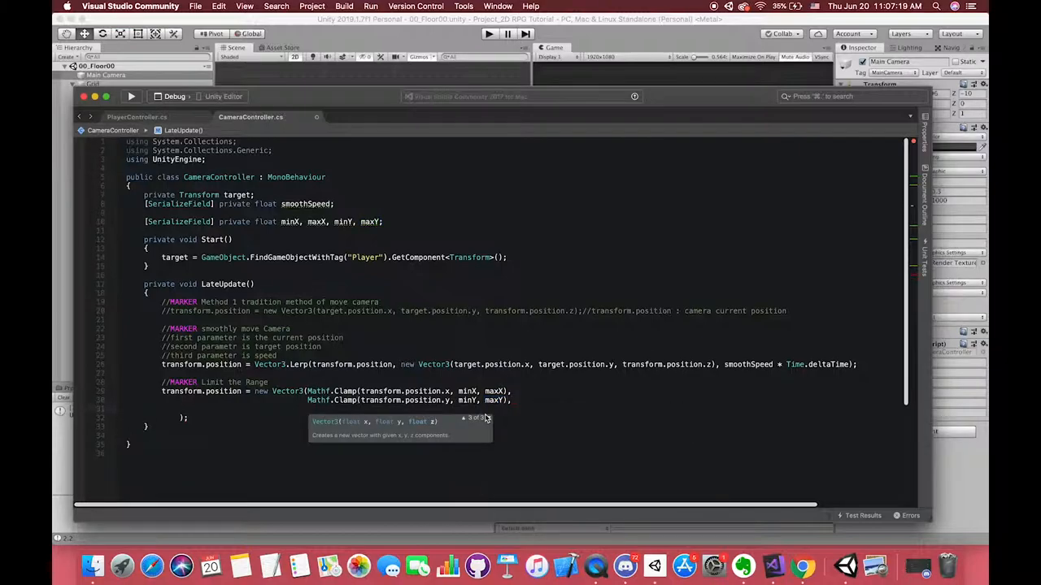
{"action": "type", "text": "transform.position.z"}
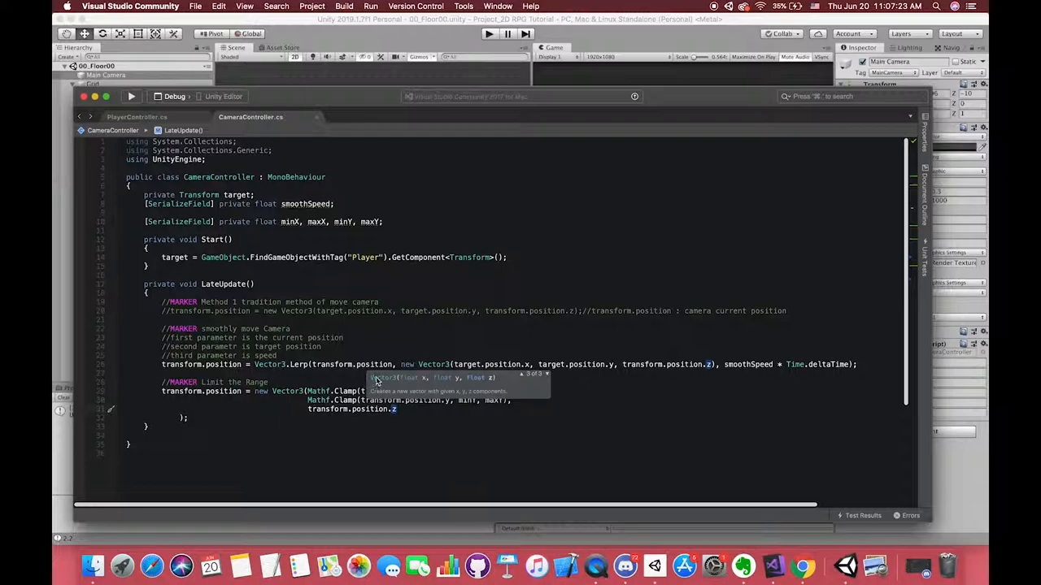
{"action": "mouse_move", "coordinate": [182, 421]}
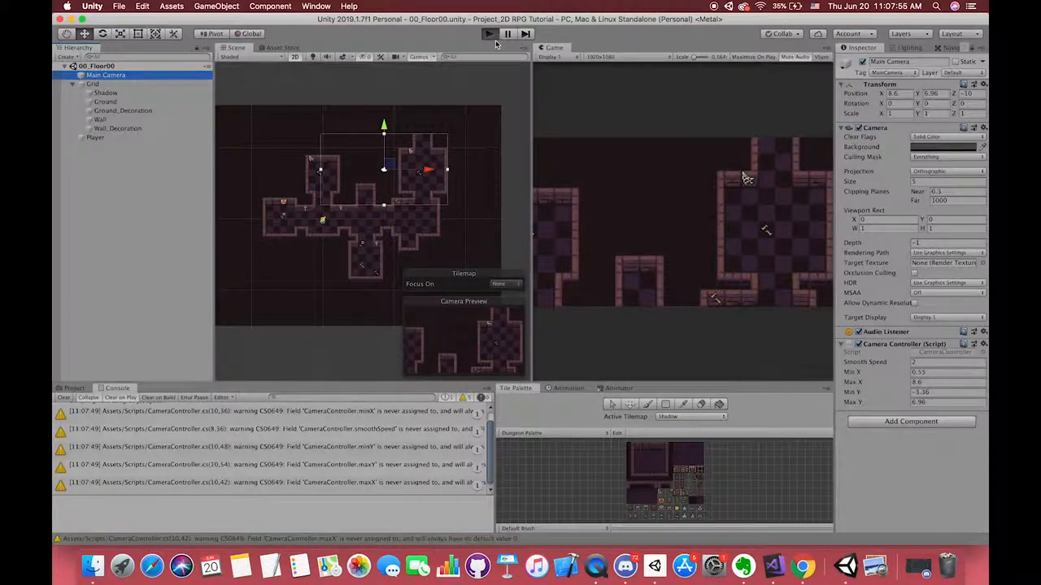
Inspect the Player's Box Collider 2D and the Pixel Character Pack sprites, then open PlayerController
{"action": "left_click", "coordinate": [487, 33]}
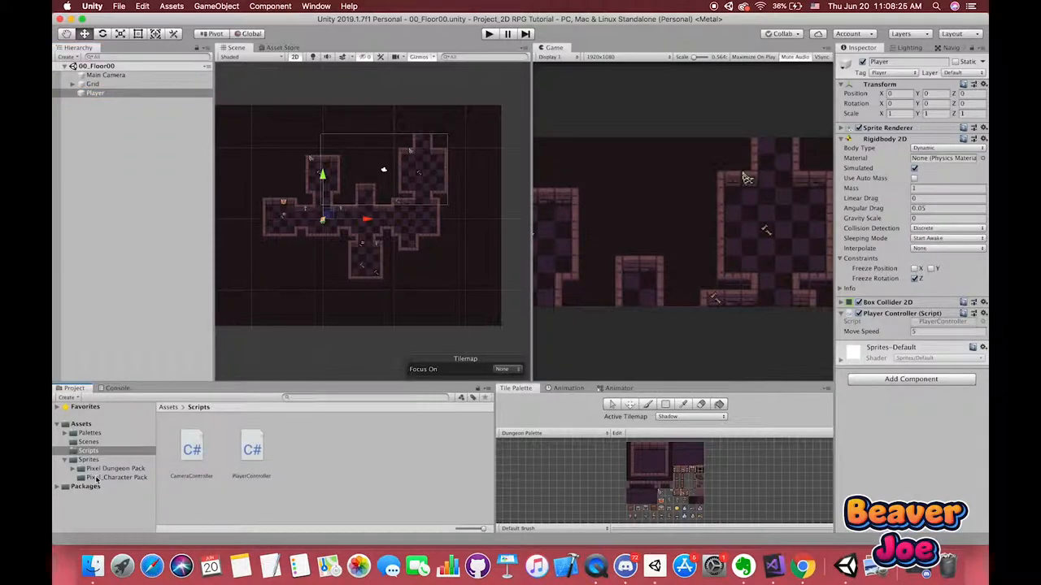
{"action": "left_click", "coordinate": [117, 478]}
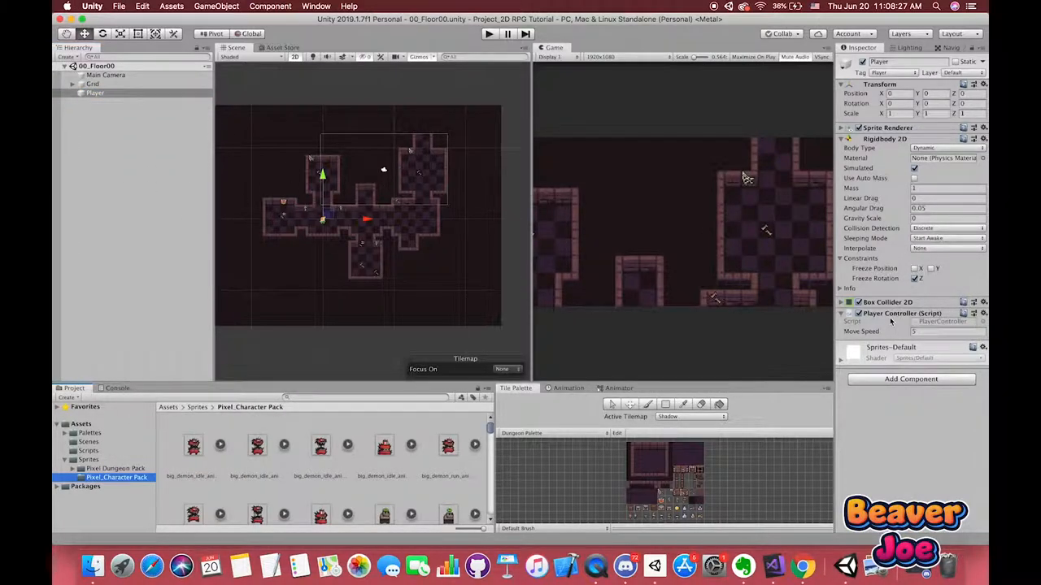
{"action": "left_click", "coordinate": [839, 150]}
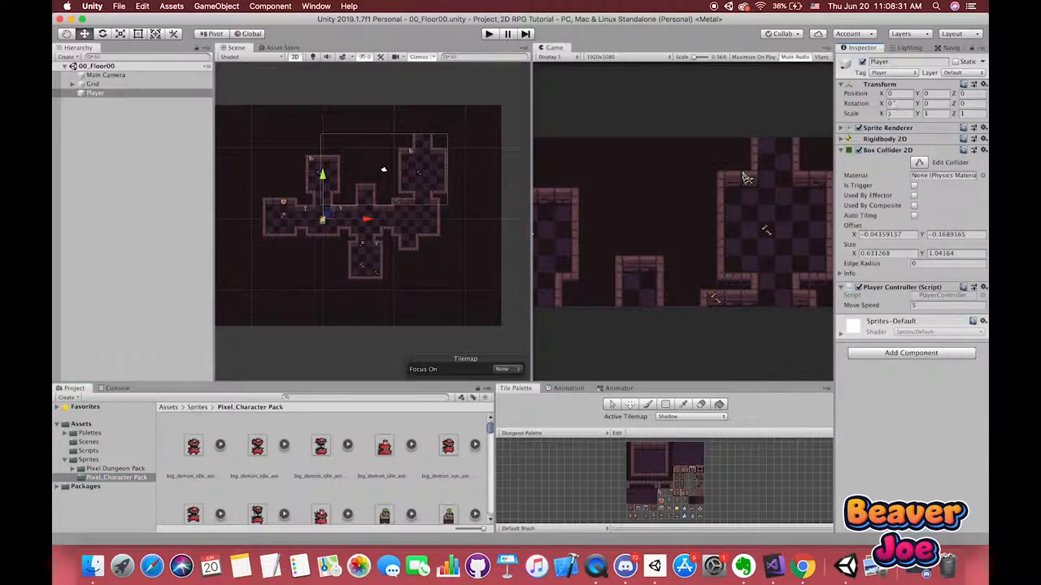
{"action": "left_click", "coordinate": [842, 138]}
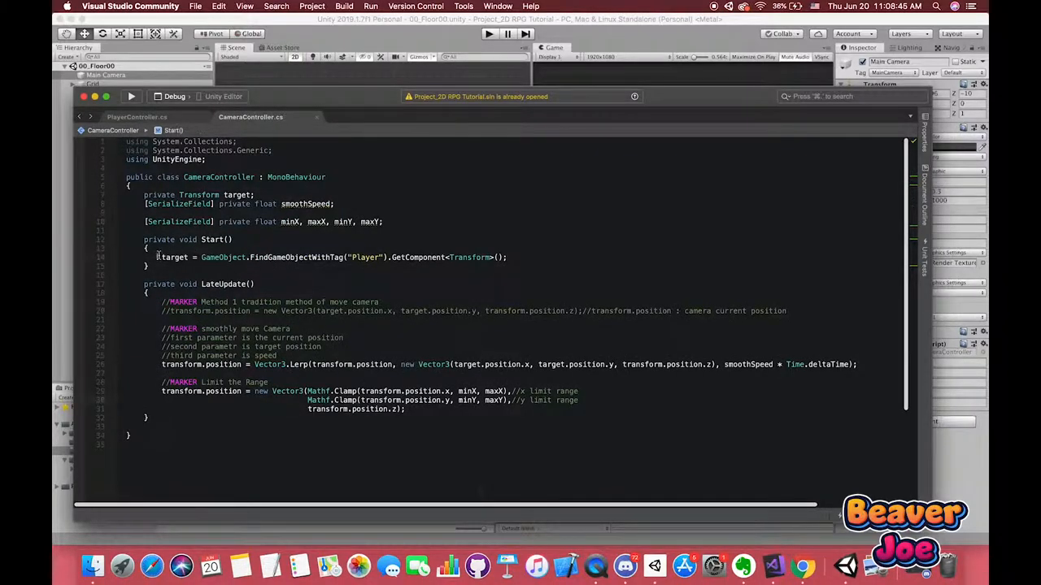
{"action": "left_click", "coordinate": [136, 117]}
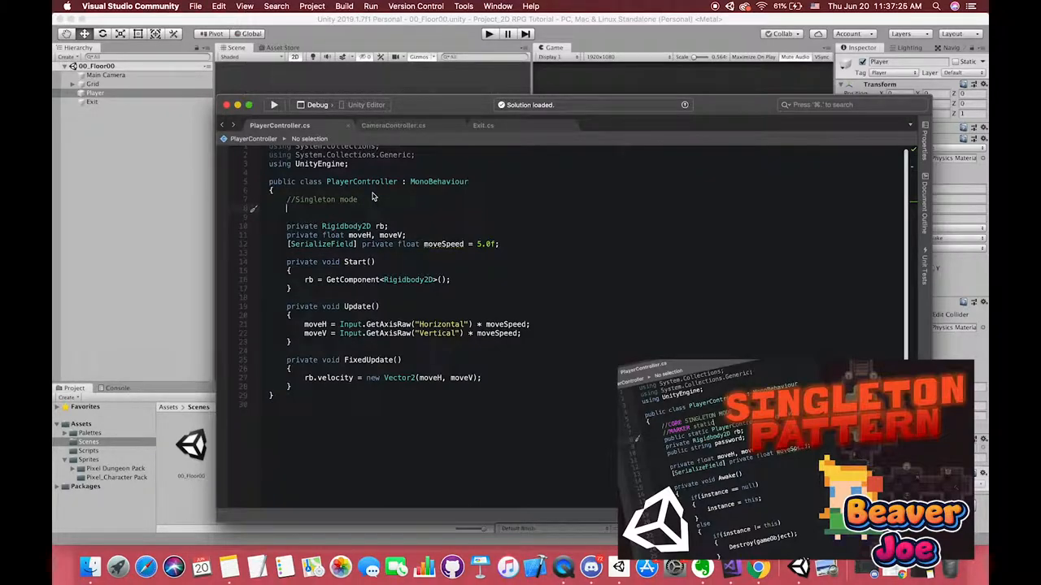
Declare public static PlayerController instance under the Singleton comment
{"action": "type", "text": "public static ay"}
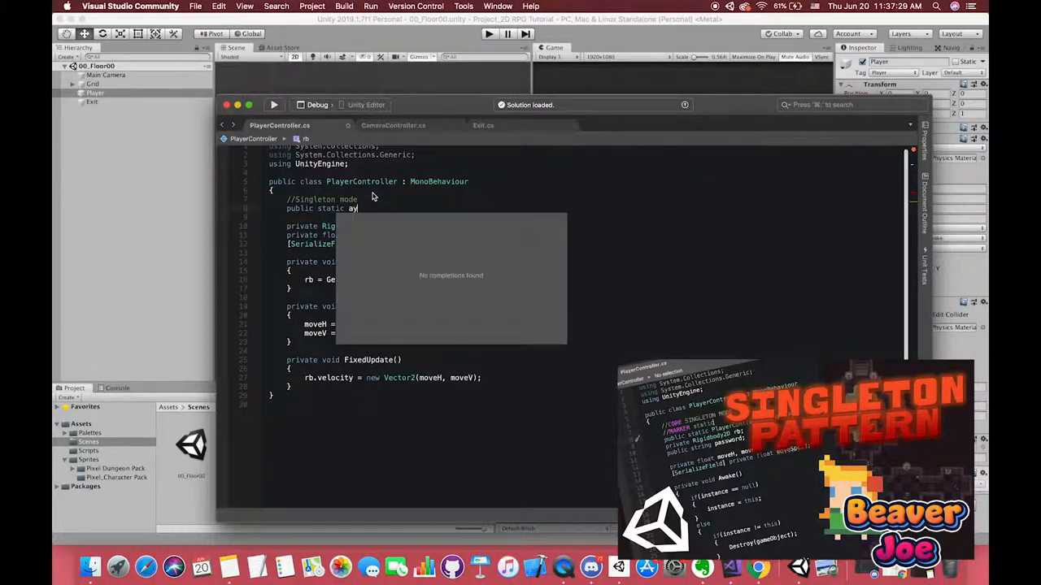
{"action": "type", "text": "Playercon"}
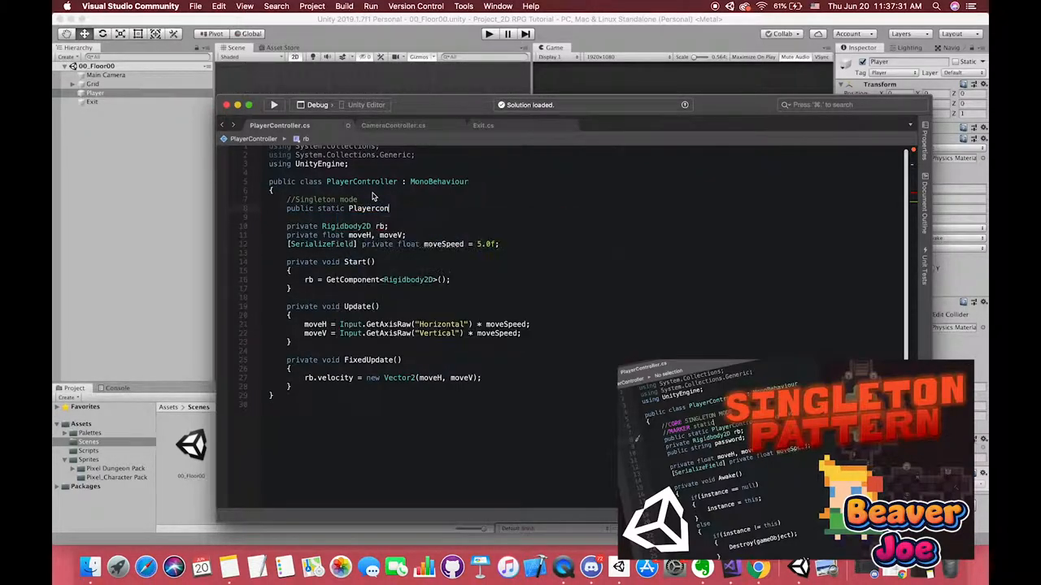
{"action": "type", "text": "instance"}
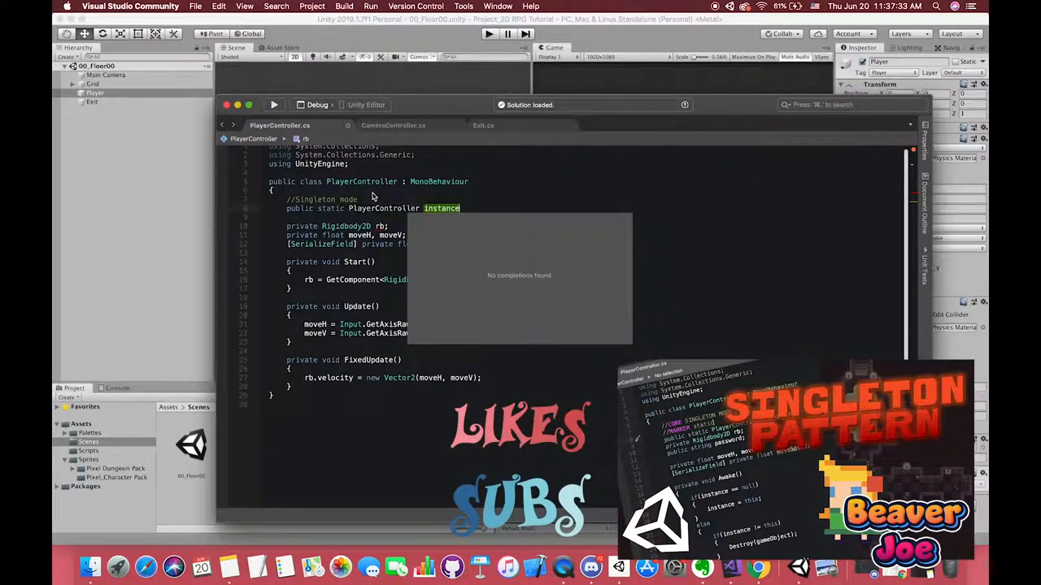